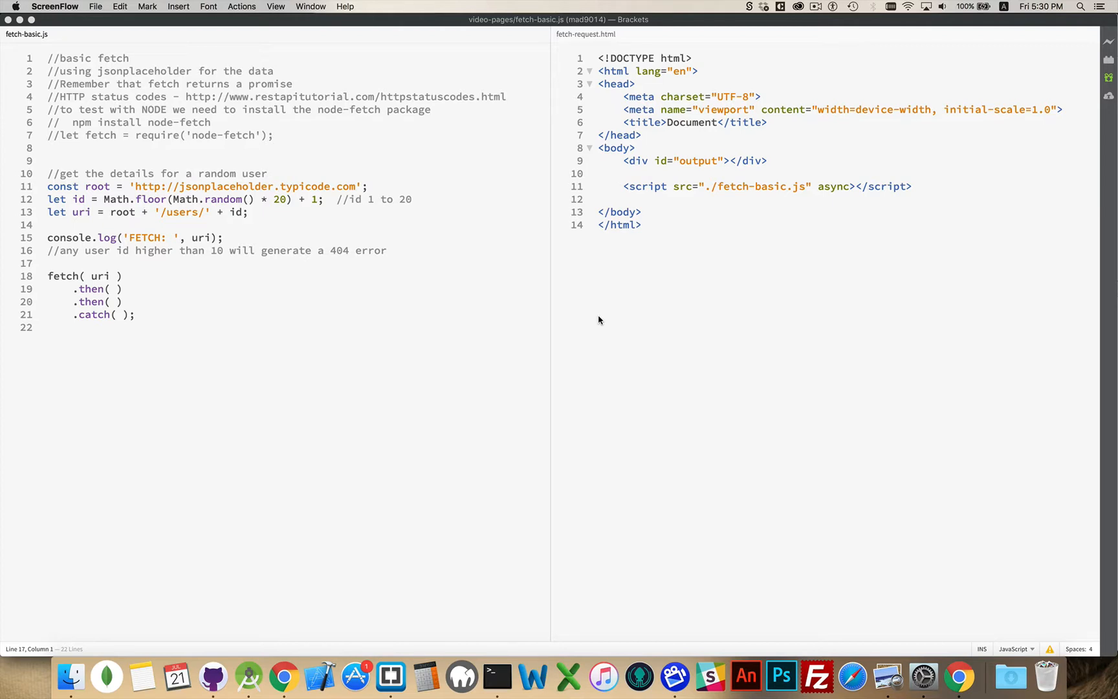
{"action": "mouse_move", "coordinate": [62, 282]}
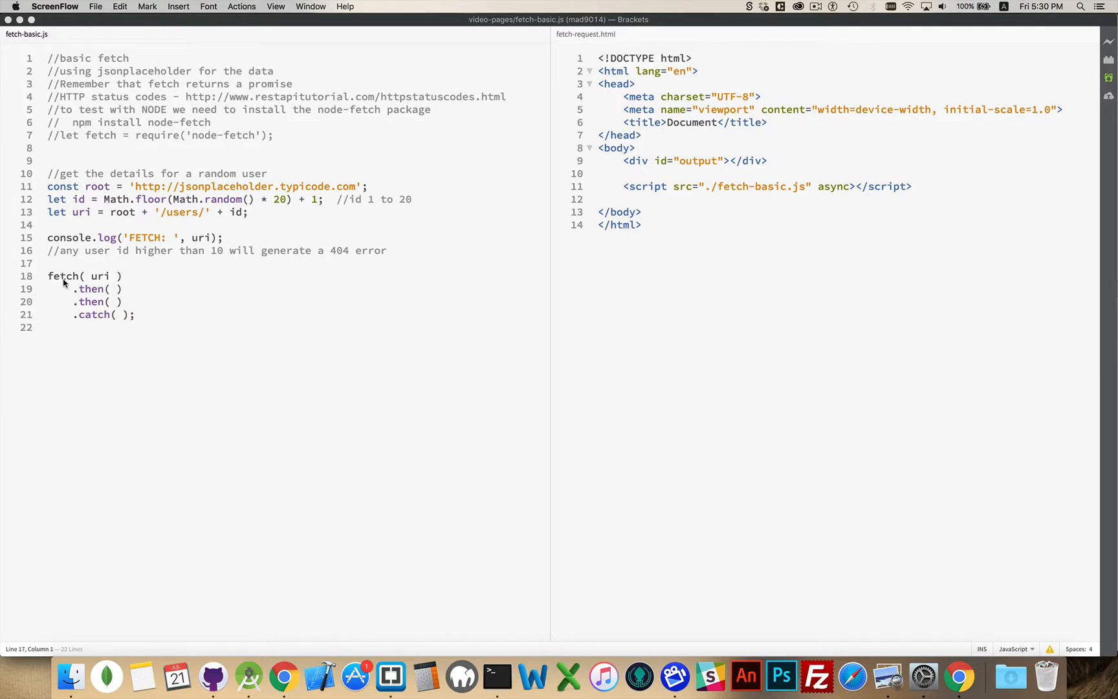
Review the fetch( uri ) call on line 18 of fetch-basic.js
{"action": "double_click", "coordinate": [62, 275]}
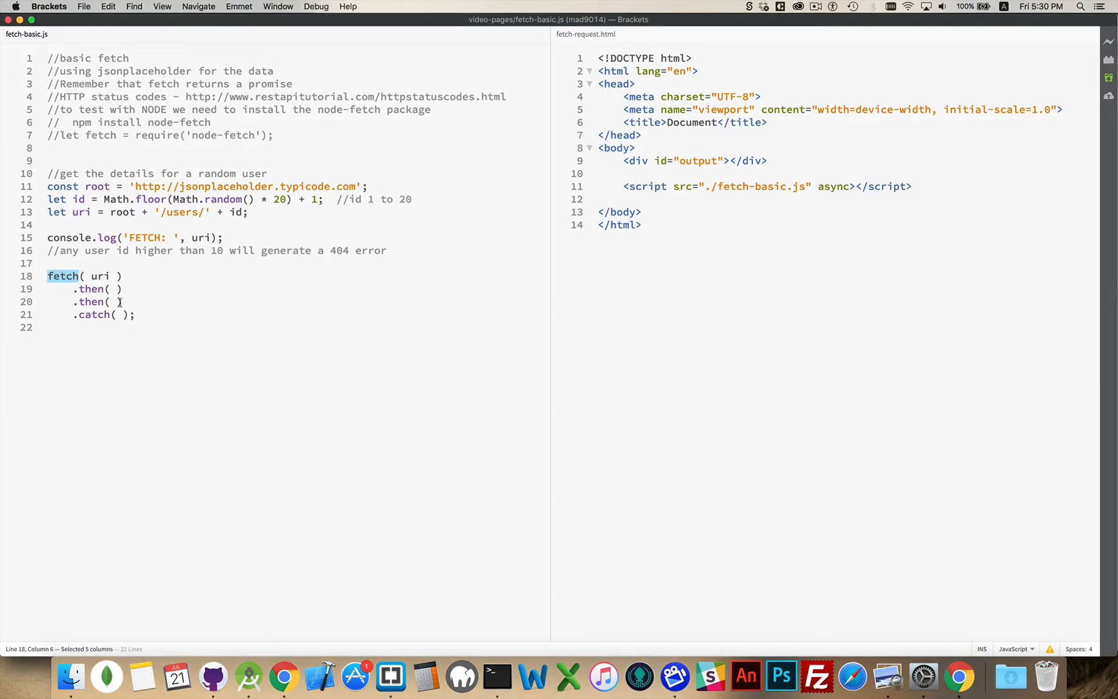
{"action": "left_click", "coordinate": [109, 276]}
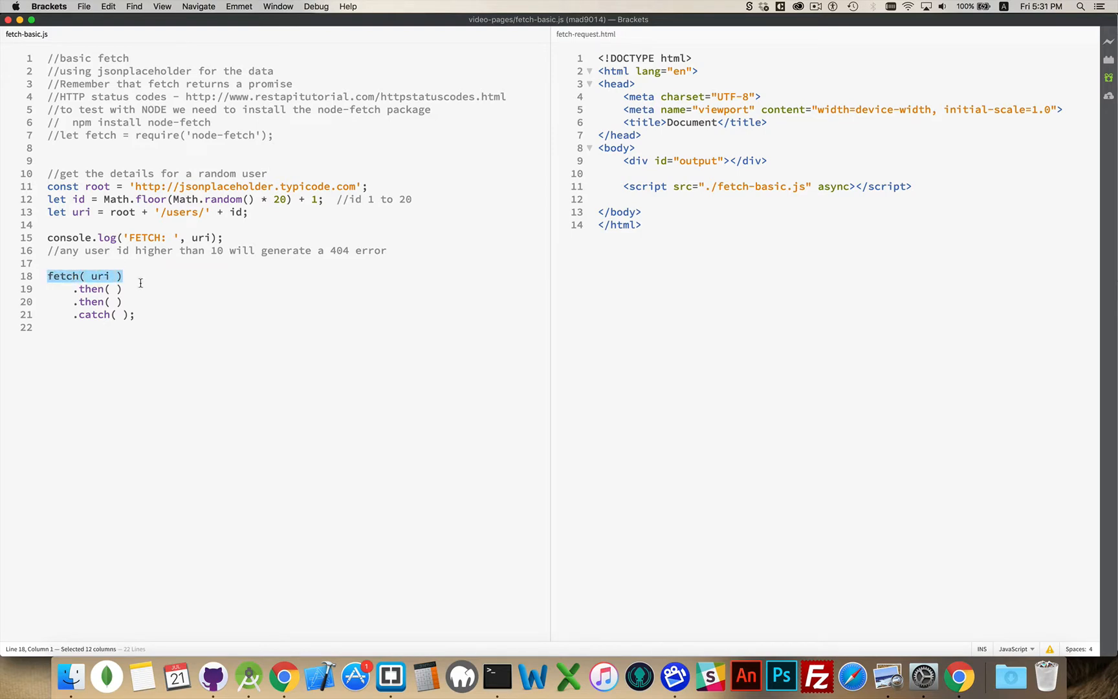
{"action": "mouse_move", "coordinate": [137, 277]}
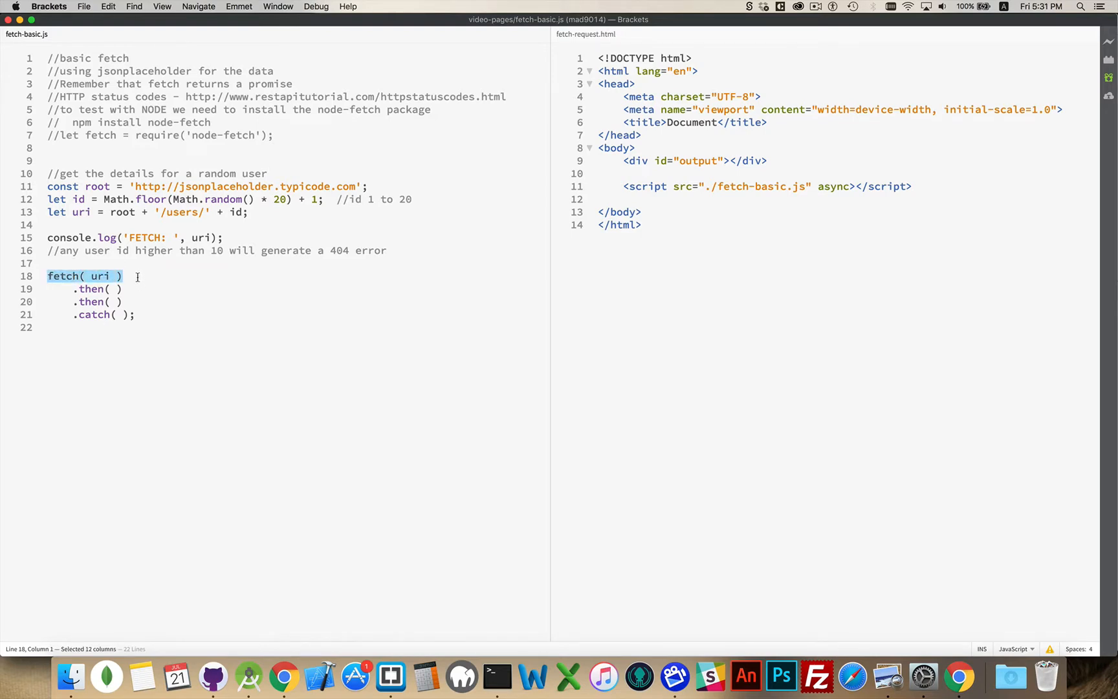
{"action": "left_click", "coordinate": [124, 276]}
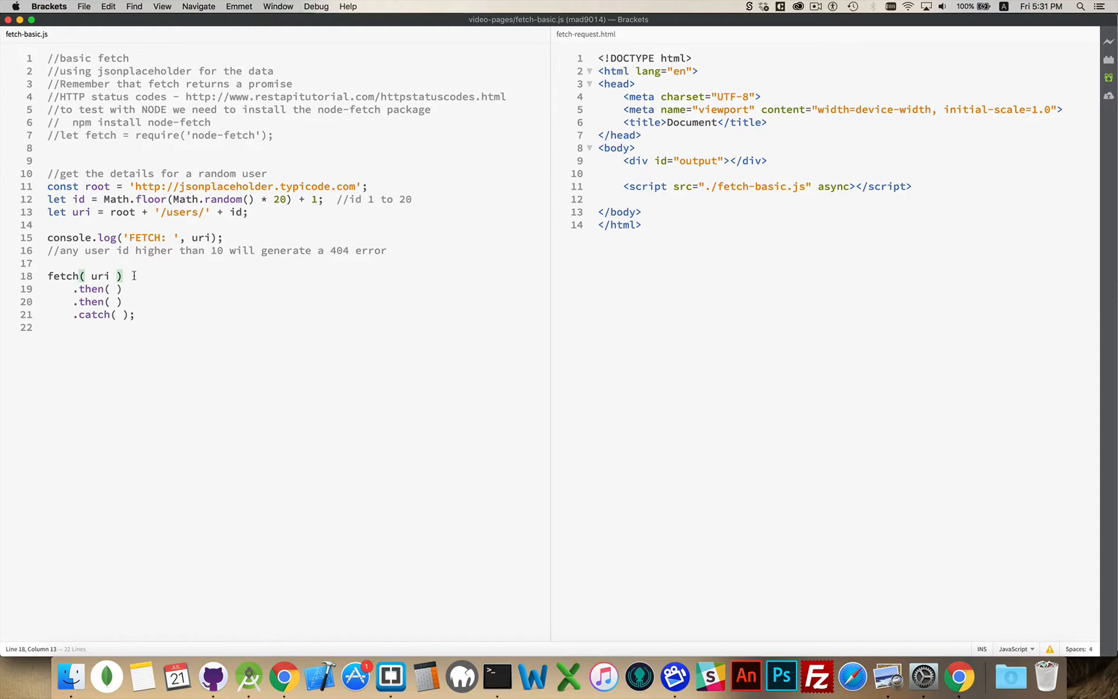
{"action": "mouse_move", "coordinate": [959, 674]}
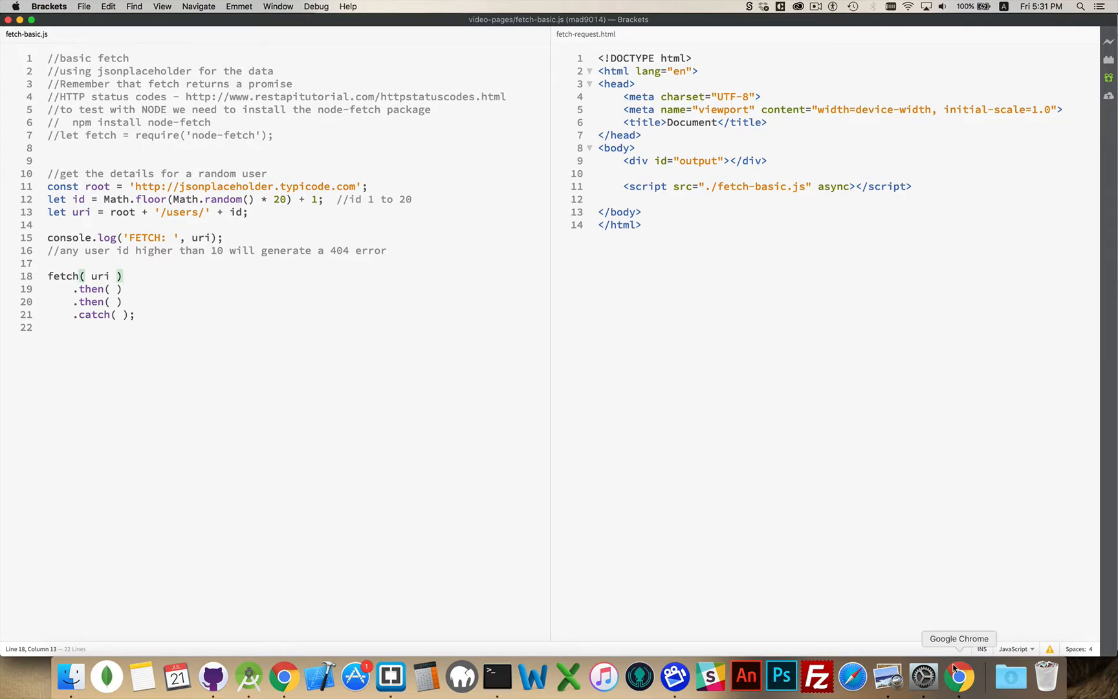
Bring up the test page in Chrome showing user 7's JSON and the console fetch log
{"action": "left_click", "coordinate": [959, 675]}
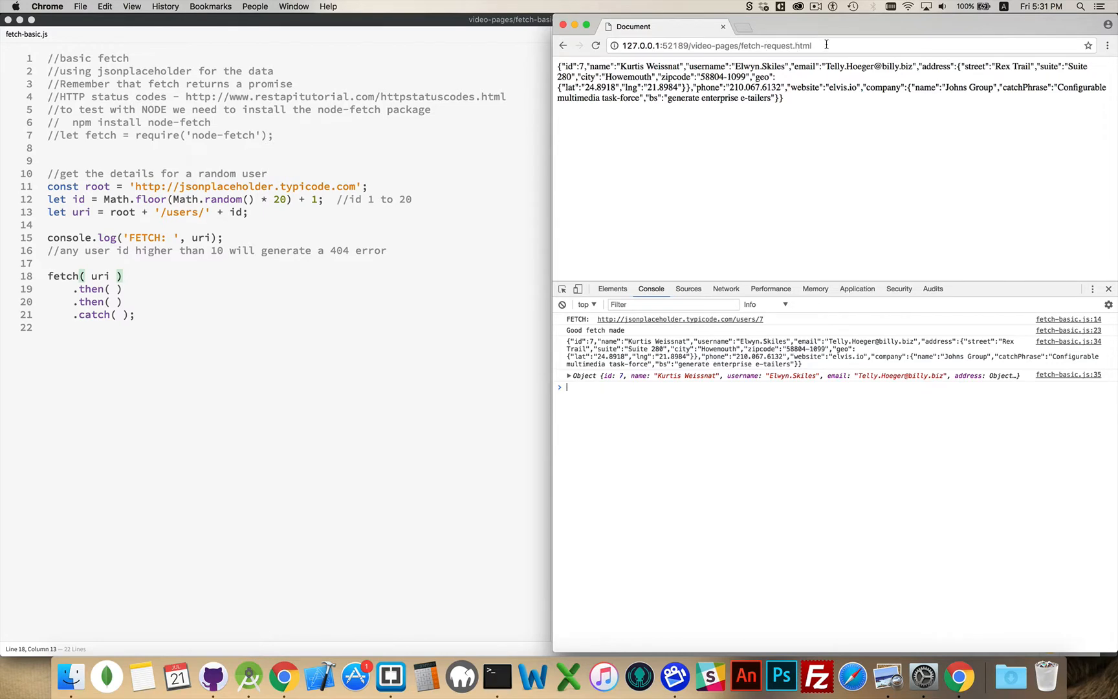
{"action": "mouse_move", "coordinate": [509, 211]}
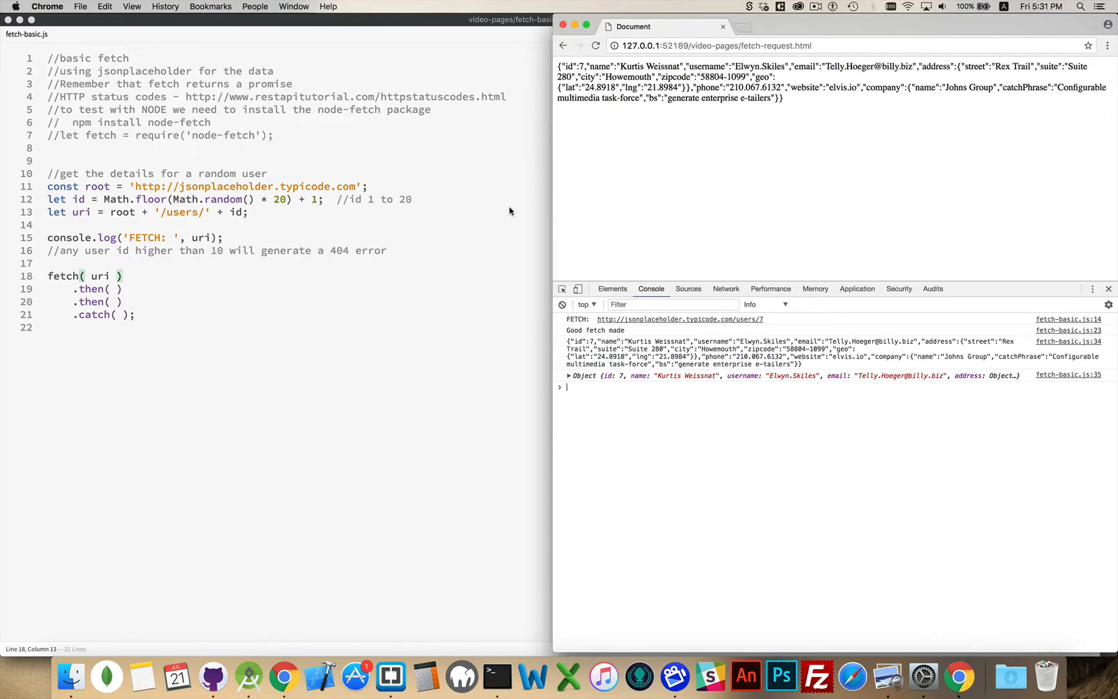
{"action": "mouse_move", "coordinate": [478, 189]}
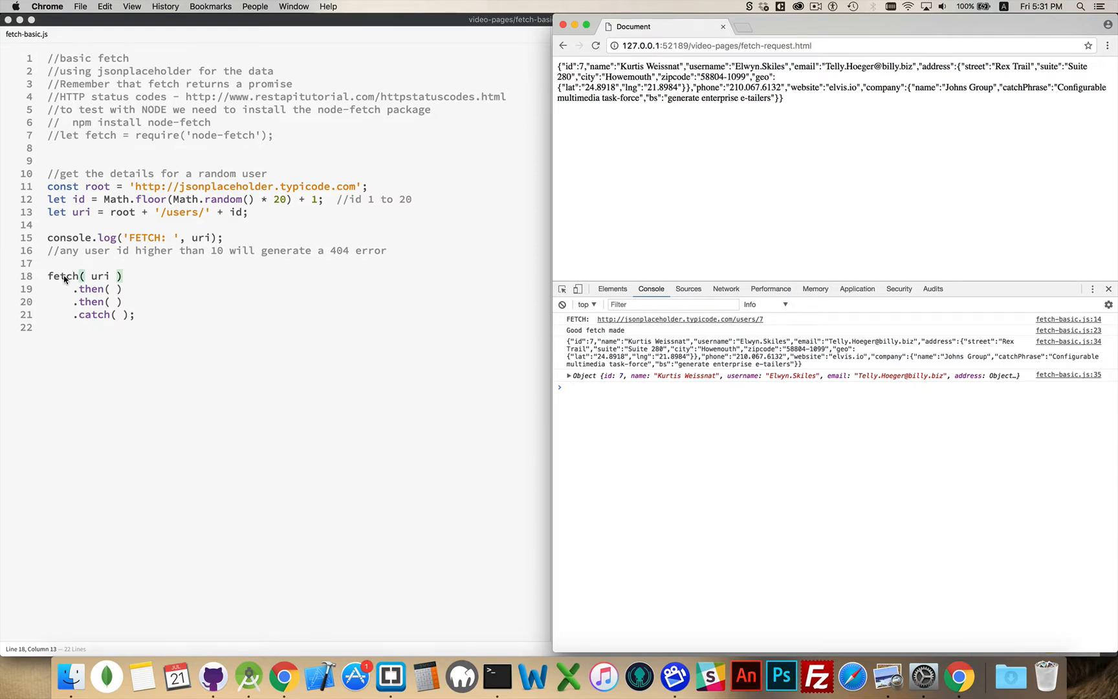
{"action": "mouse_move", "coordinate": [99, 227]}
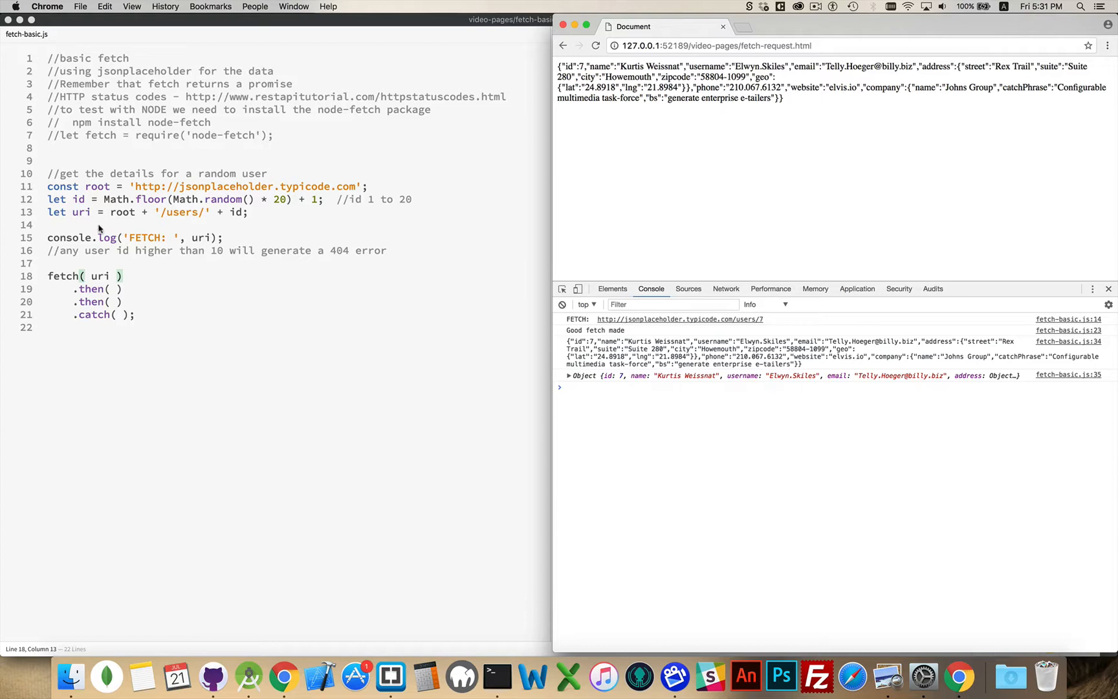
{"action": "mouse_move", "coordinate": [61, 277]}
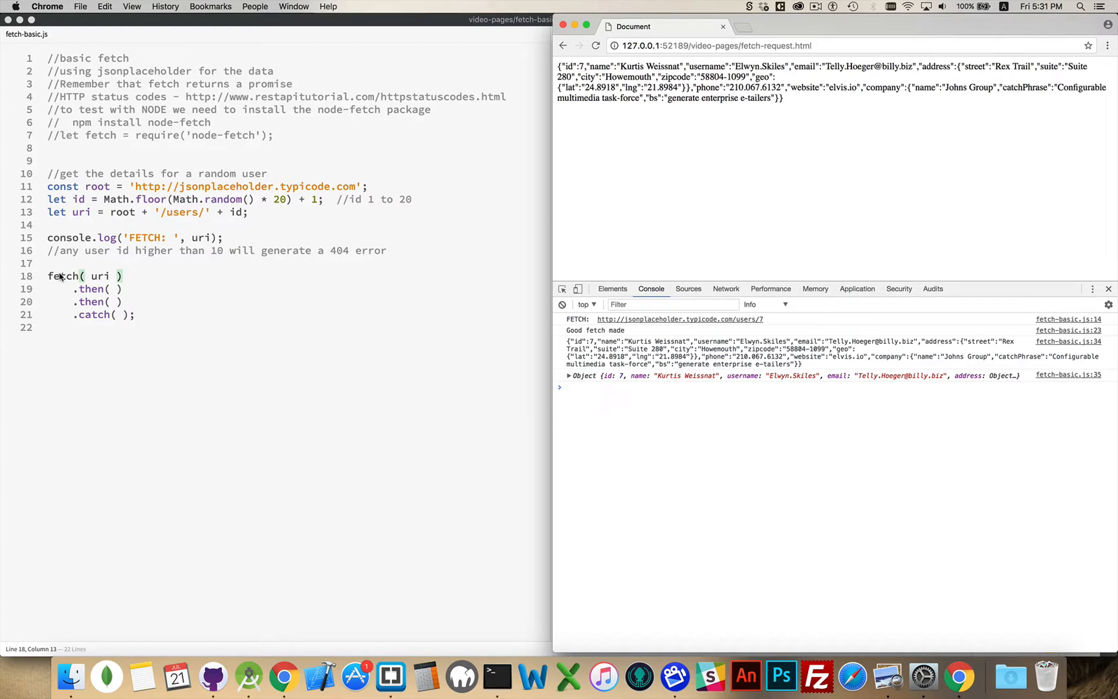
{"action": "left_click", "coordinate": [567, 386]}
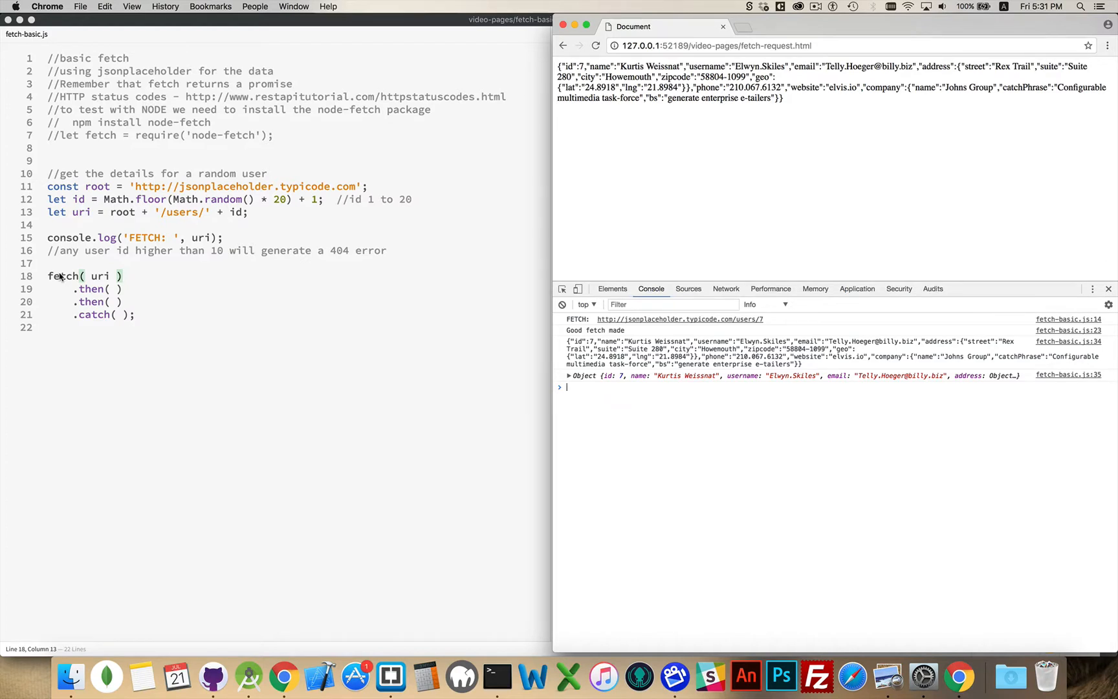
{"action": "mouse_move", "coordinate": [134, 277]}
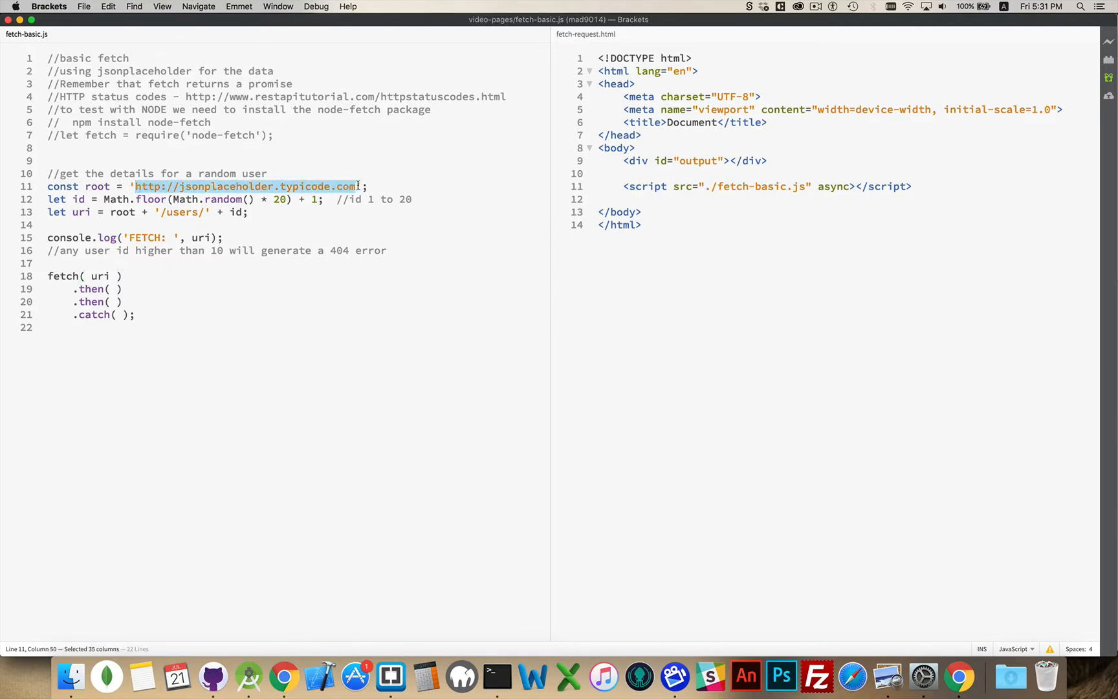
{"action": "mouse_move", "coordinate": [336, 171]}
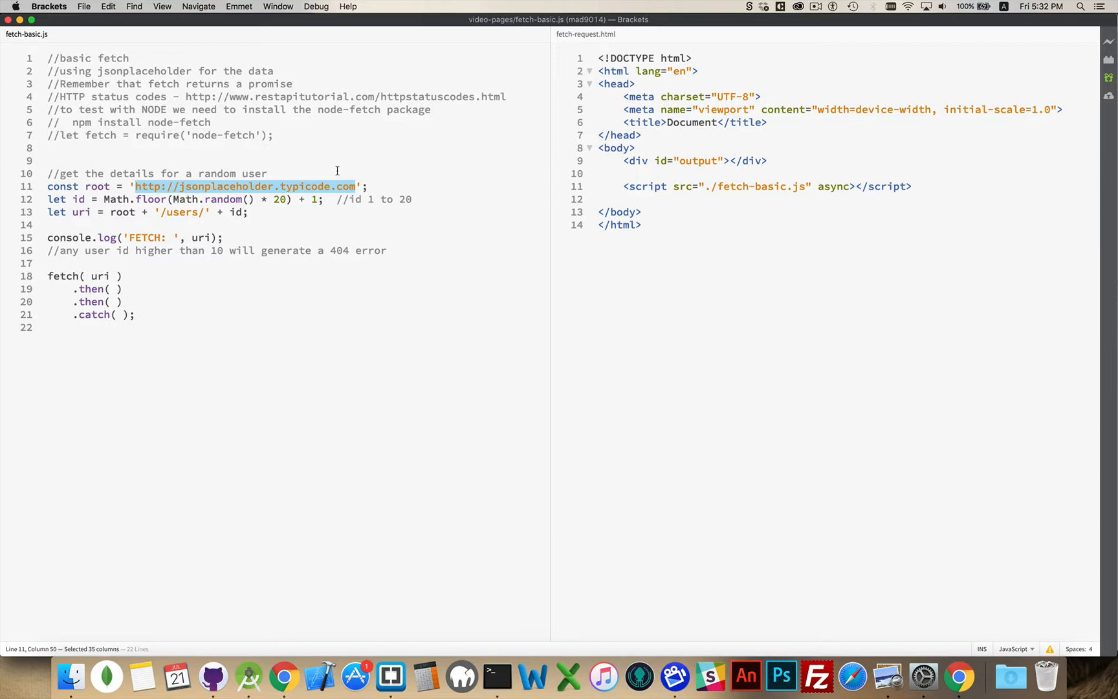
{"action": "mouse_move", "coordinate": [114, 196]}
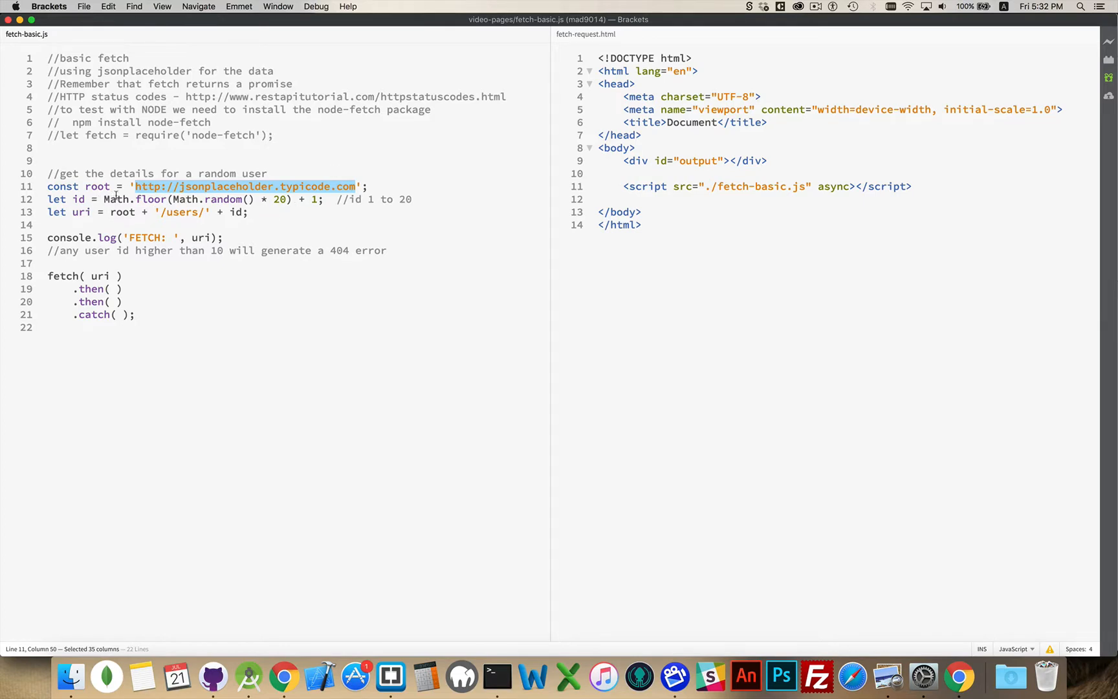
{"action": "mouse_move", "coordinate": [374, 199]}
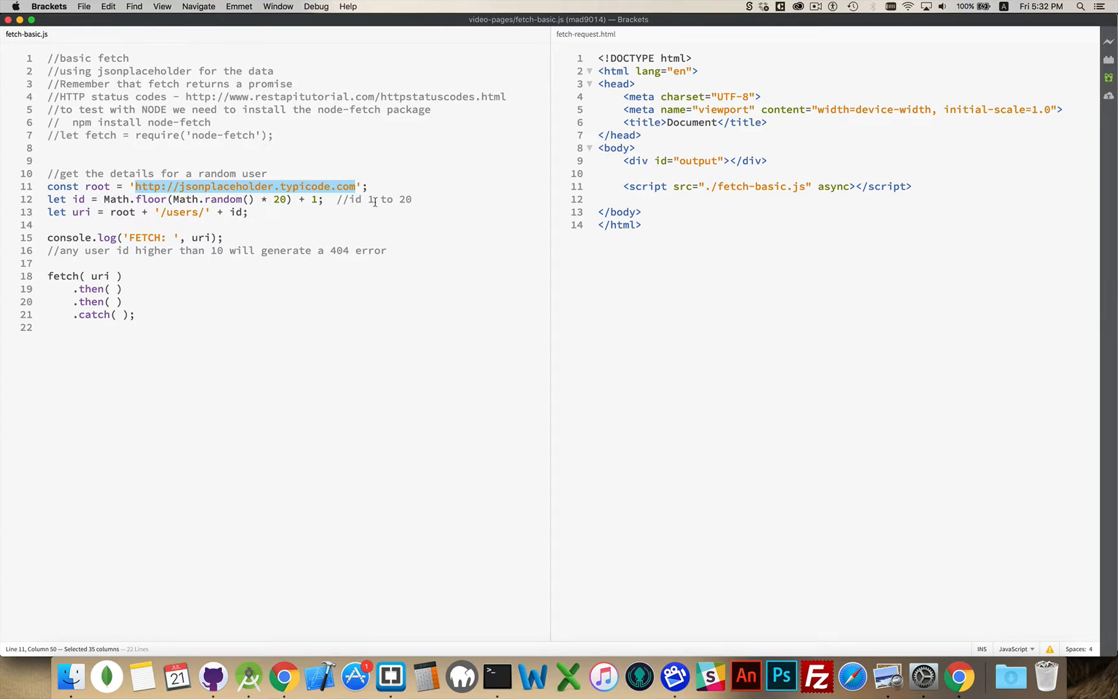
{"action": "mouse_move", "coordinate": [327, 208]}
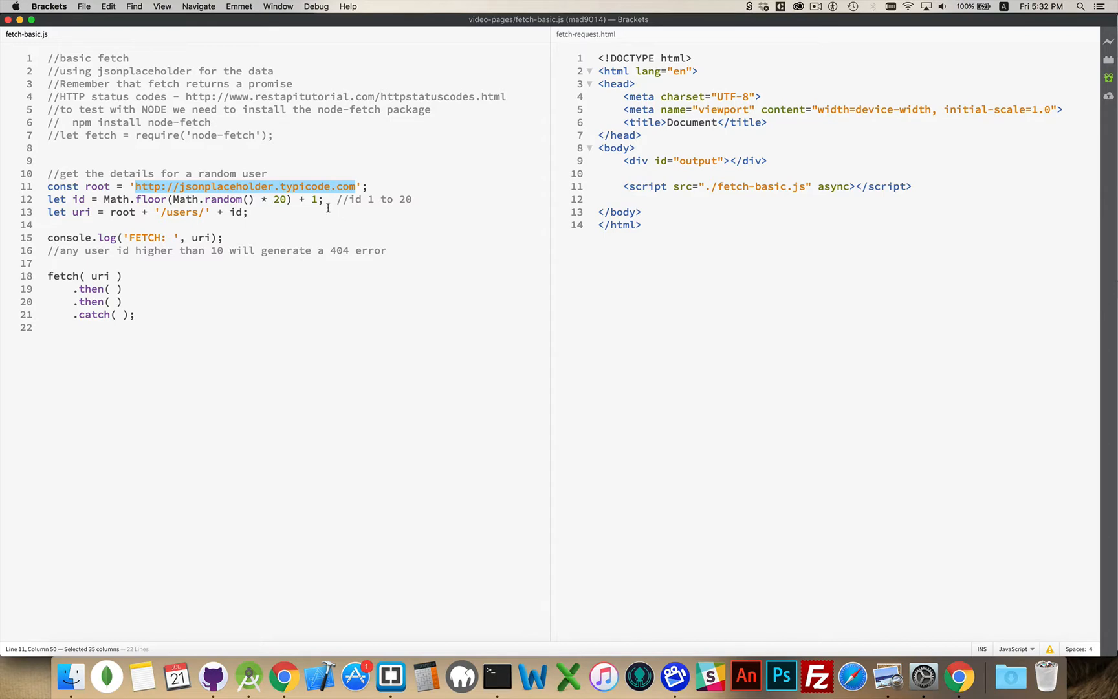
{"action": "double_click", "coordinate": [123, 212]}
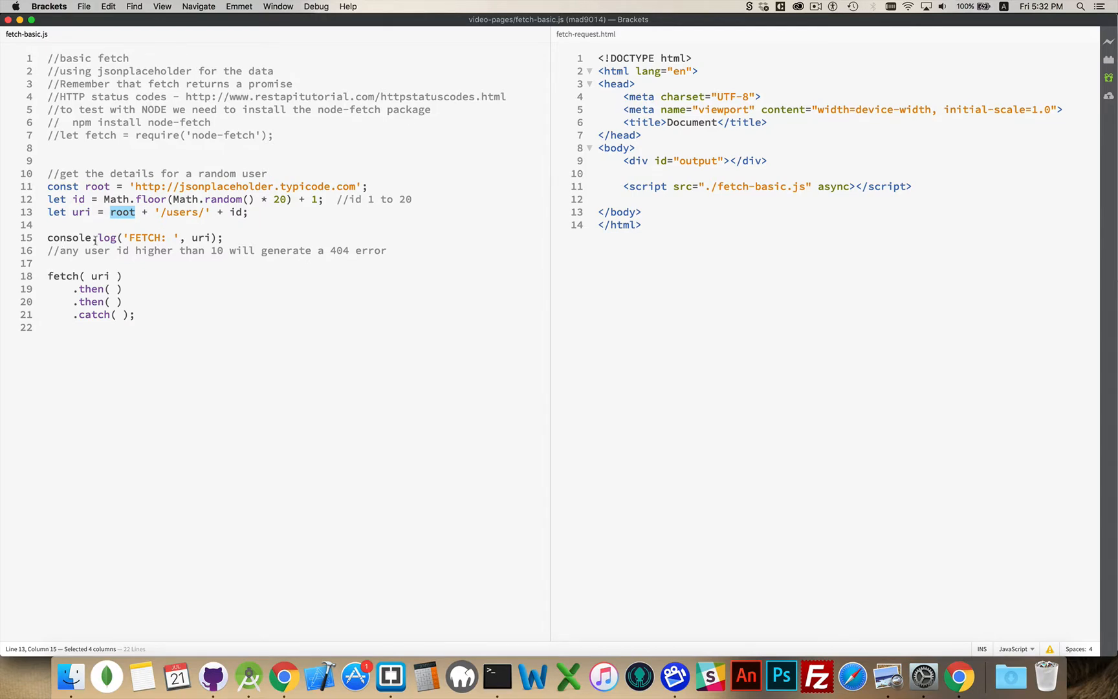
{"action": "double_click", "coordinate": [142, 237]}
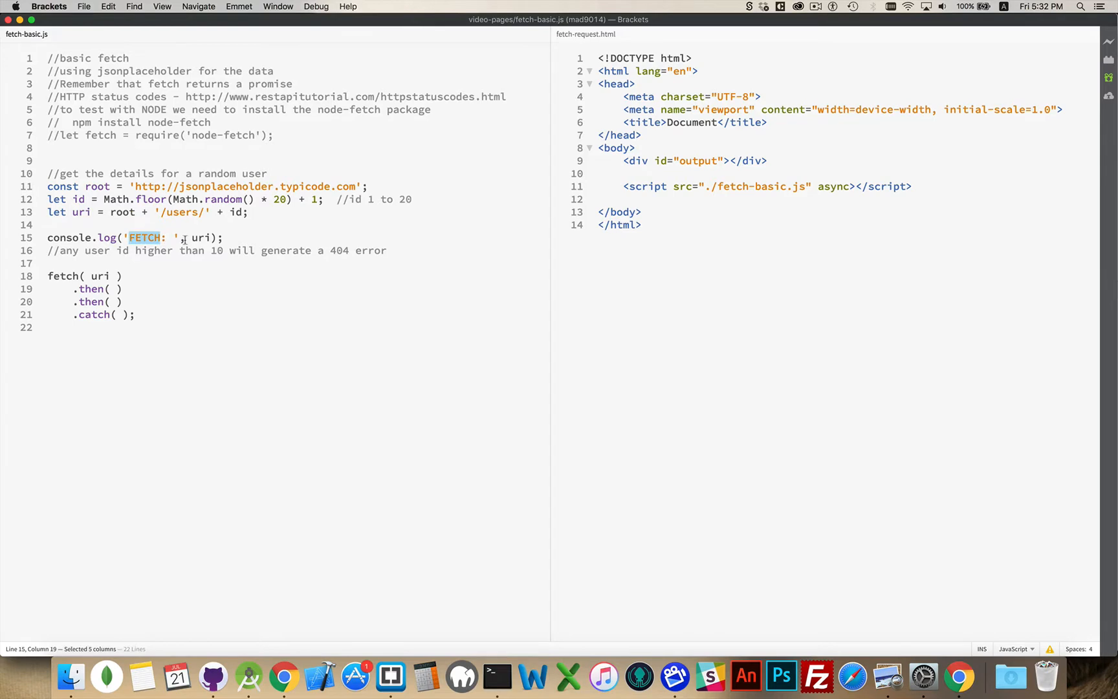
{"action": "double_click", "coordinate": [200, 237]}
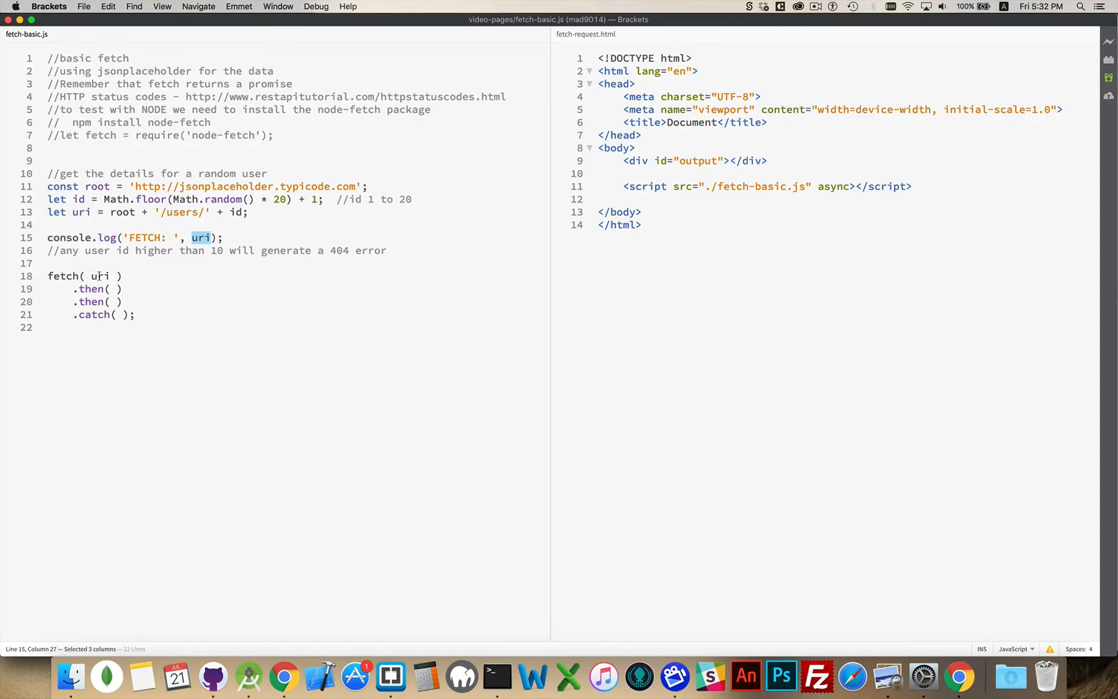
{"action": "double_click", "coordinate": [99, 276]}
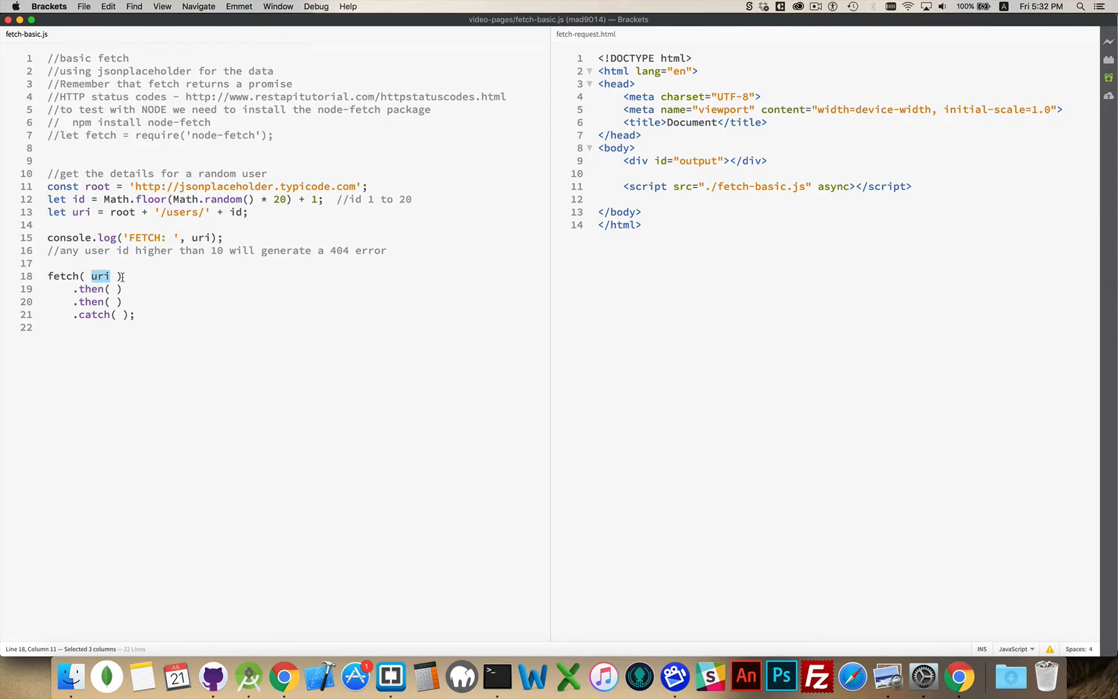
{"action": "left_click", "coordinate": [71, 289]}
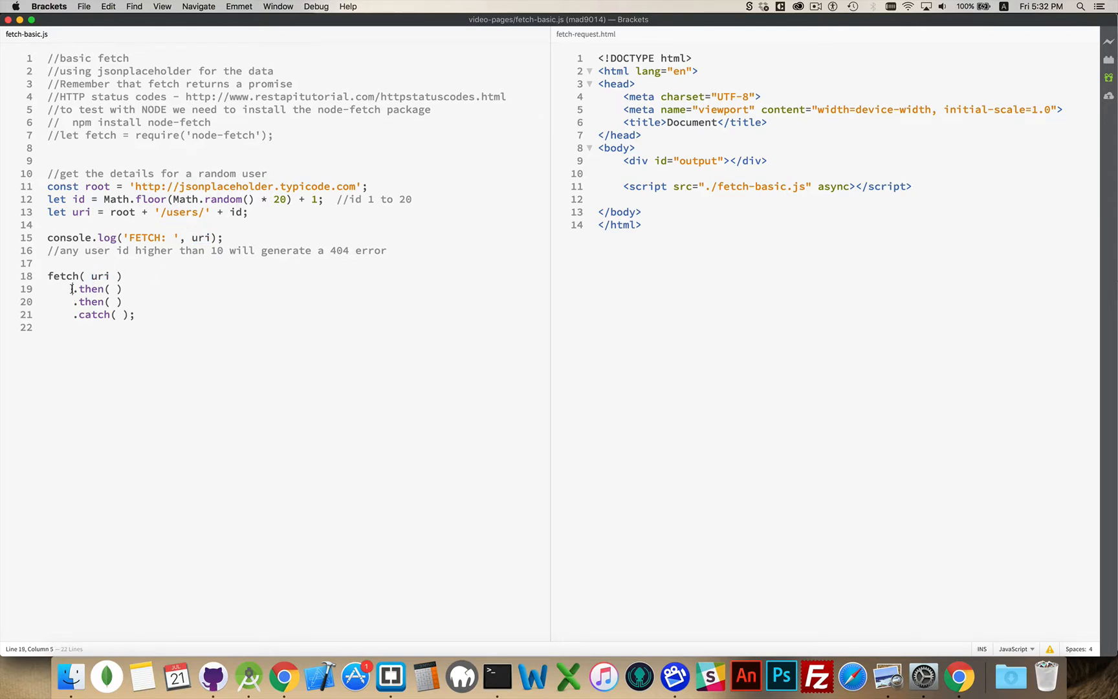
{"action": "left_click", "coordinate": [122, 275]}
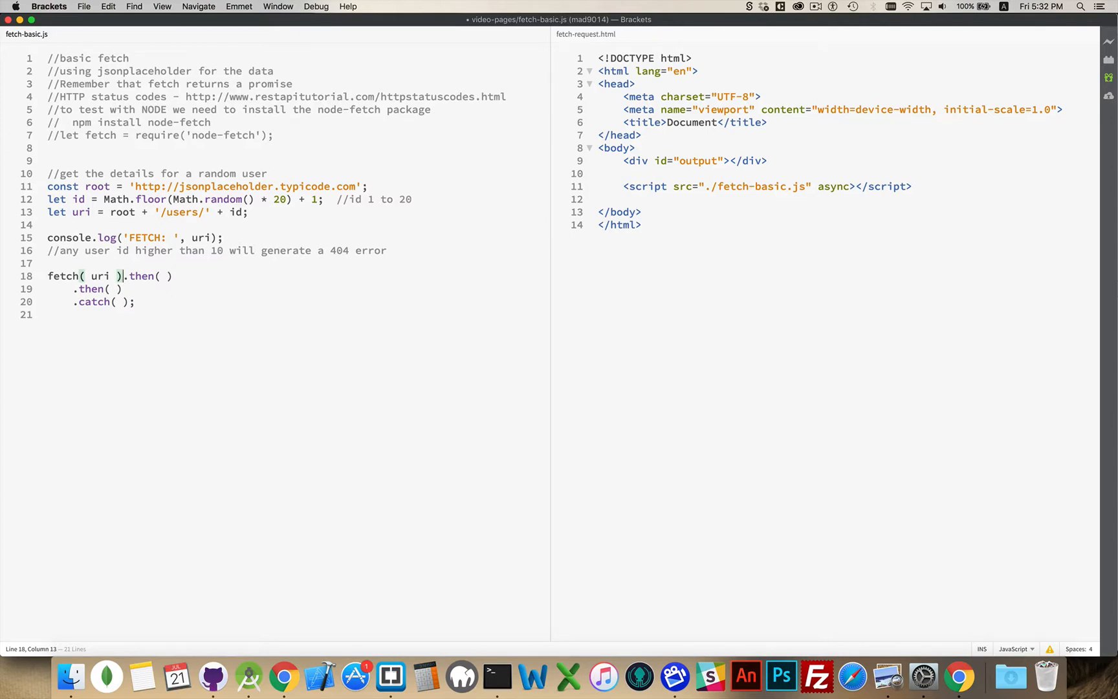
{"action": "mouse_move", "coordinate": [51, 271]}
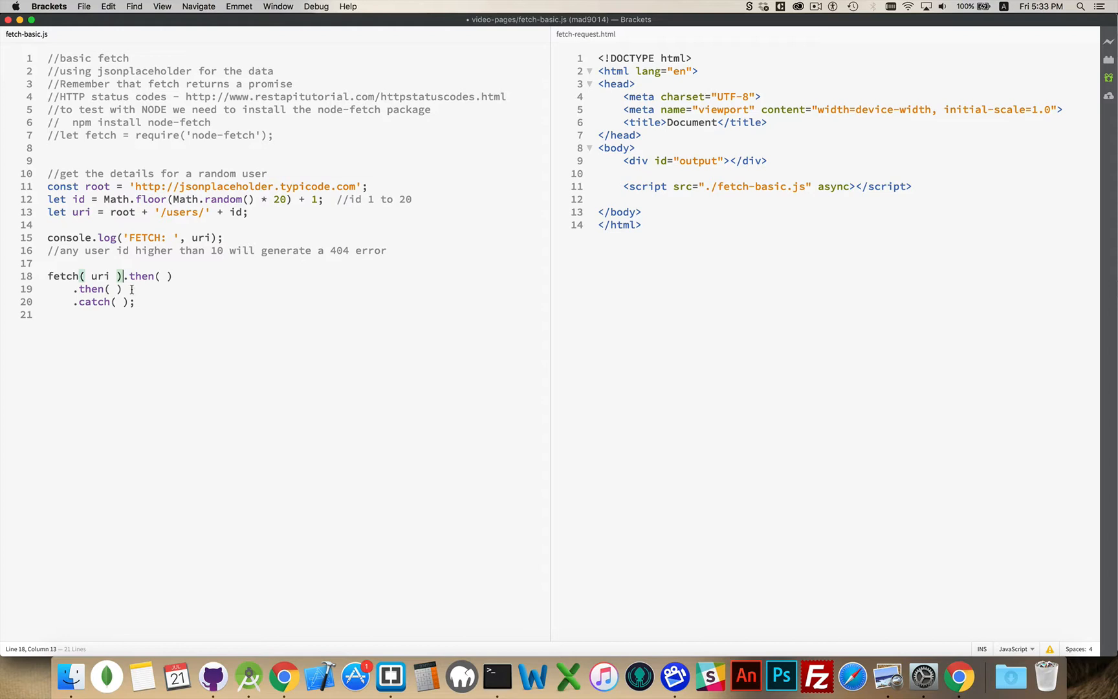
{"action": "mouse_move", "coordinate": [481, 255]}
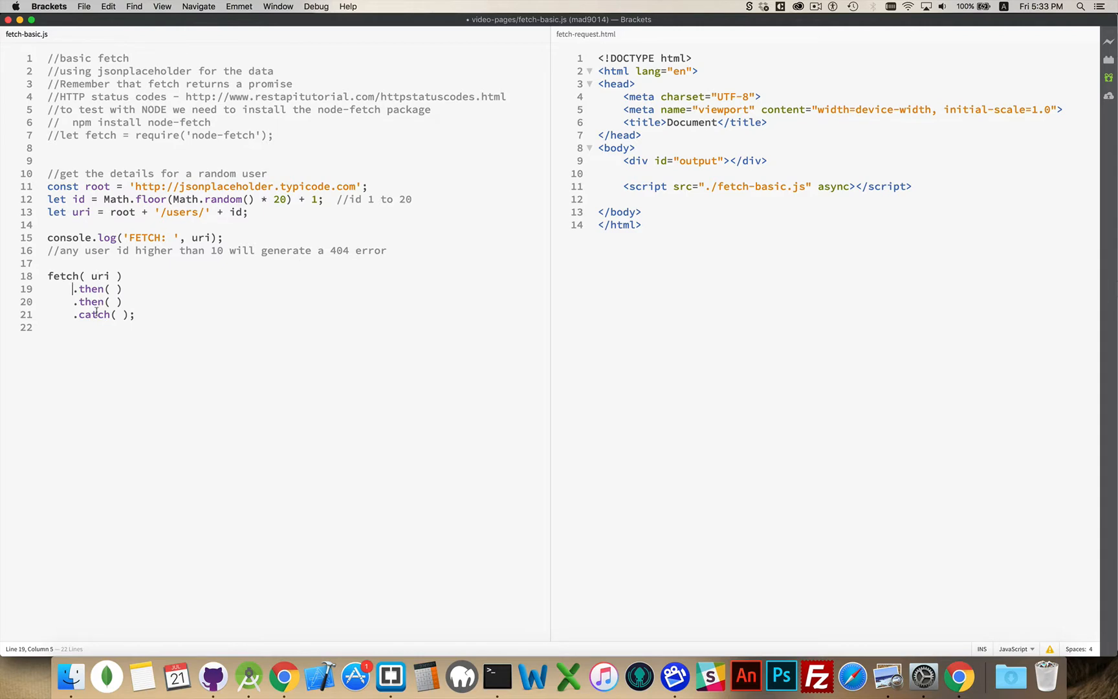
Review the .catch( ) call ending the fetch( uri ).then( ).then( ) chain
{"action": "double_click", "coordinate": [93, 315]}
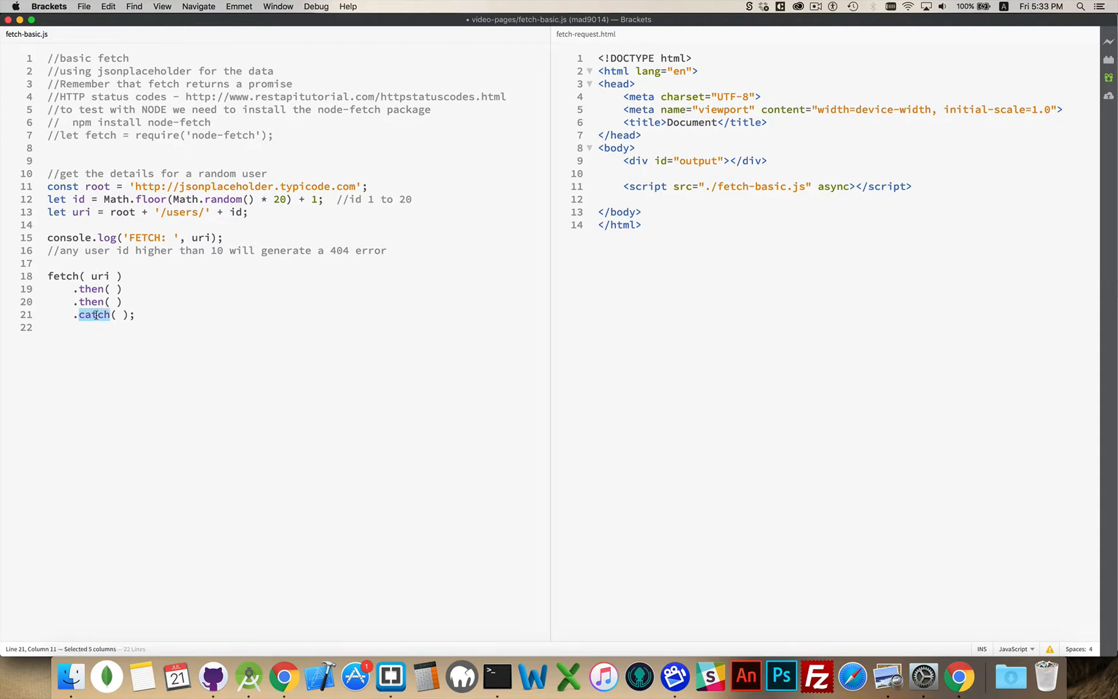
{"action": "left_click", "coordinate": [117, 314]}
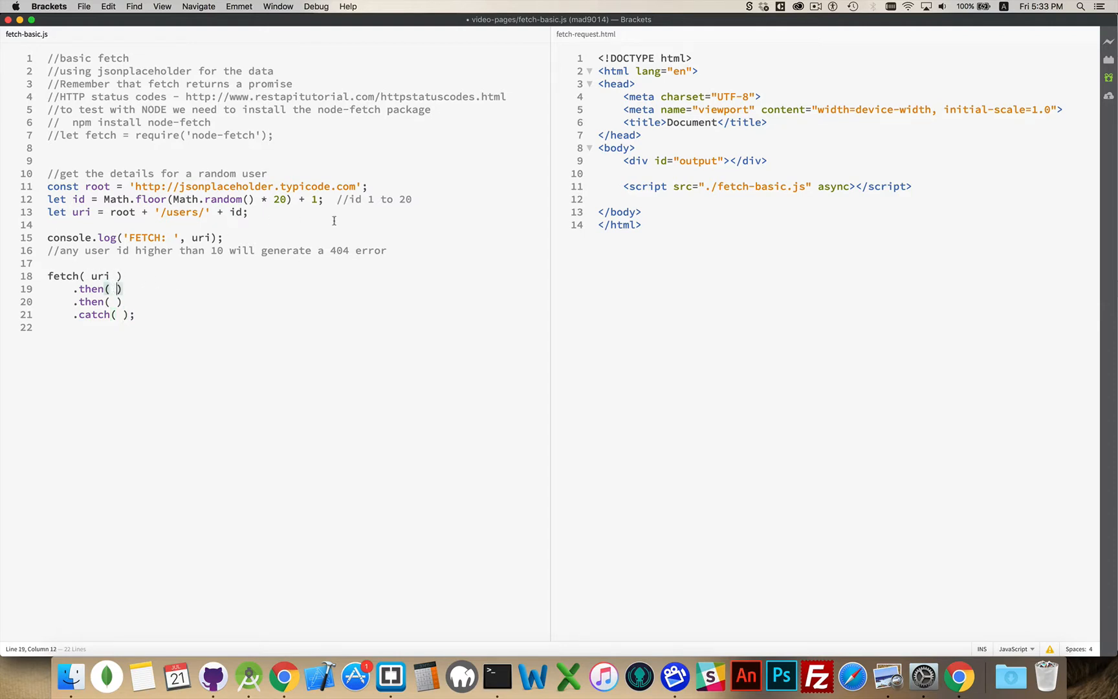
Write an empty anonymous function(){ } inside the first .then( )
{"action": "type", "text": "function("}
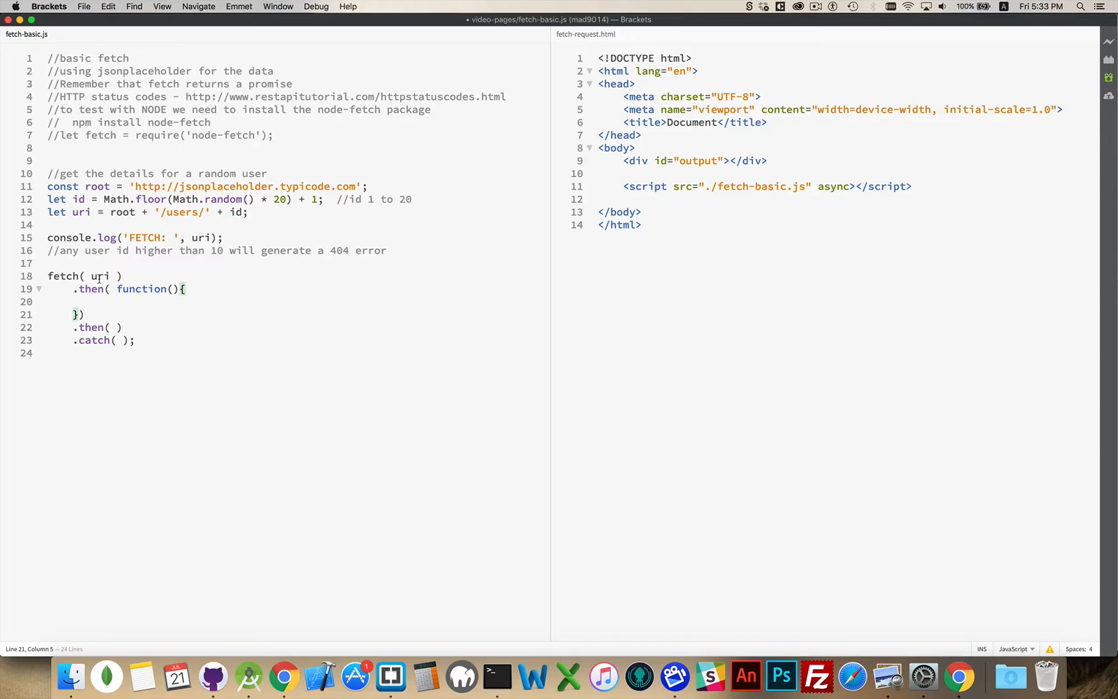
{"action": "mouse_move", "coordinate": [959, 676]}
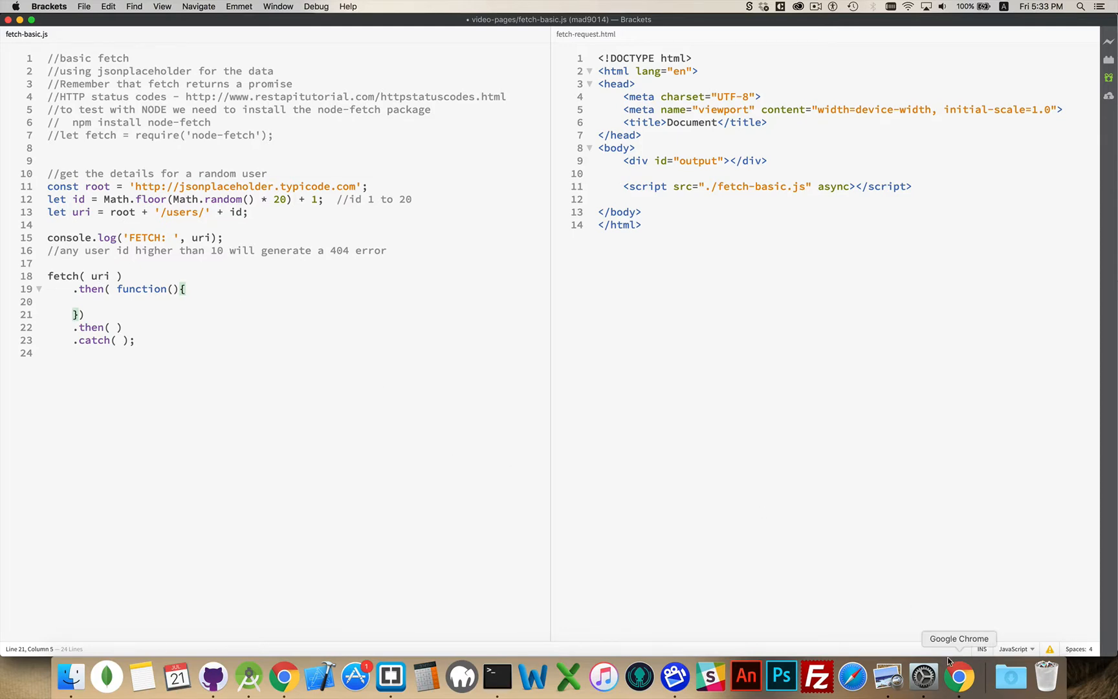
{"action": "left_click", "coordinate": [958, 675]}
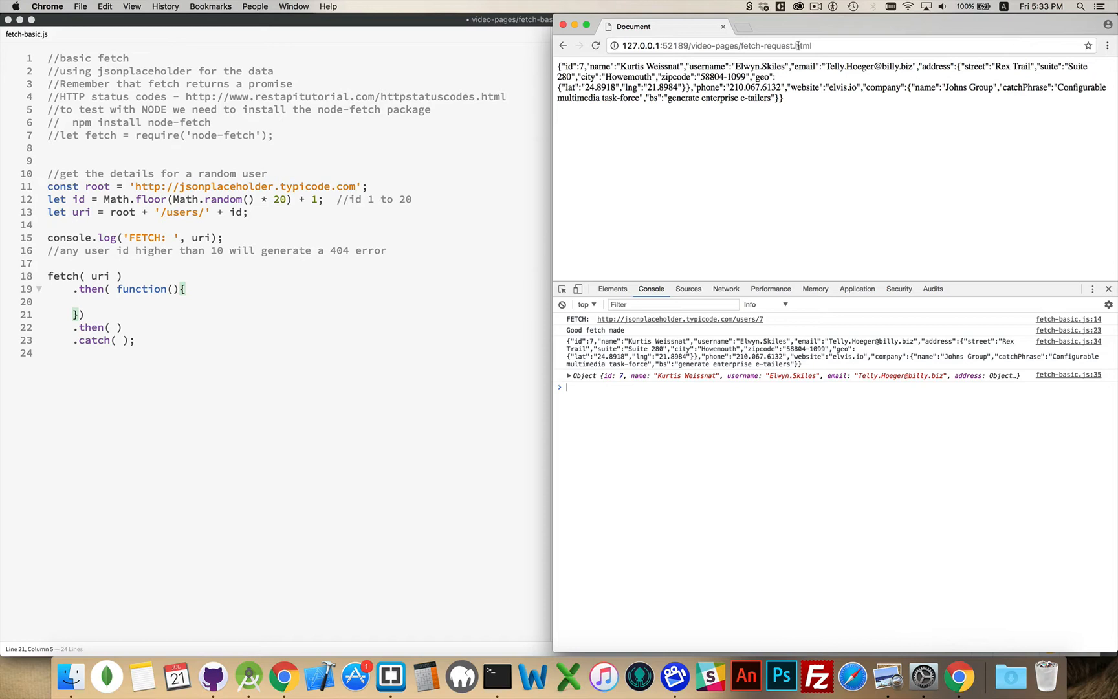
{"action": "mouse_move", "coordinate": [816, 148]}
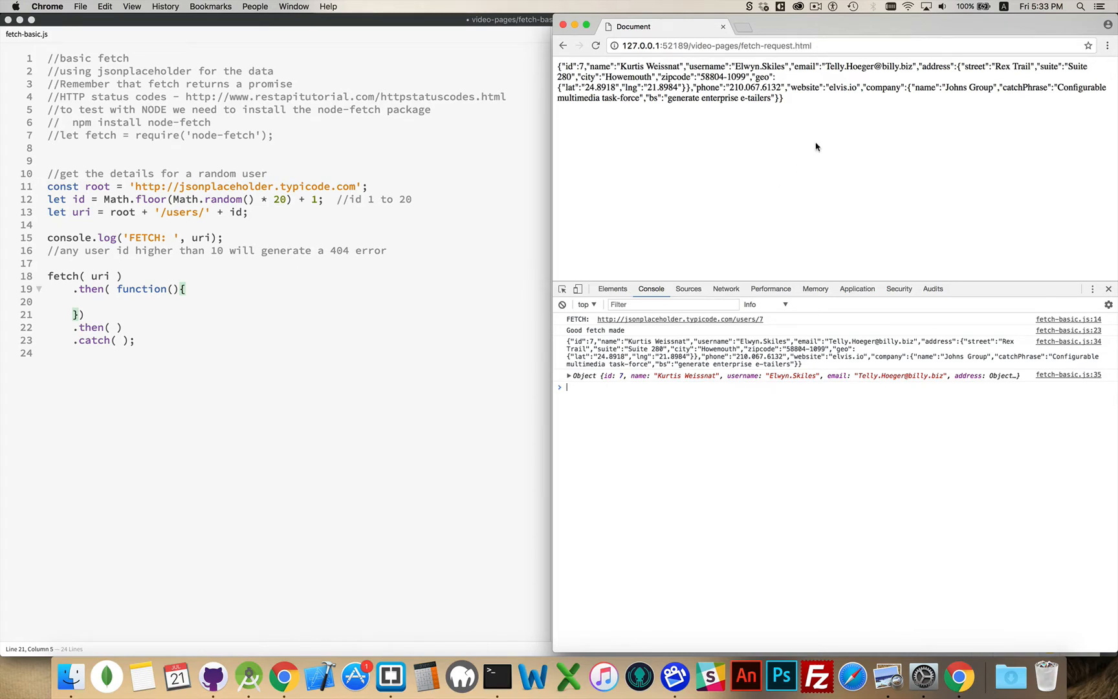
{"action": "mouse_move", "coordinate": [225, 275]}
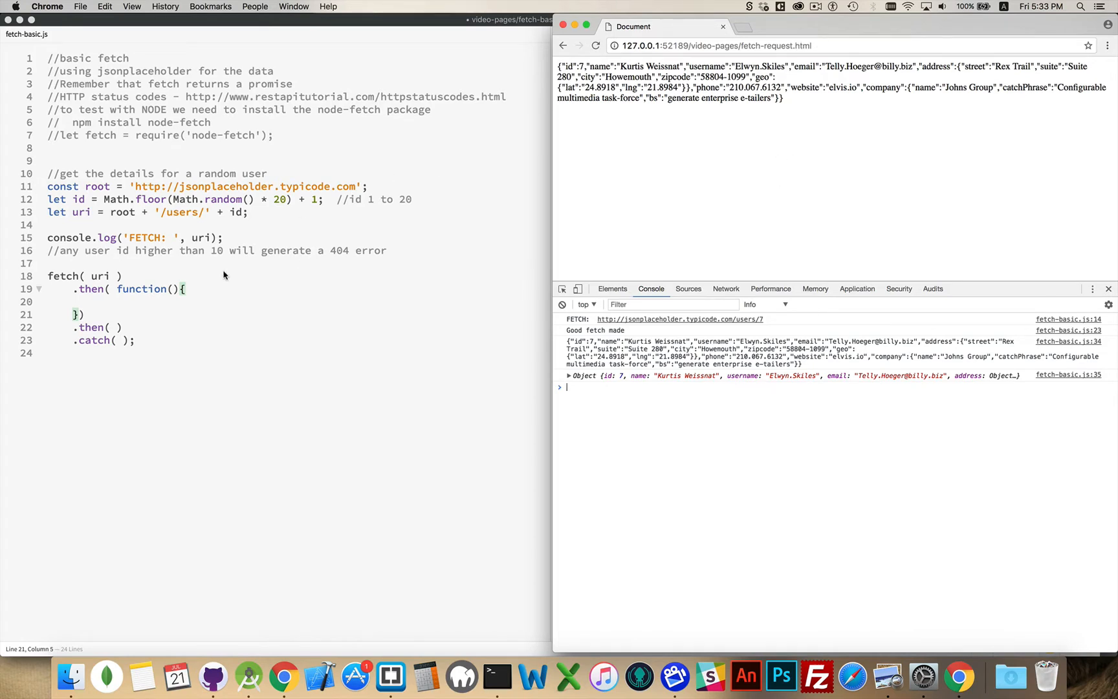
{"action": "mouse_move", "coordinate": [861, 119]}
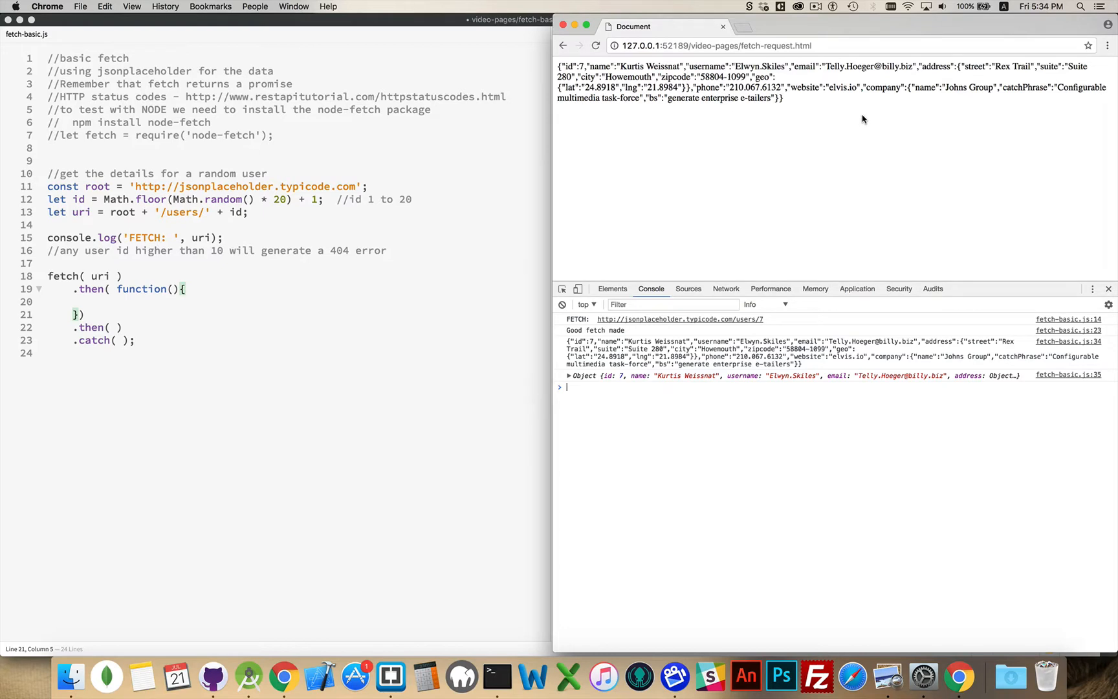
{"action": "mouse_move", "coordinate": [107, 287]}
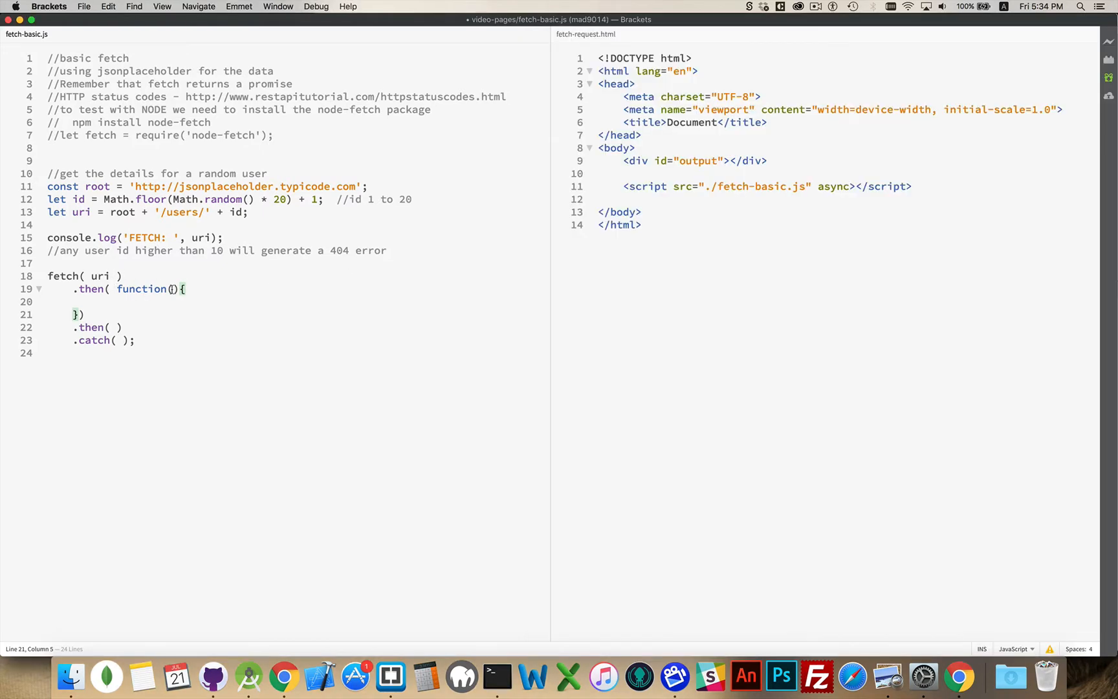
Give the first .then callback a response parameter
{"action": "type", "text": "response"}
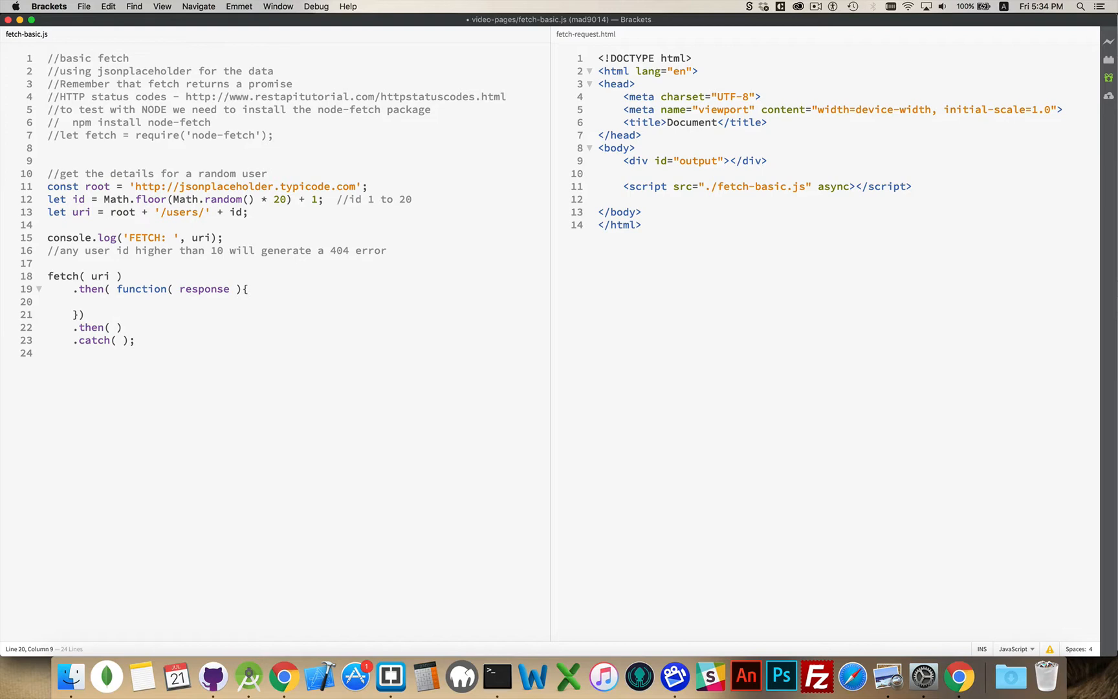
{"action": "double_click", "coordinate": [205, 288]}
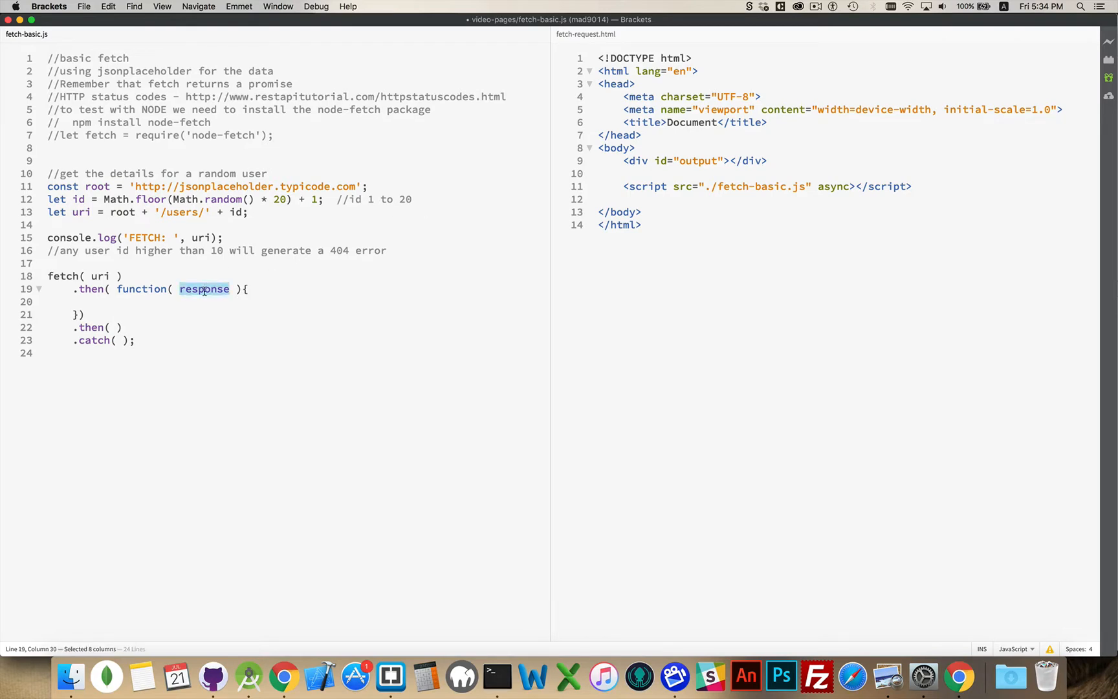
{"action": "type", "text": "response"}
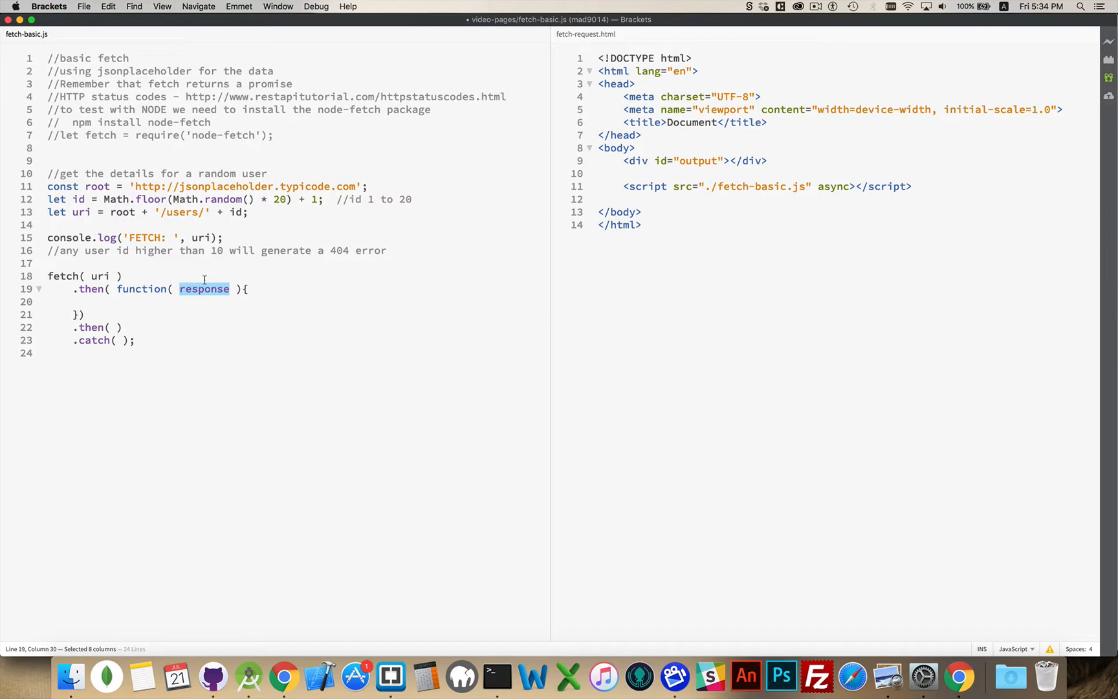
{"action": "mouse_move", "coordinate": [199, 298]}
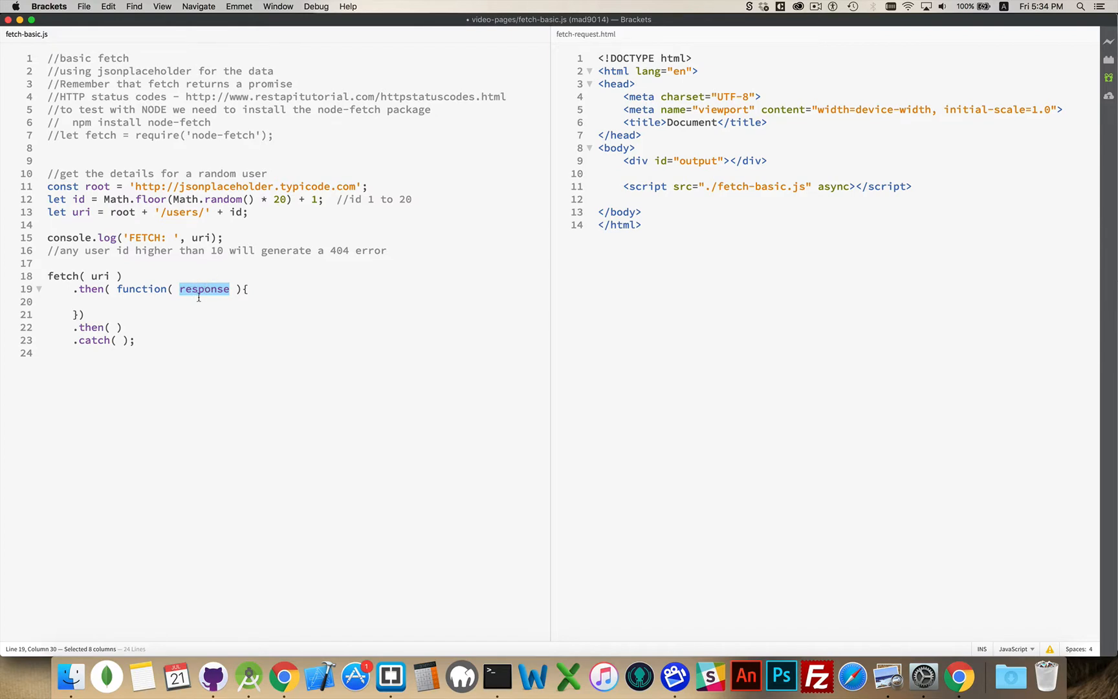
{"action": "mouse_move", "coordinate": [110, 301]}
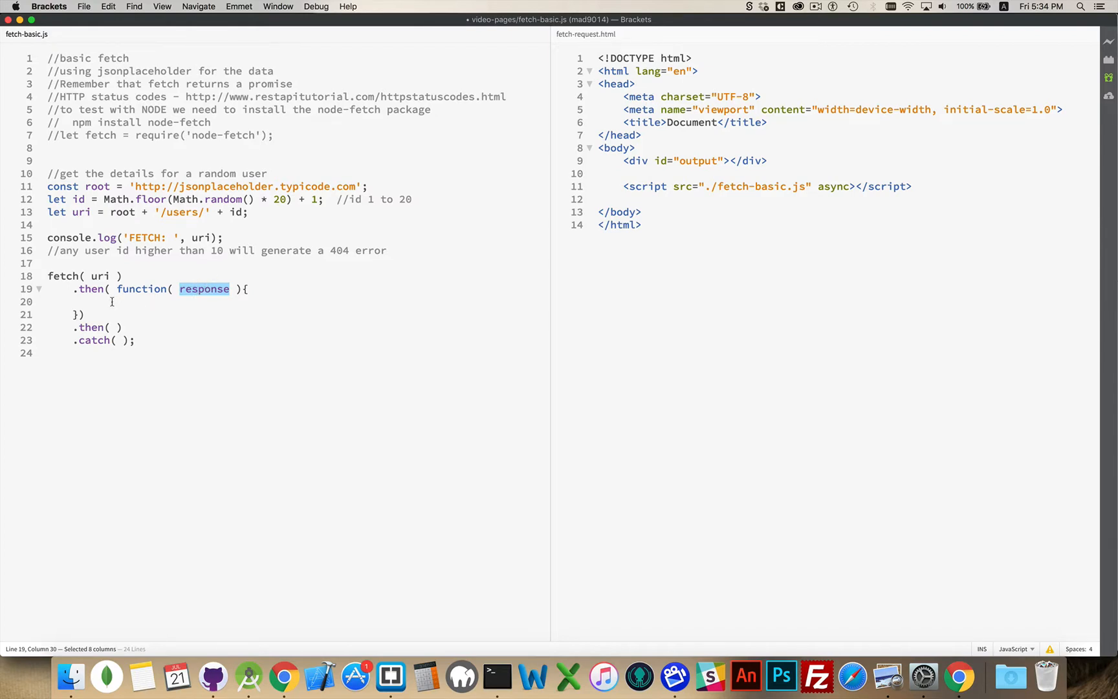
Make the callback body return response.json();
{"action": "type", "text": "re"}
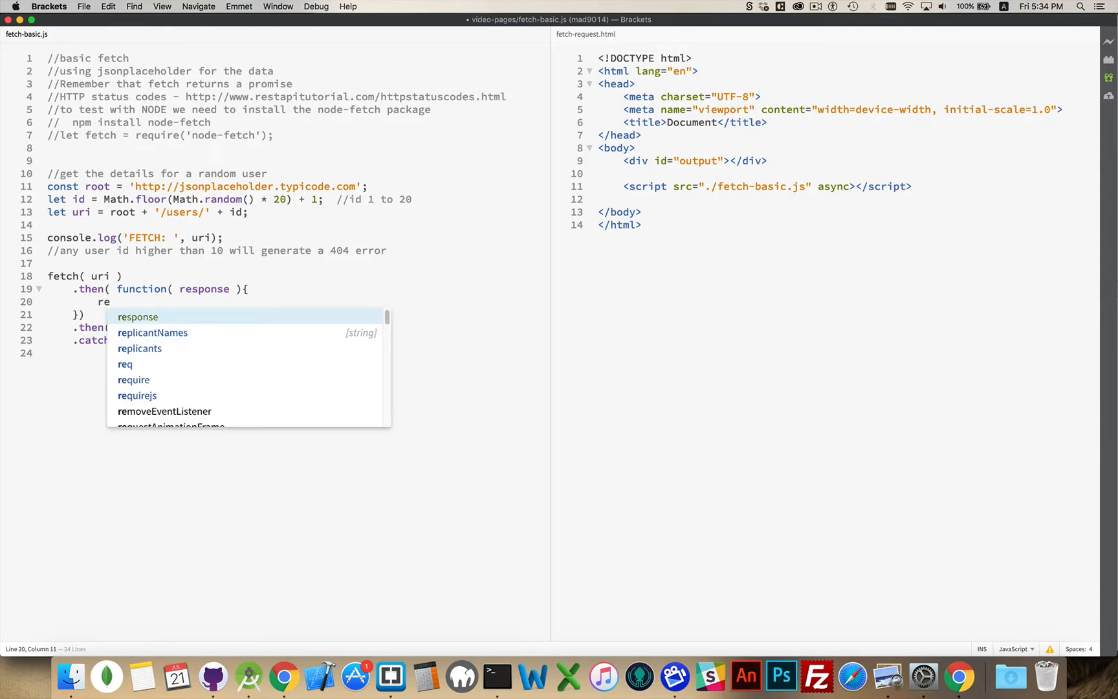
{"action": "type", "text": "turn"}
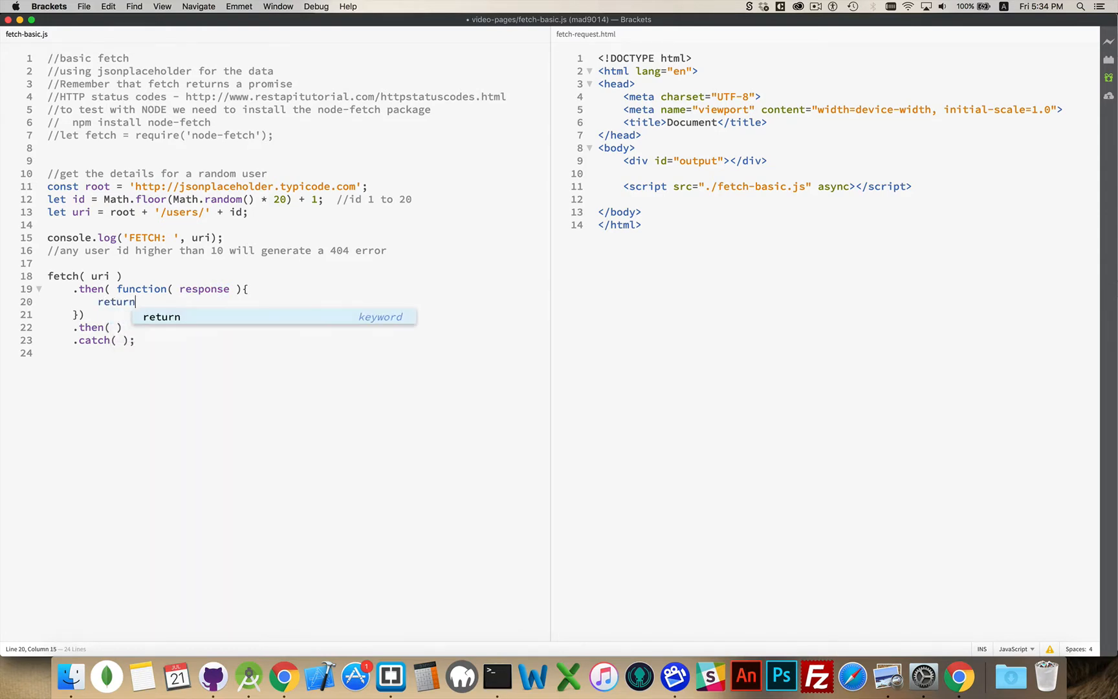
{"action": "type", "text": "res"}
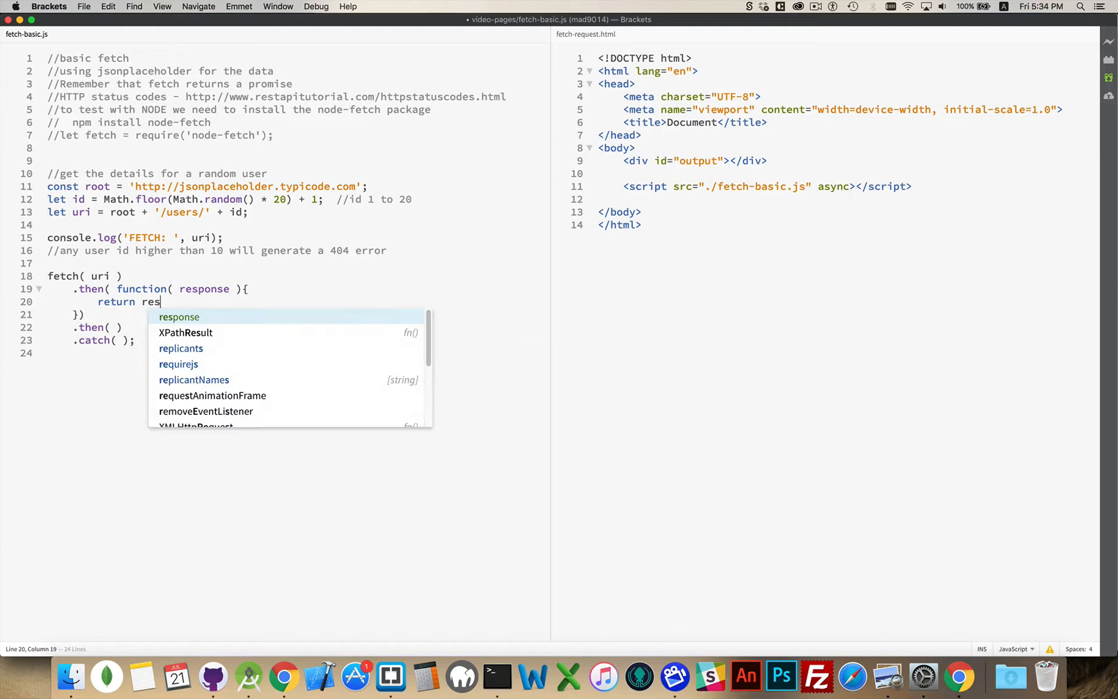
{"action": "type", "text": "ponse.j"}
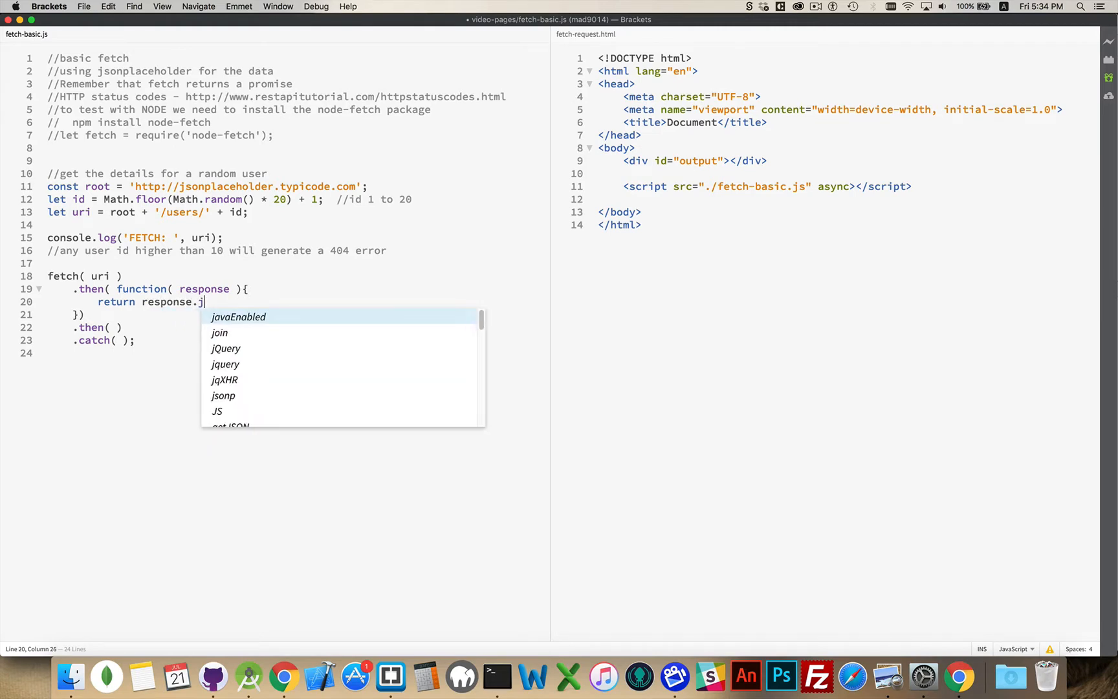
{"action": "type", "text": "son();"}
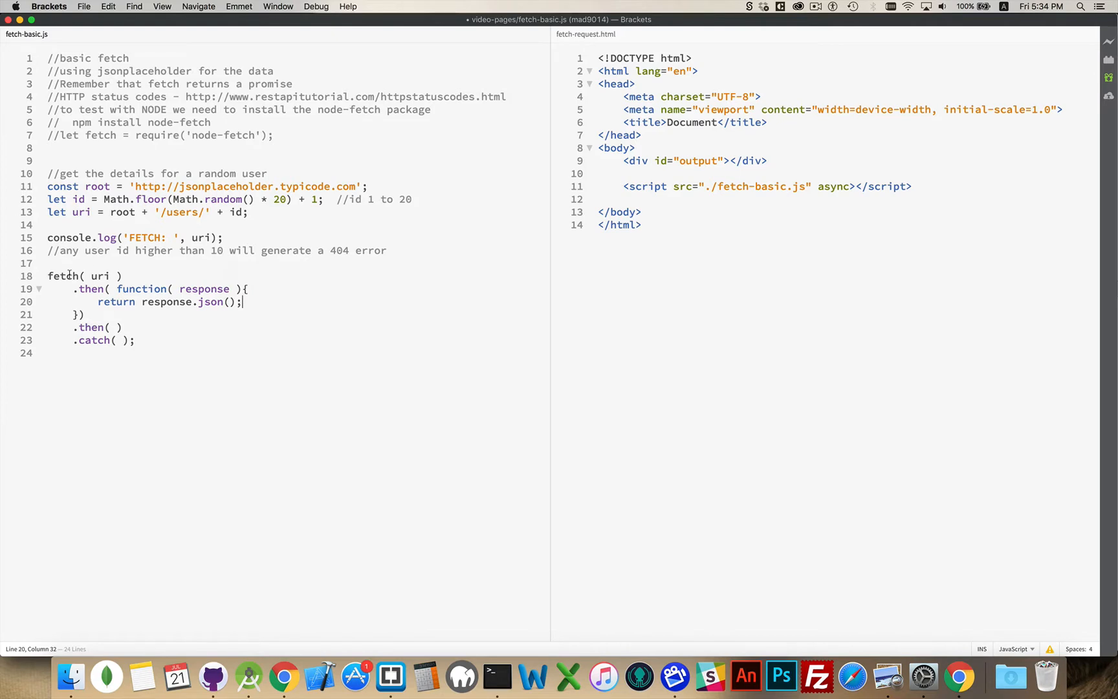
{"action": "double_click", "coordinate": [211, 301]}
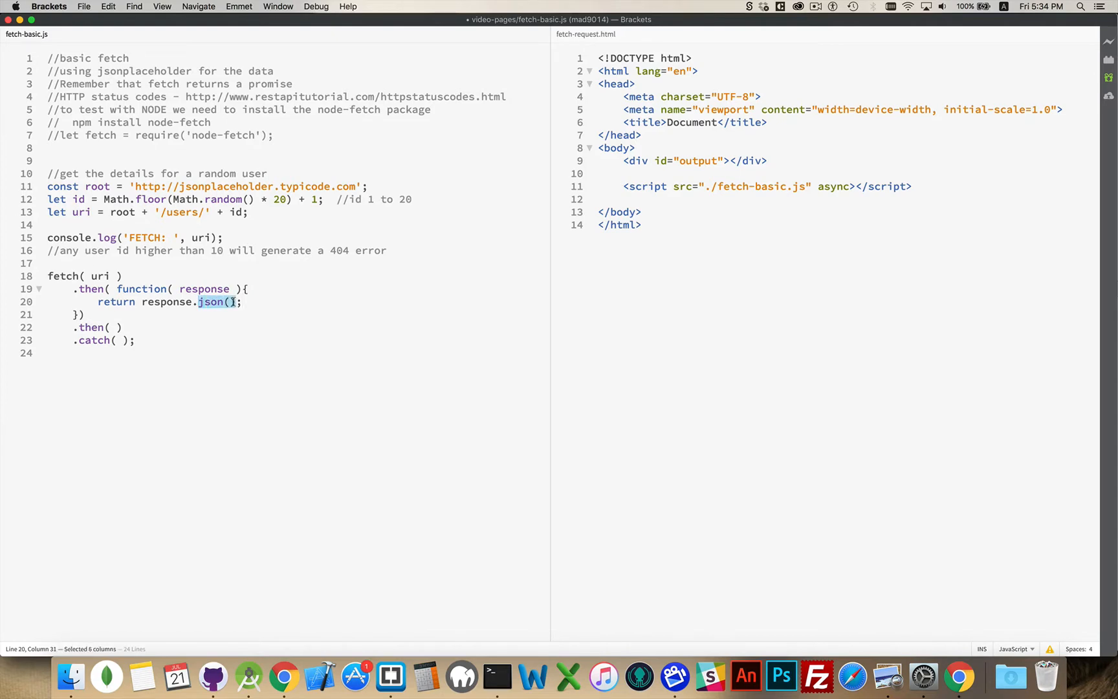
{"action": "mouse_move", "coordinate": [287, 312]}
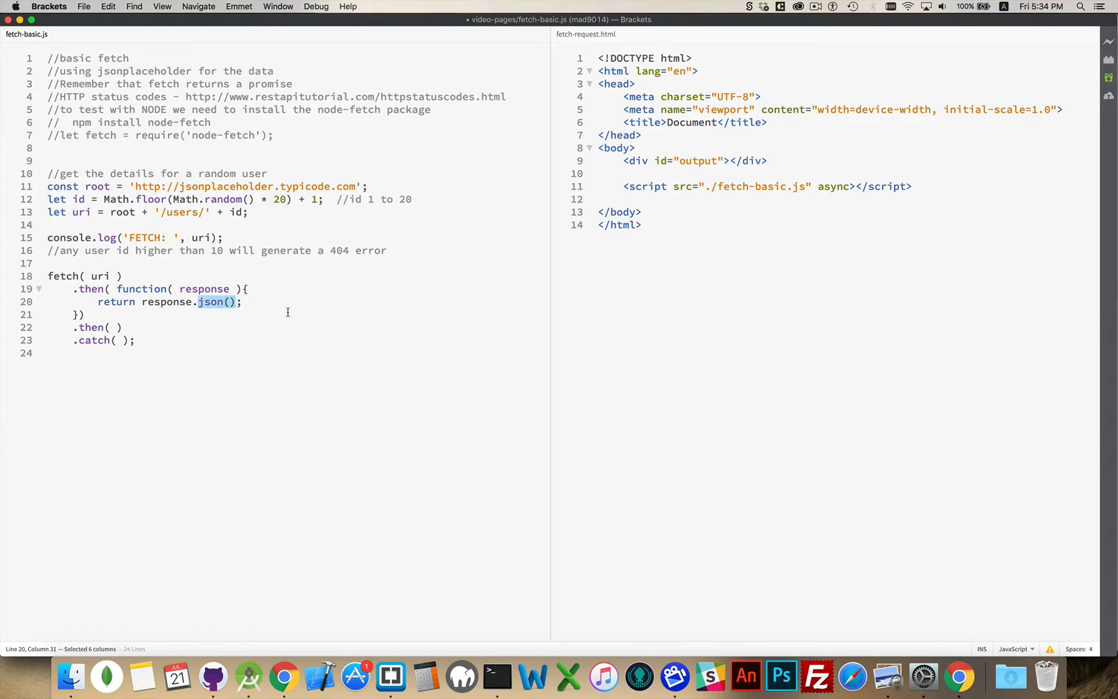
{"action": "mouse_move", "coordinate": [149, 331]}
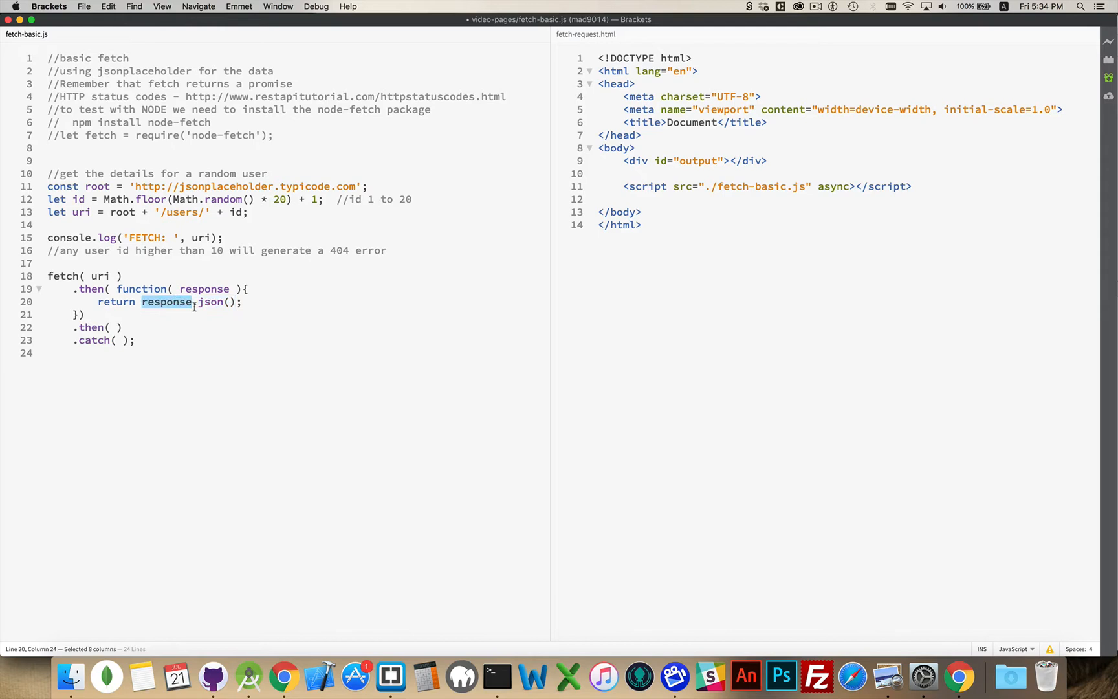
{"action": "double_click", "coordinate": [211, 301]}
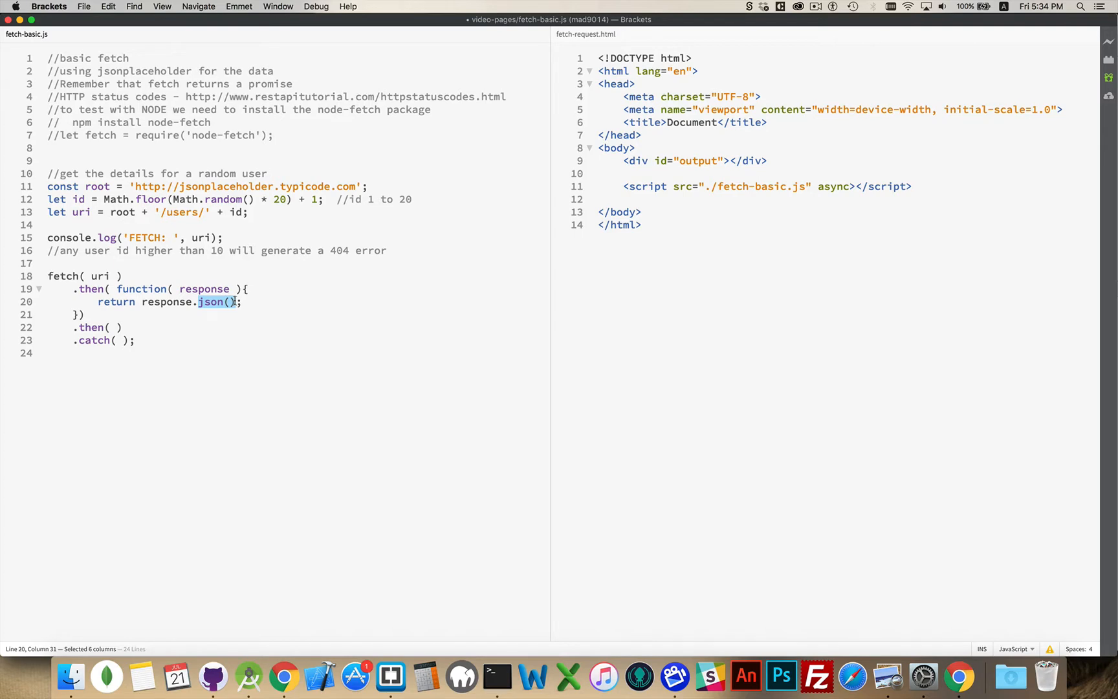
{"action": "mouse_move", "coordinate": [120, 301]}
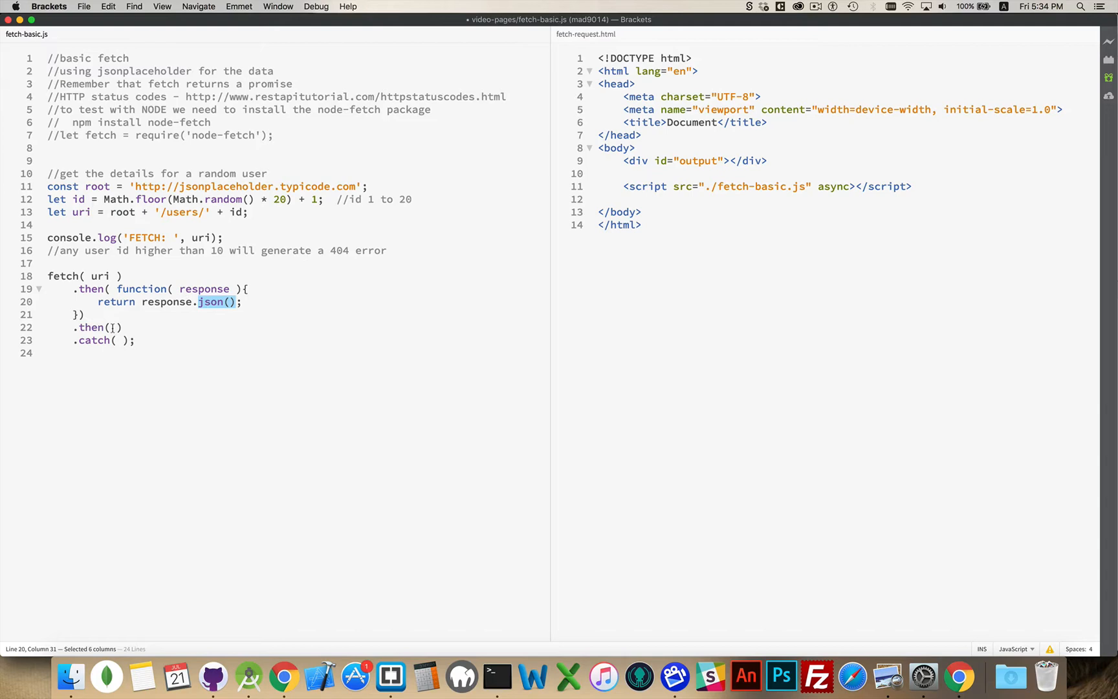
{"action": "left_click", "coordinate": [114, 328]}
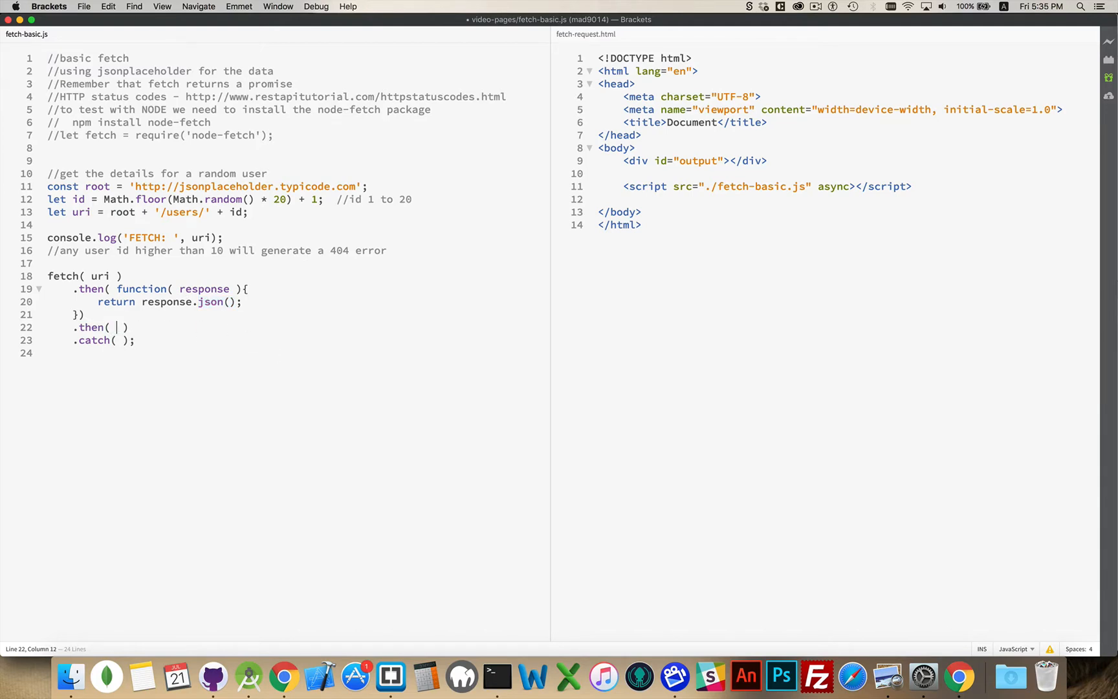
Turn the second .then callback into an arrow function => { } with its body on separate lines
{"action": "type", "text": "function(){}"}
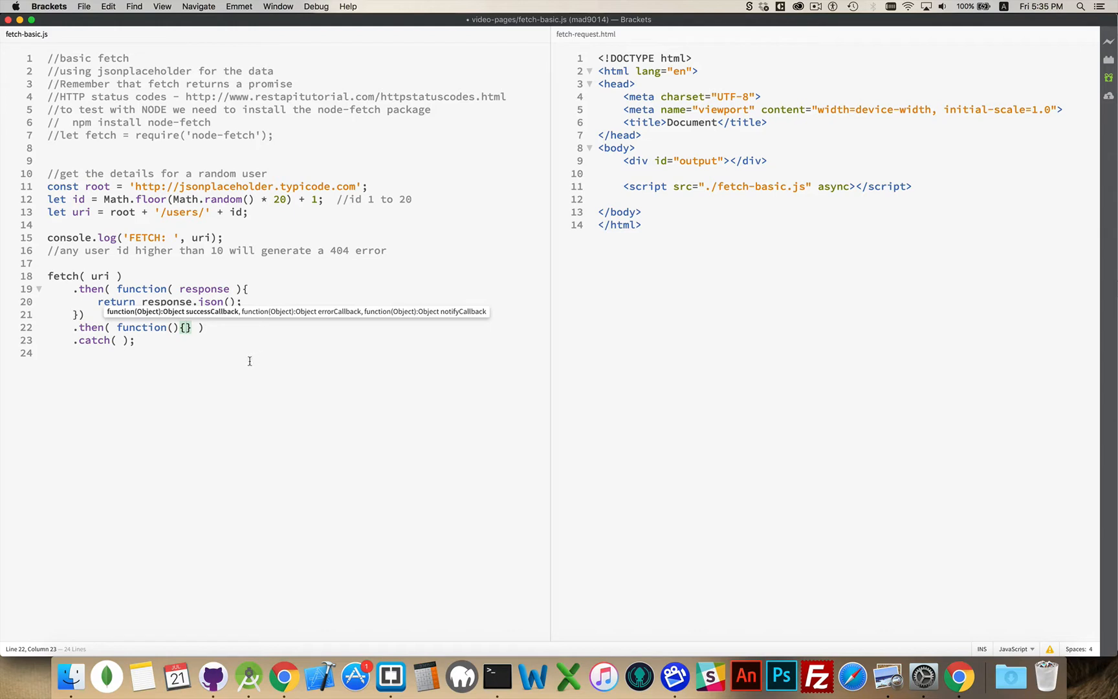
{"action": "double_click", "coordinate": [141, 328]}
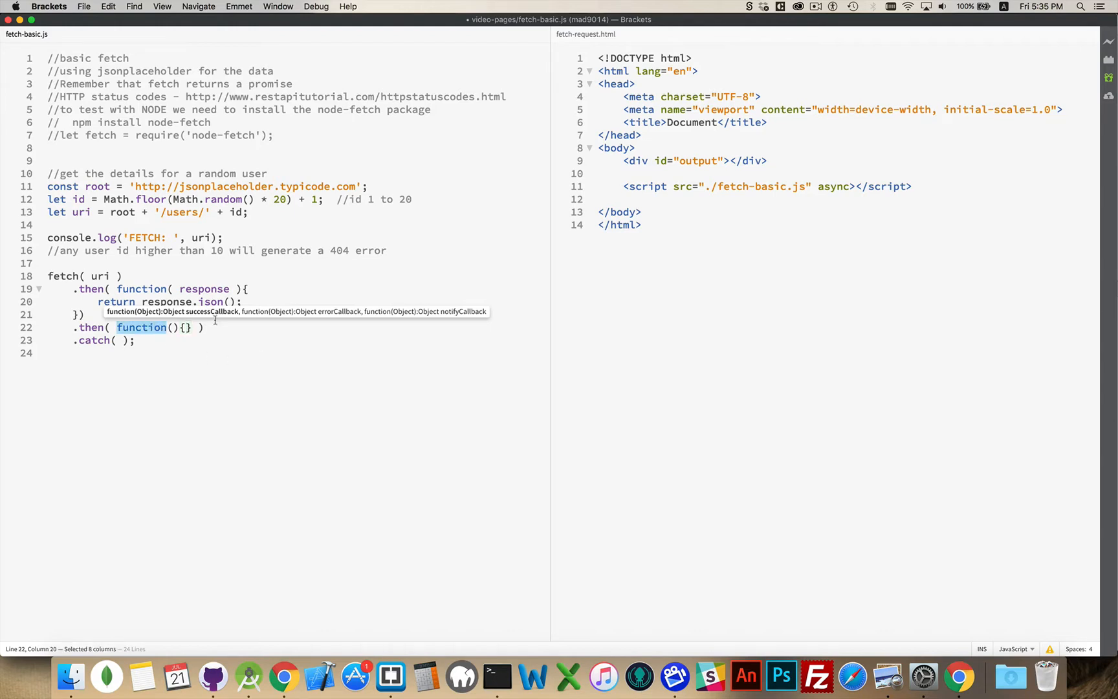
{"action": "key", "text": "Backspace"}
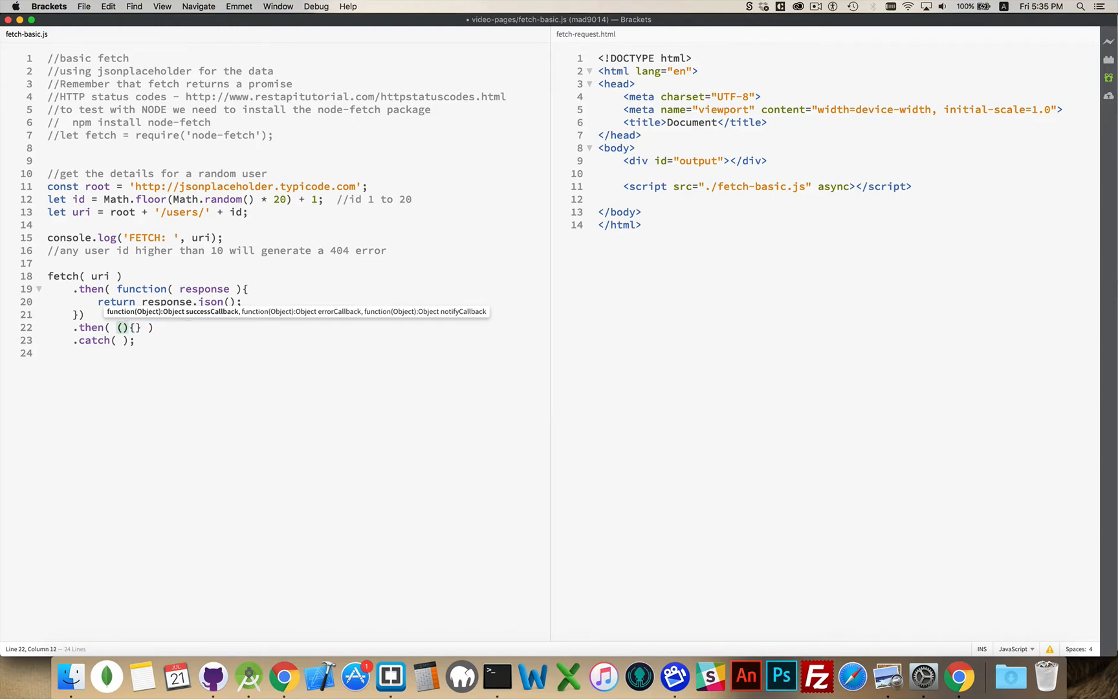
{"action": "type", "text": "=>"}
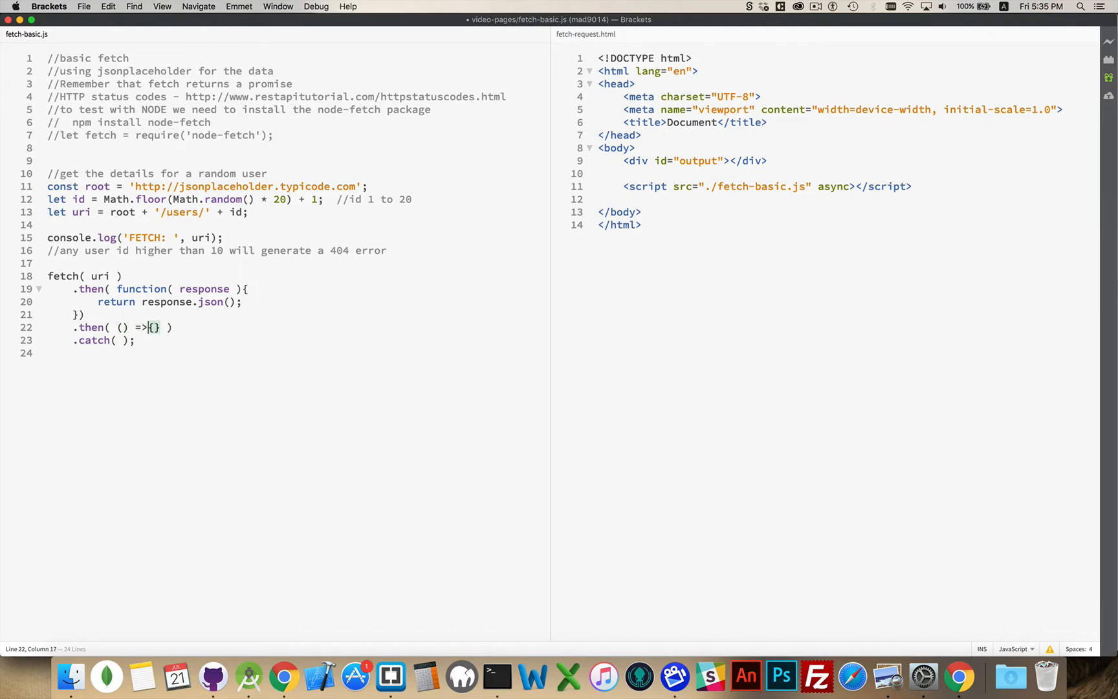
{"action": "key", "text": "enter"}
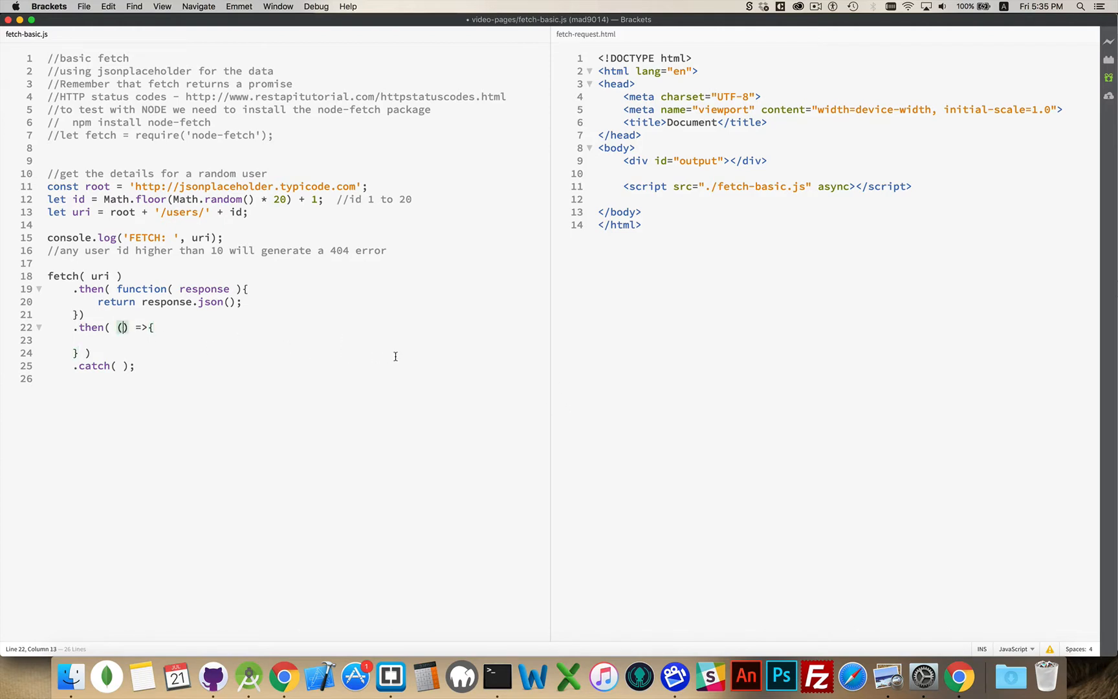
Name the arrow function's parameter data, contrasting it with response above
{"action": "type", "text": "data"}
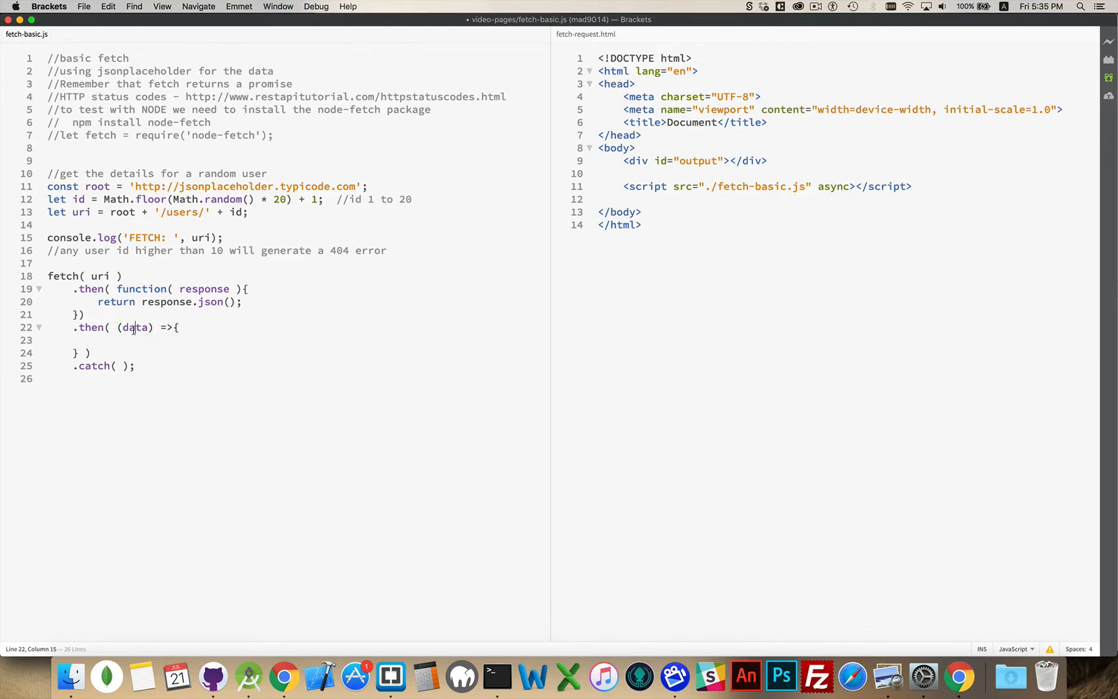
{"action": "double_click", "coordinate": [134, 327]}
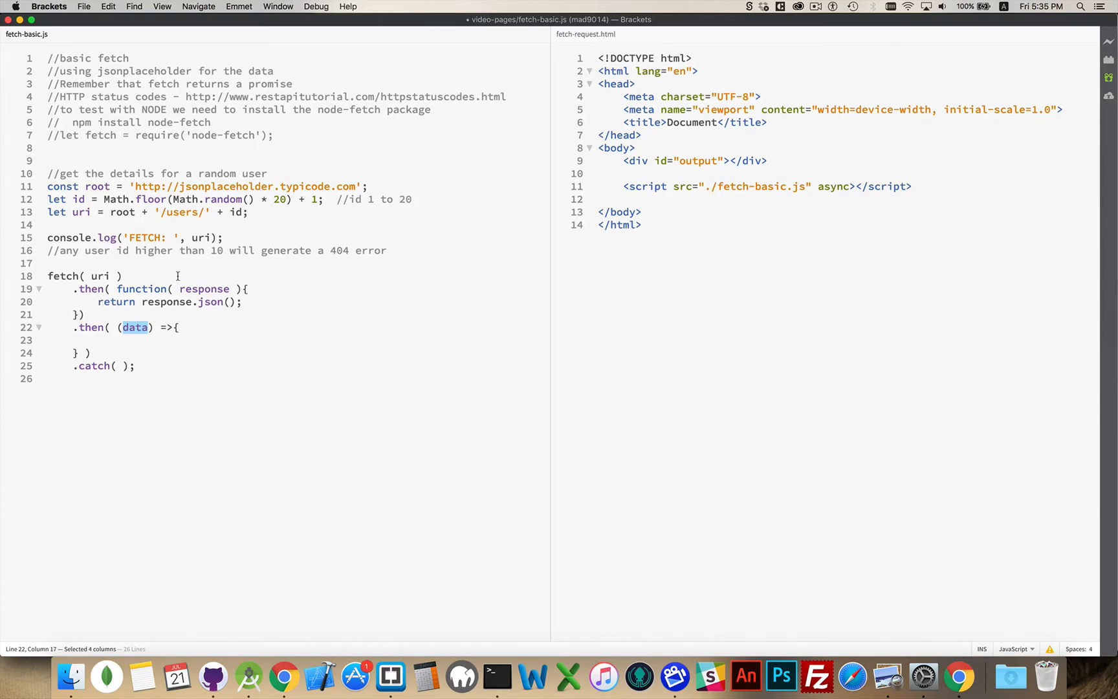
{"action": "double_click", "coordinate": [205, 288]}
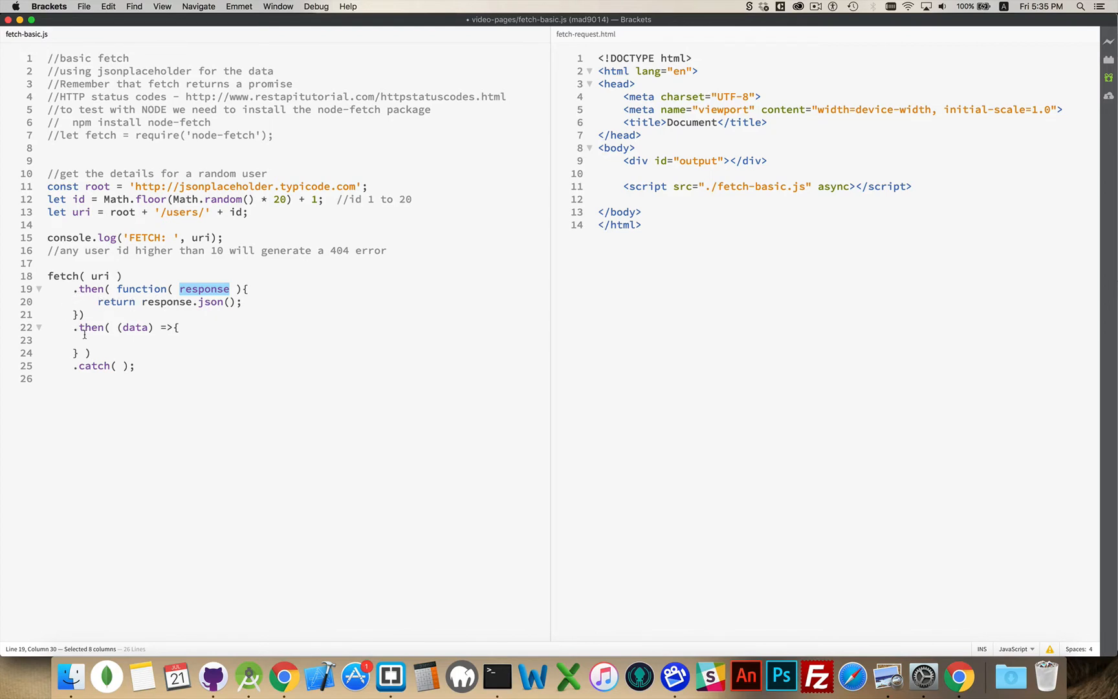
{"action": "double_click", "coordinate": [133, 326]}
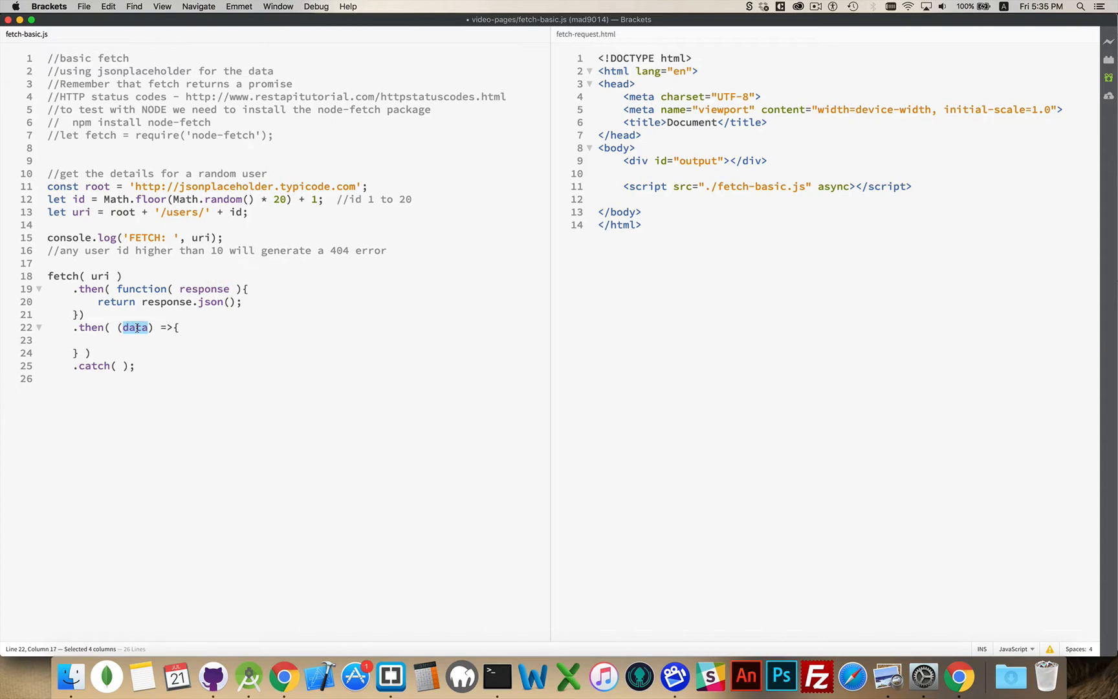
{"action": "mouse_move", "coordinate": [112, 342]}
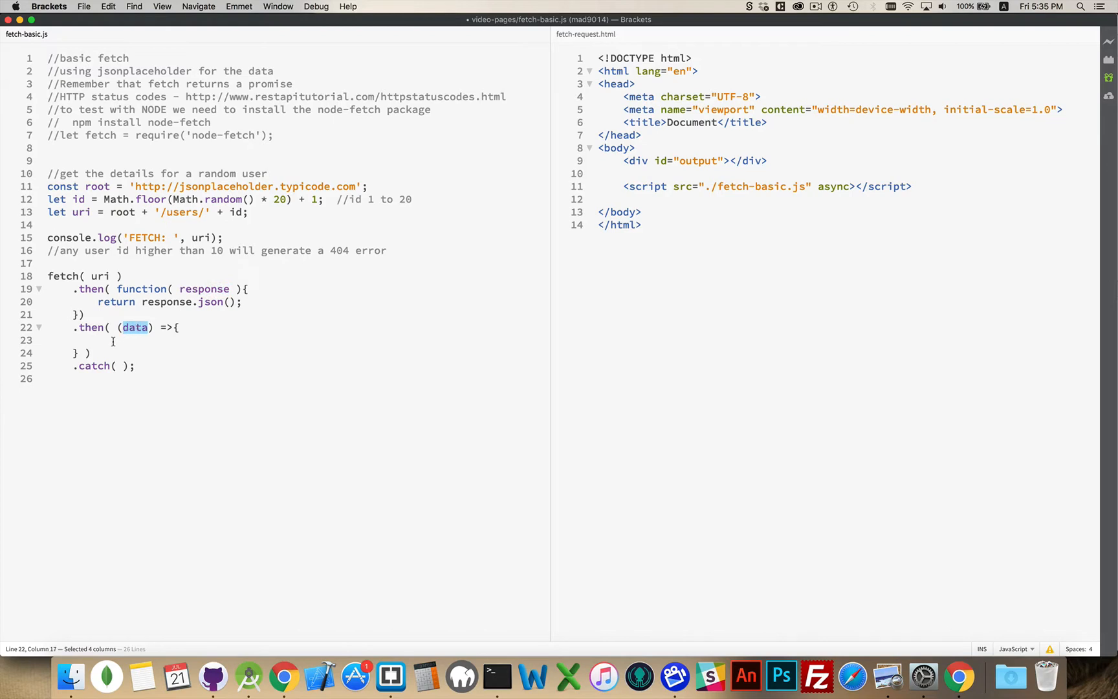
{"action": "left_click", "coordinate": [142, 340]}
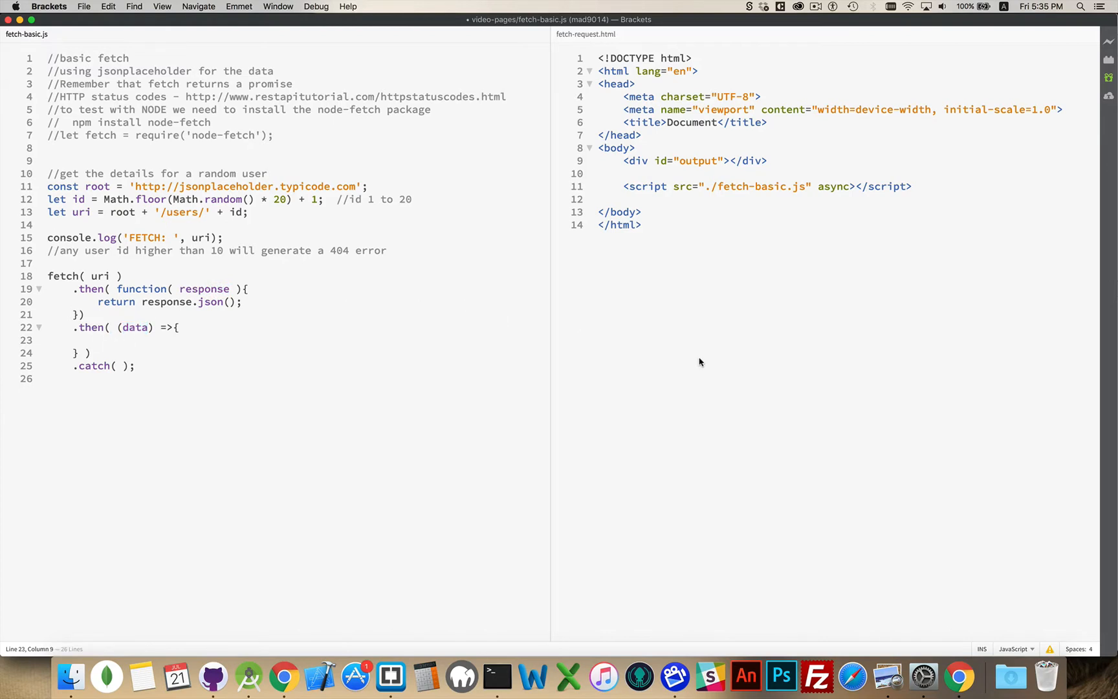
Log data to the console inside the second .then callback
{"action": "type", "text": "console.log()"}
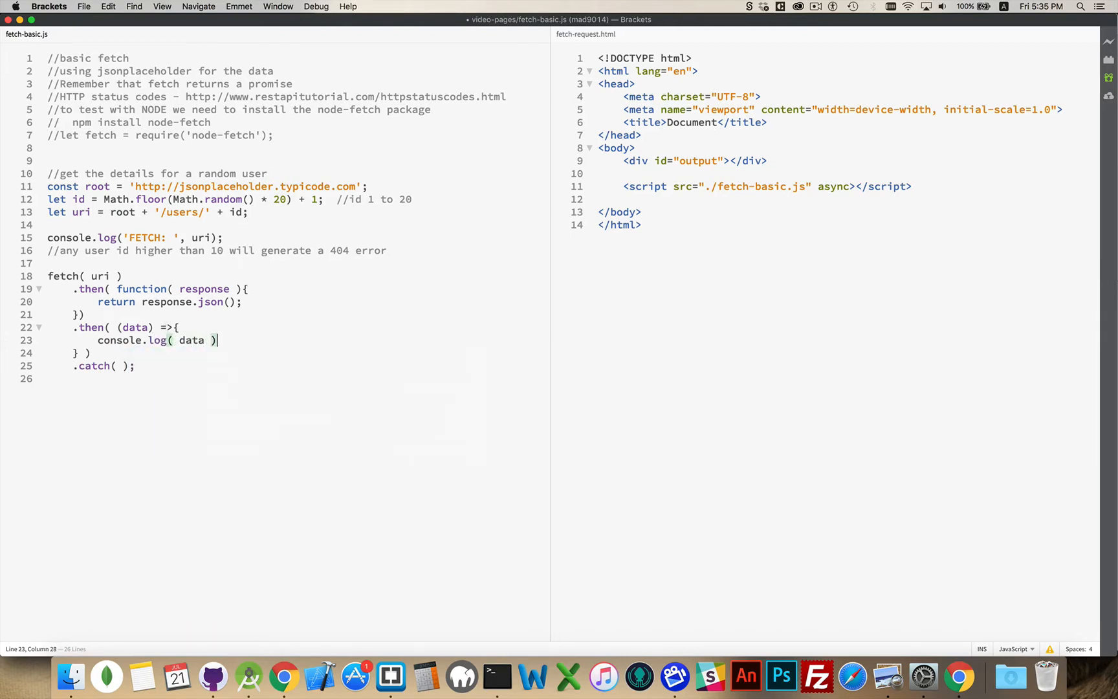
{"action": "type", "text": ";"}
{"action": "key", "text": "Return"}
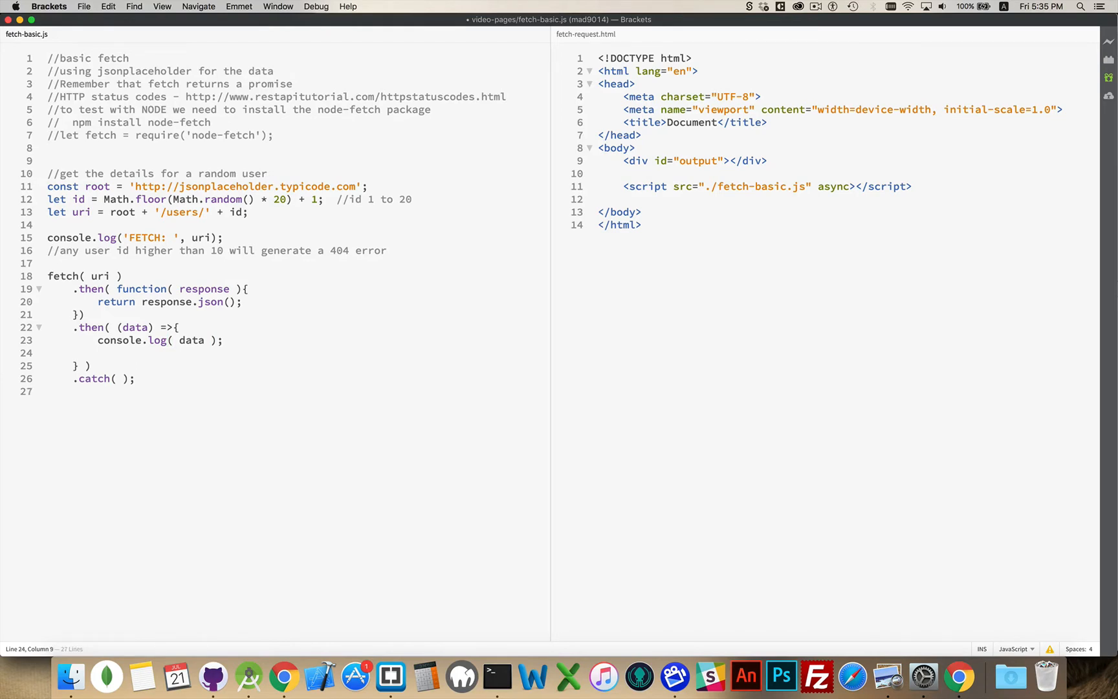
Store JSON.stringify(data) in a jsonData variable
{"action": "type", "text": "let"}
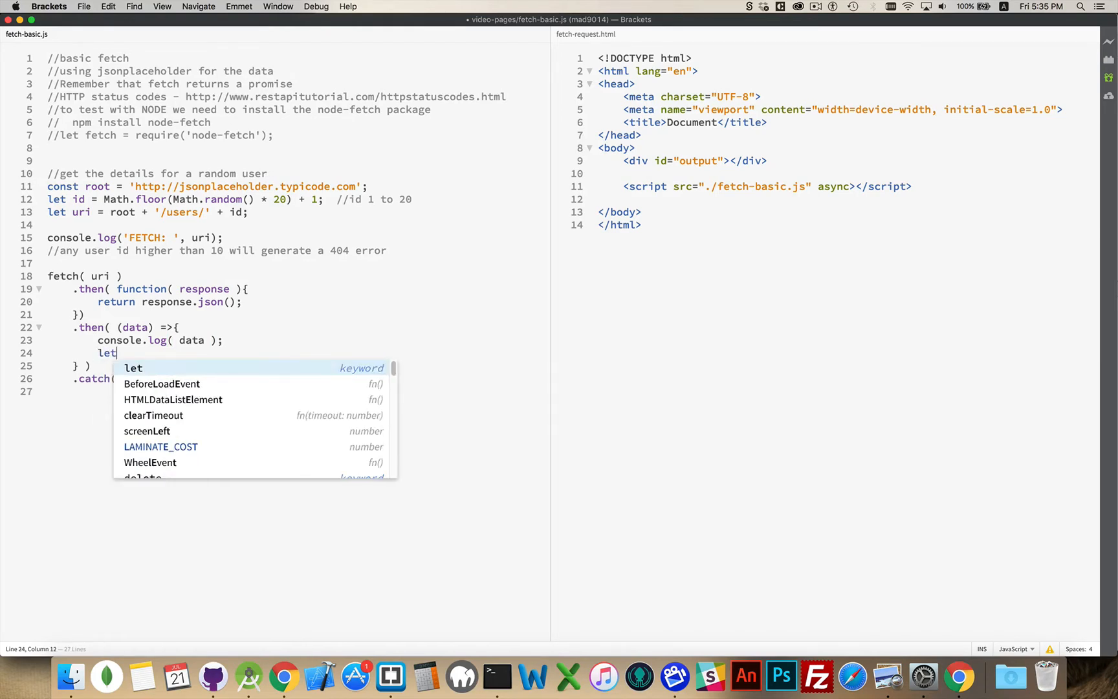
{"action": "type", "text": "json"}
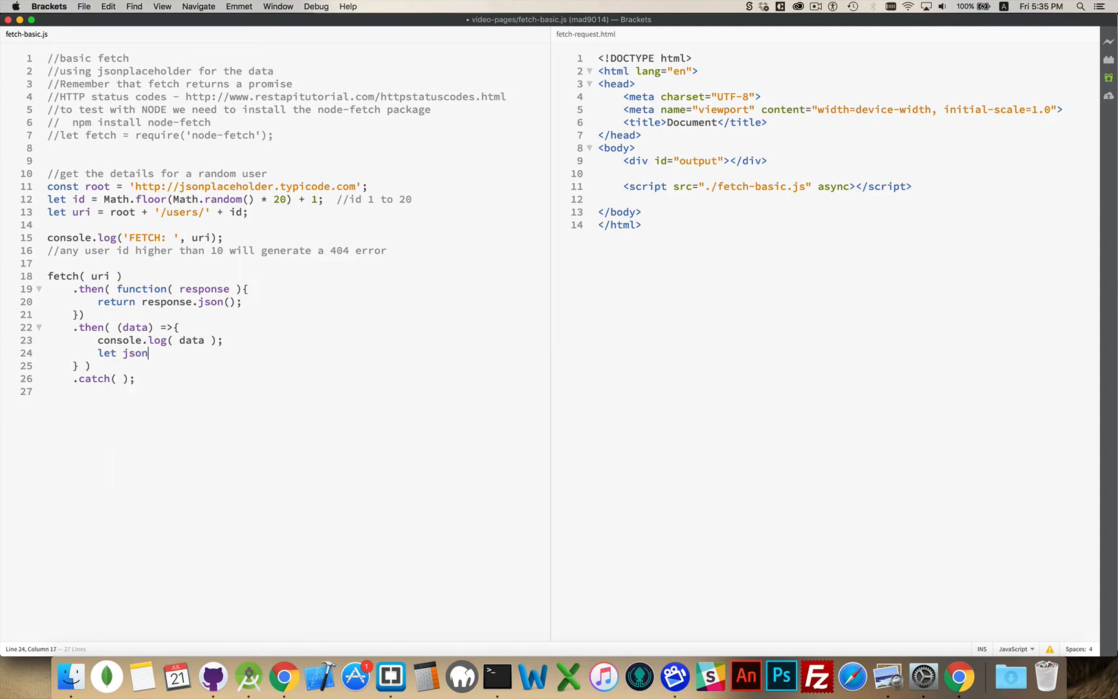
{"action": "type", "text": "Data ="}
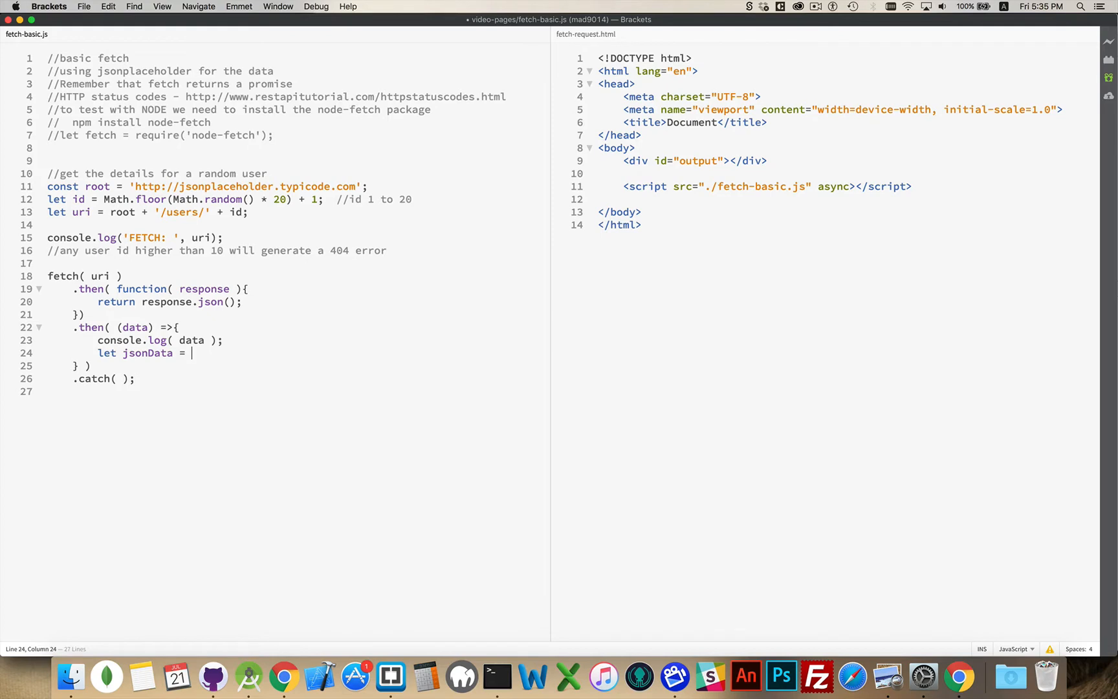
{"action": "type", "text": "JSON.to"}
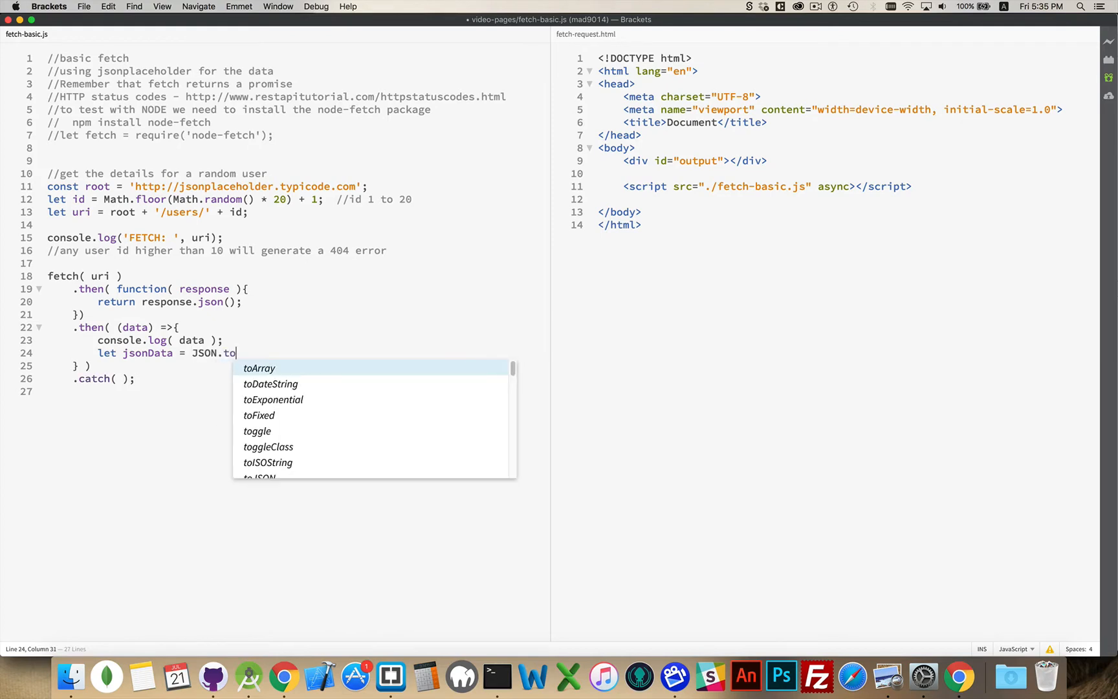
{"action": "type", "text": "stringify"}
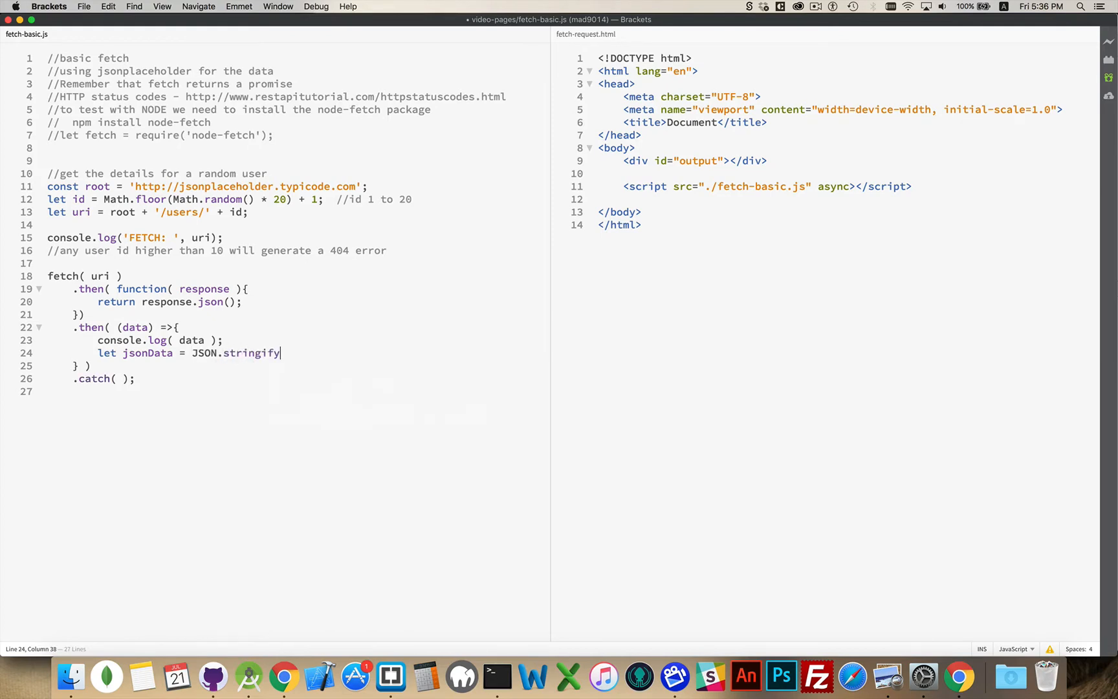
{"action": "type", "text": "(data);"}
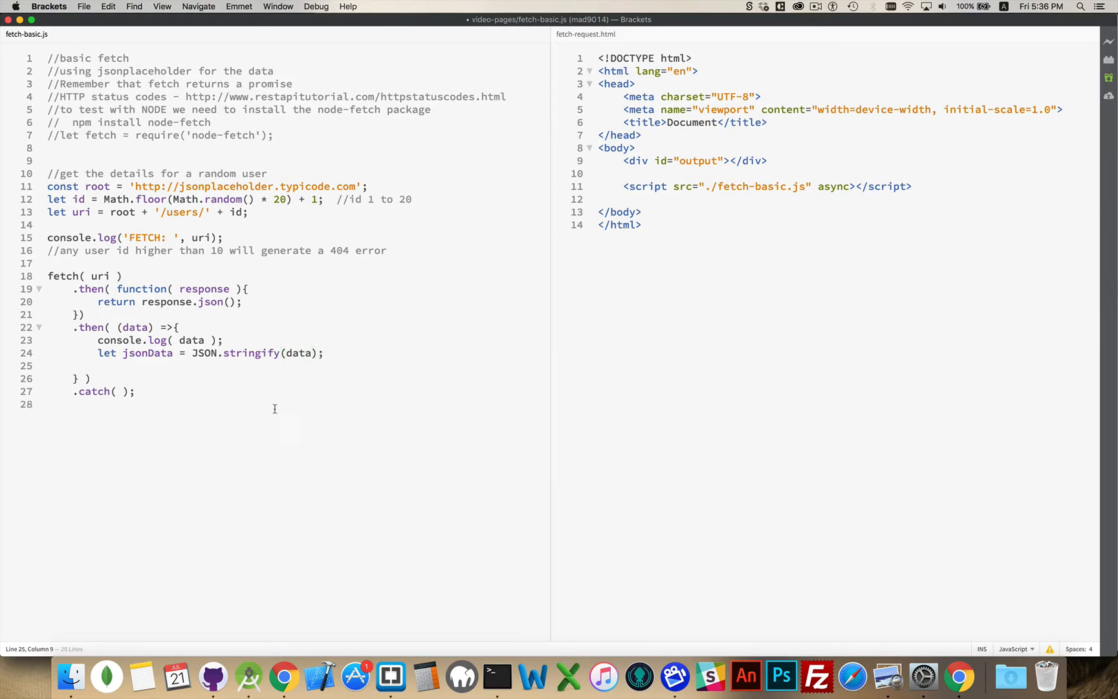
{"action": "double_click", "coordinate": [148, 354]}
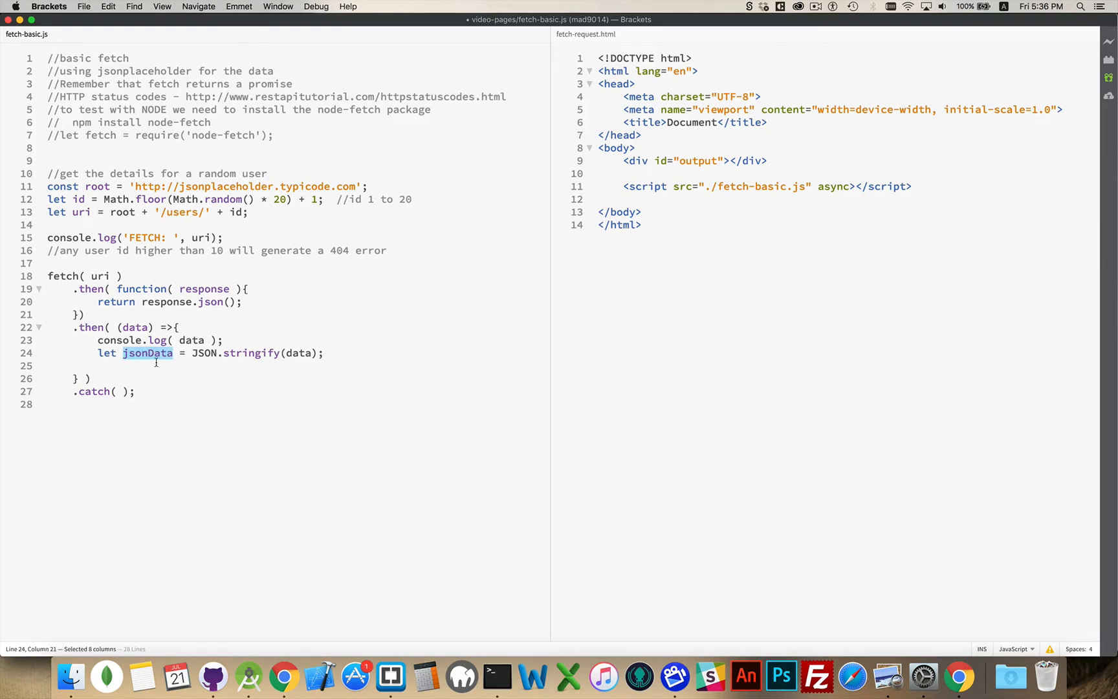
{"action": "mouse_move", "coordinate": [640, 177]}
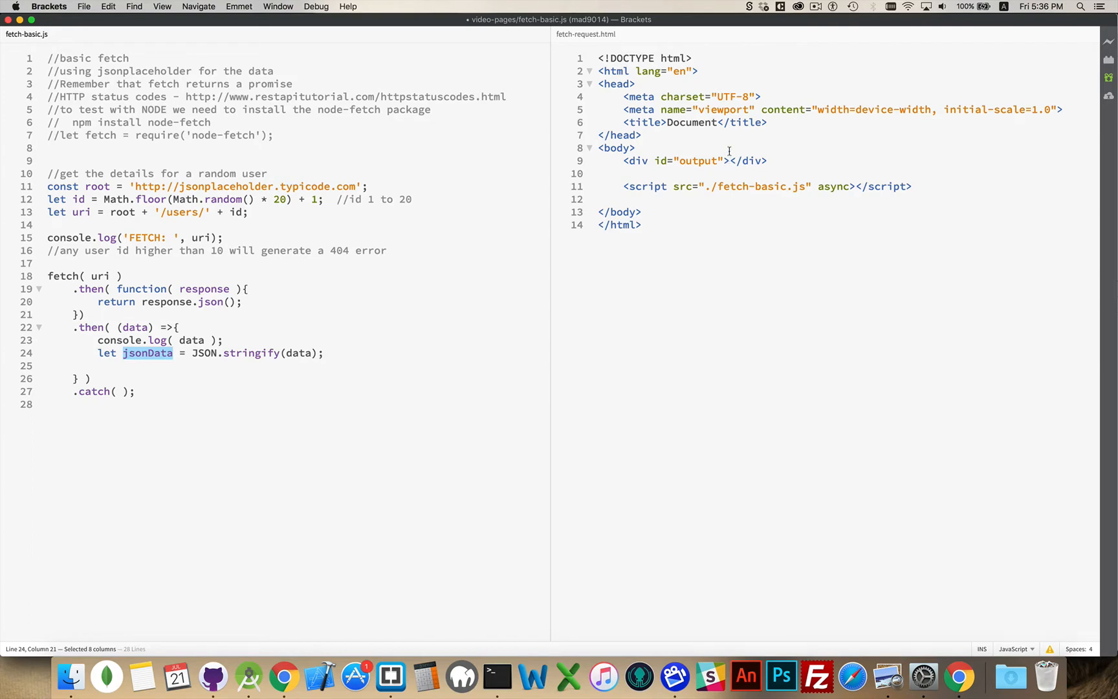
{"action": "mouse_move", "coordinate": [709, 159]}
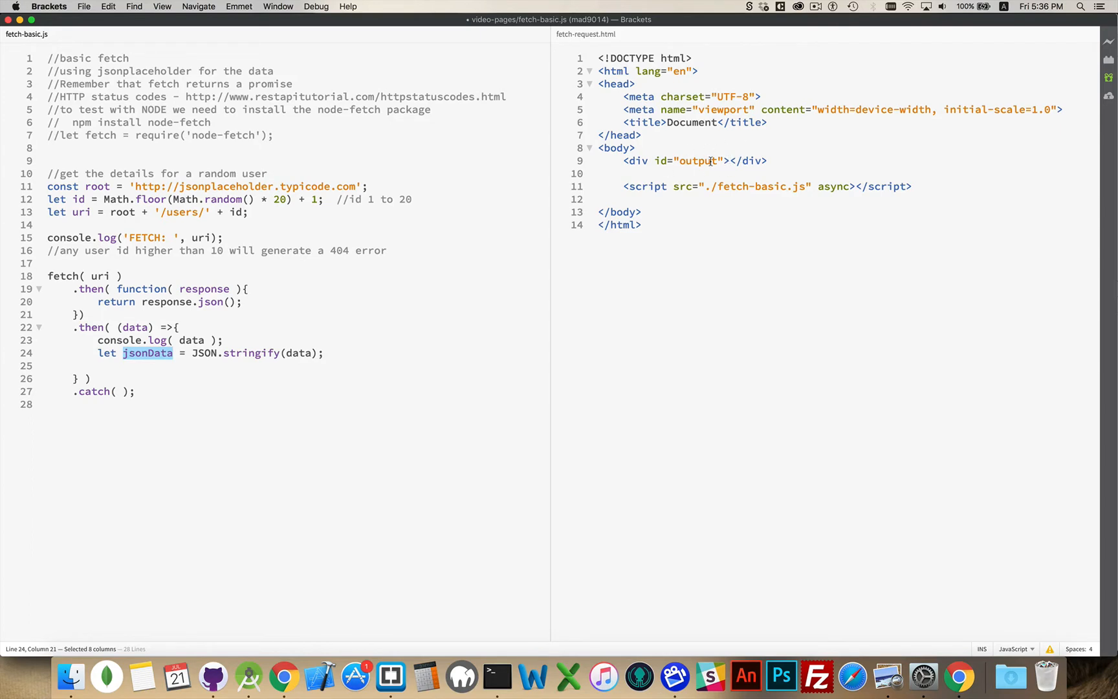
Get the 'output' element and set its textContent to jsonData
{"action": "left_click", "coordinate": [623, 418]}
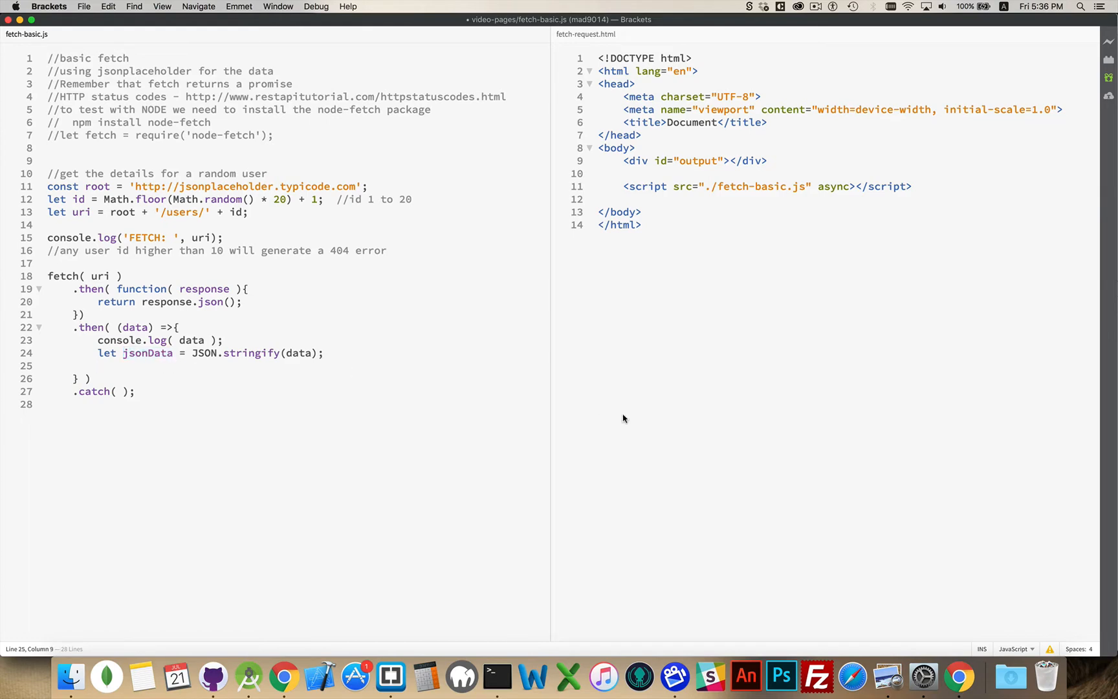
{"action": "type", "text": "let output ="}
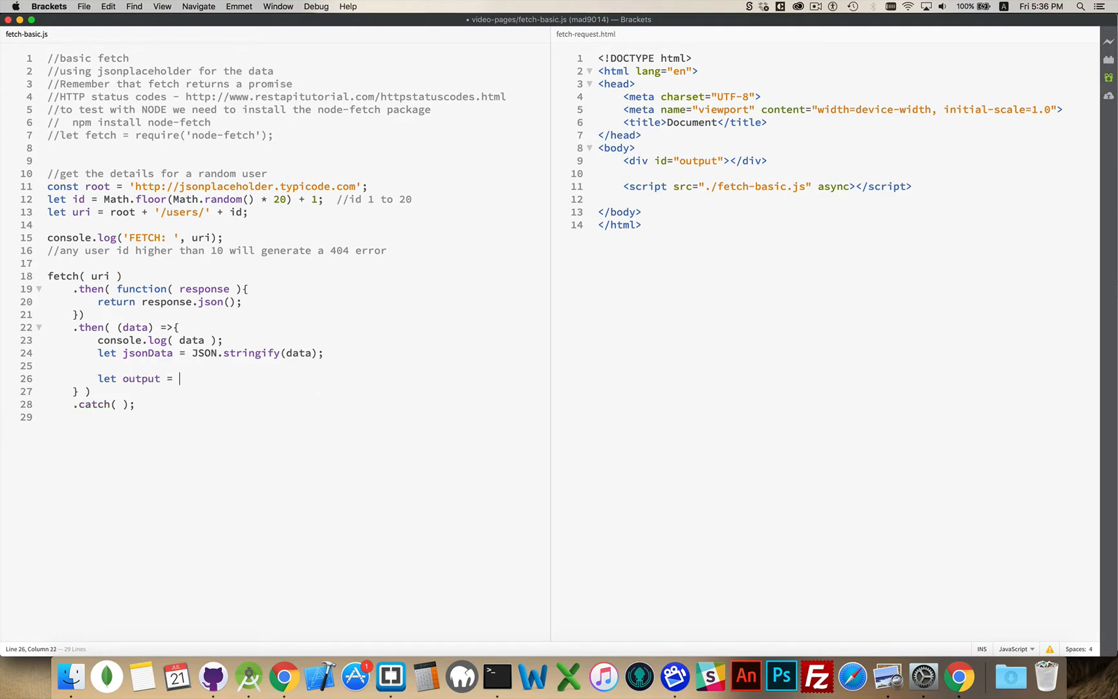
{"action": "type", "text": "document.getElementById"}
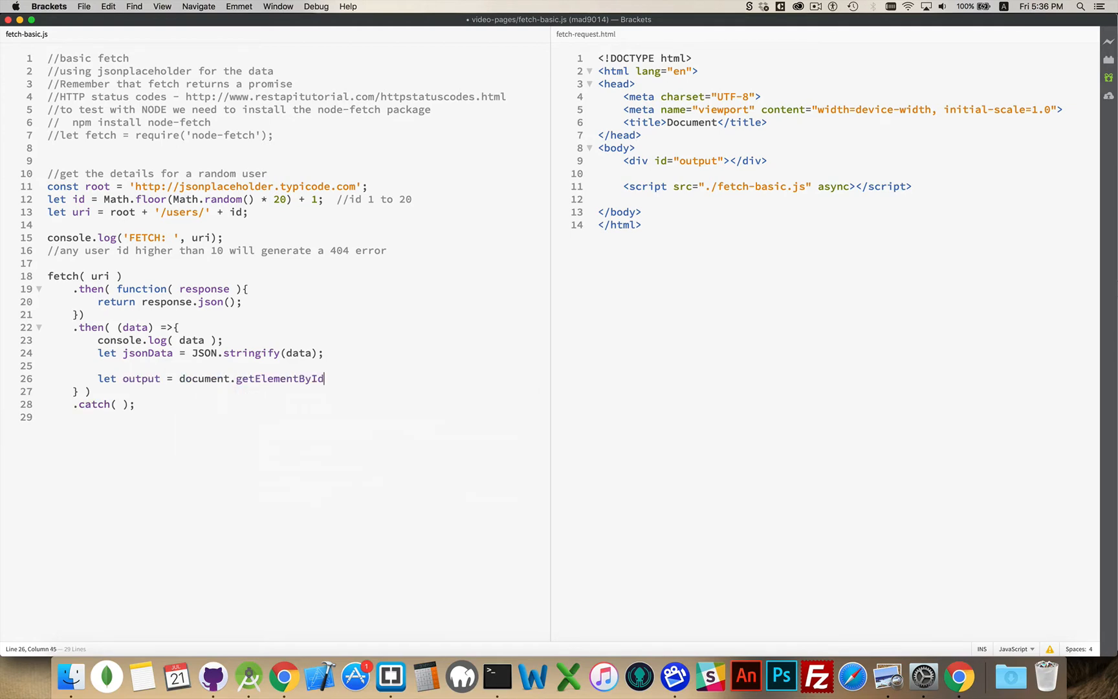
{"action": "type", "text": "('output');"}
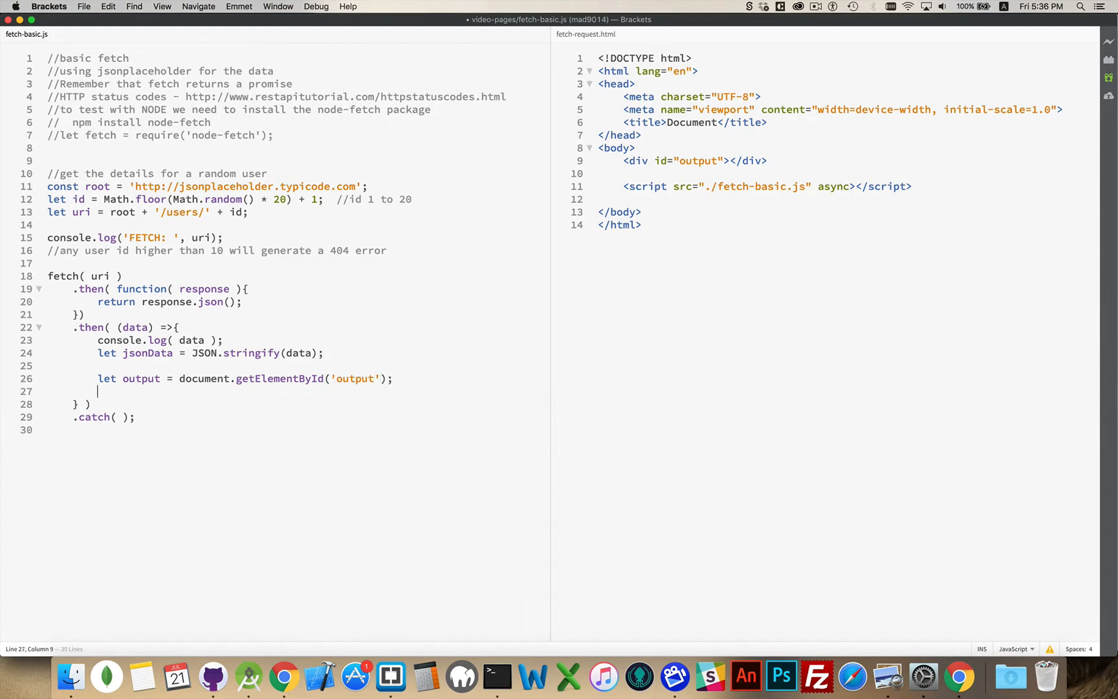
{"action": "type", "text": "output.textContent = j"}
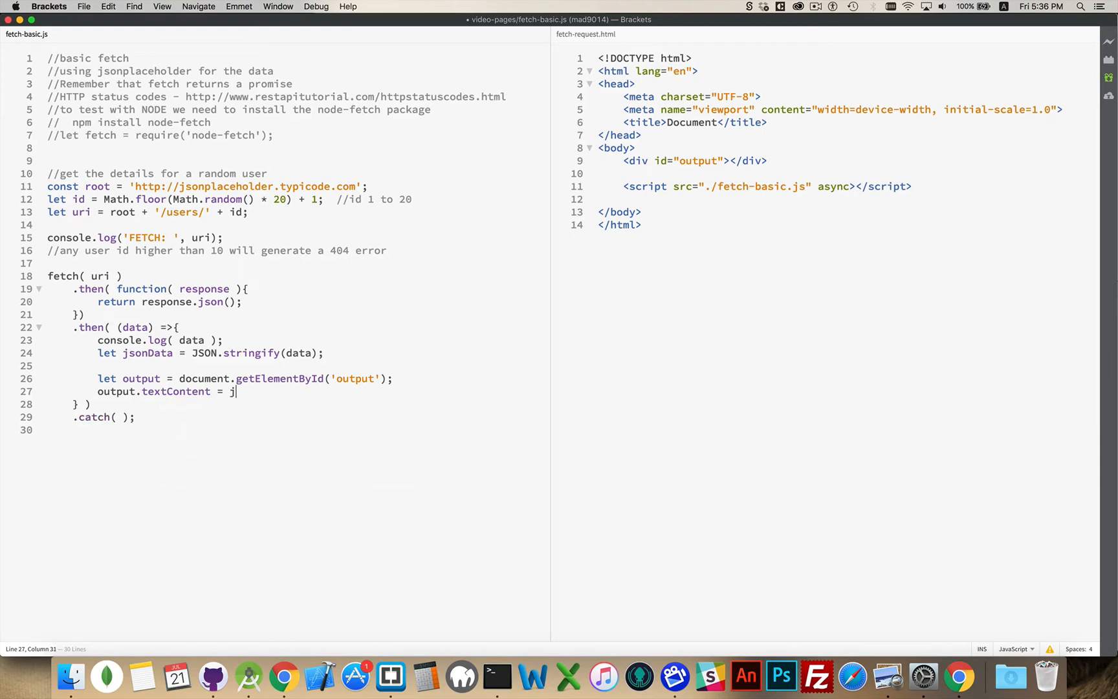
{"action": "type", "text": "sonData;"}
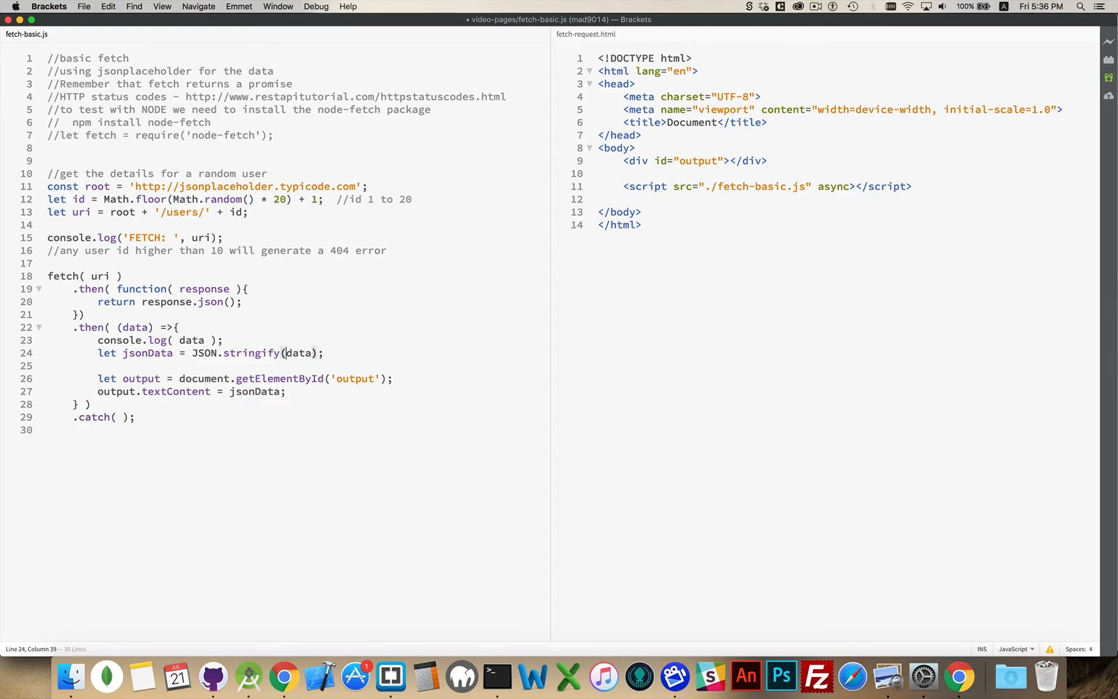
Add a console.log(data); line above the output code
{"action": "key", "text": "Return"}
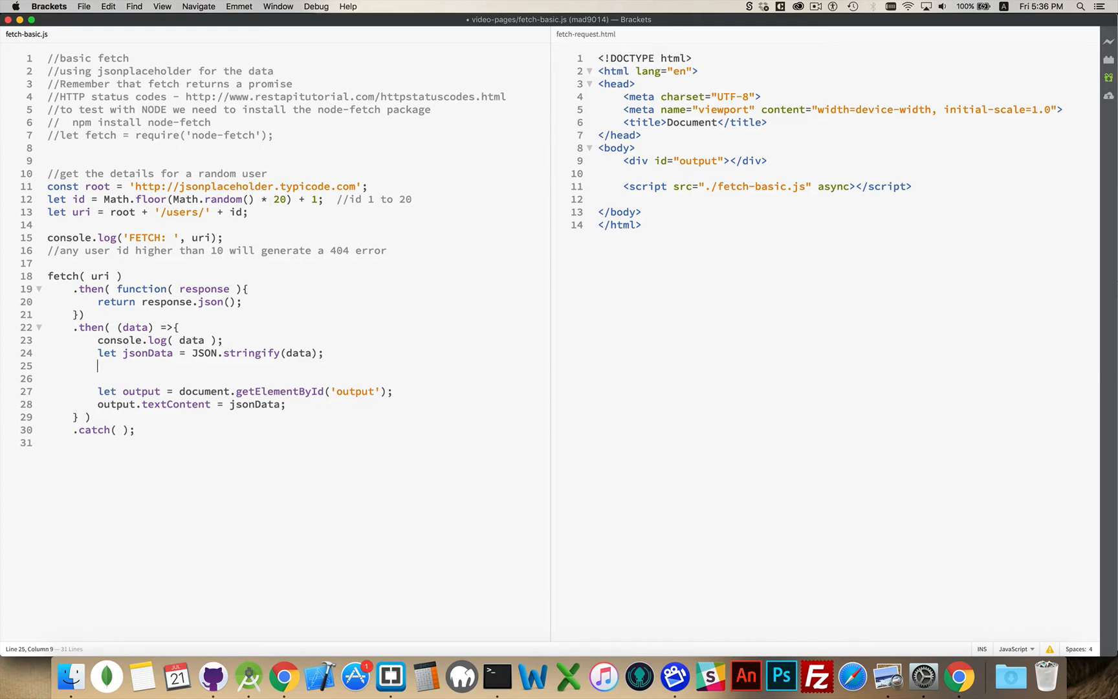
{"action": "type", "text": "console.log("}
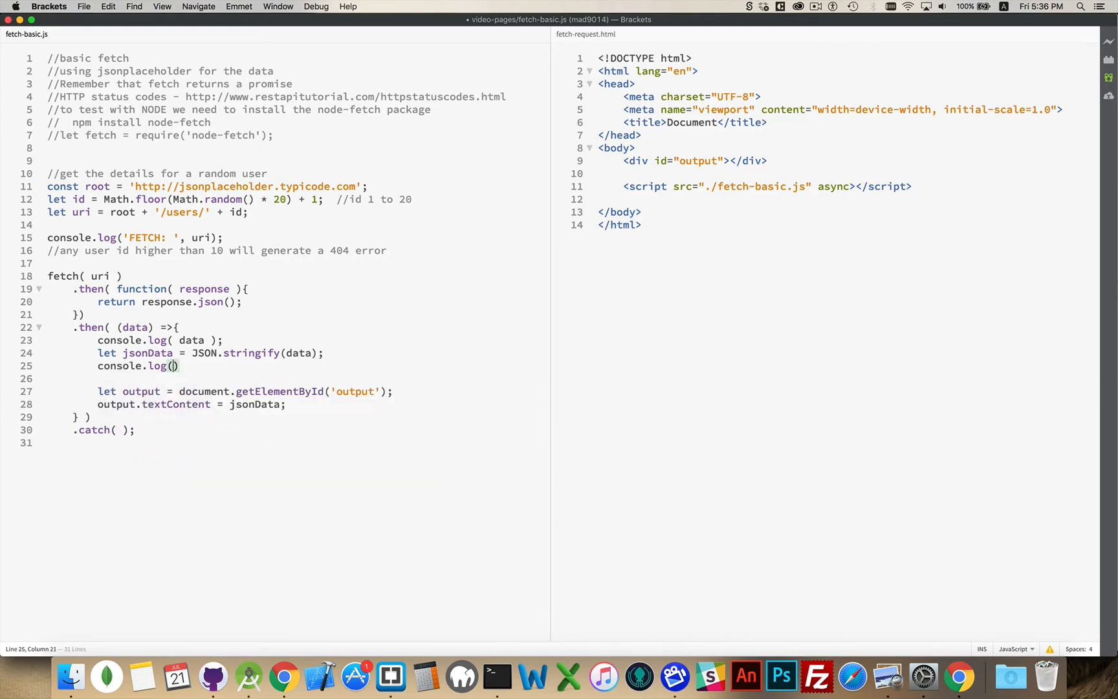
{"action": "type", "text": "data"}
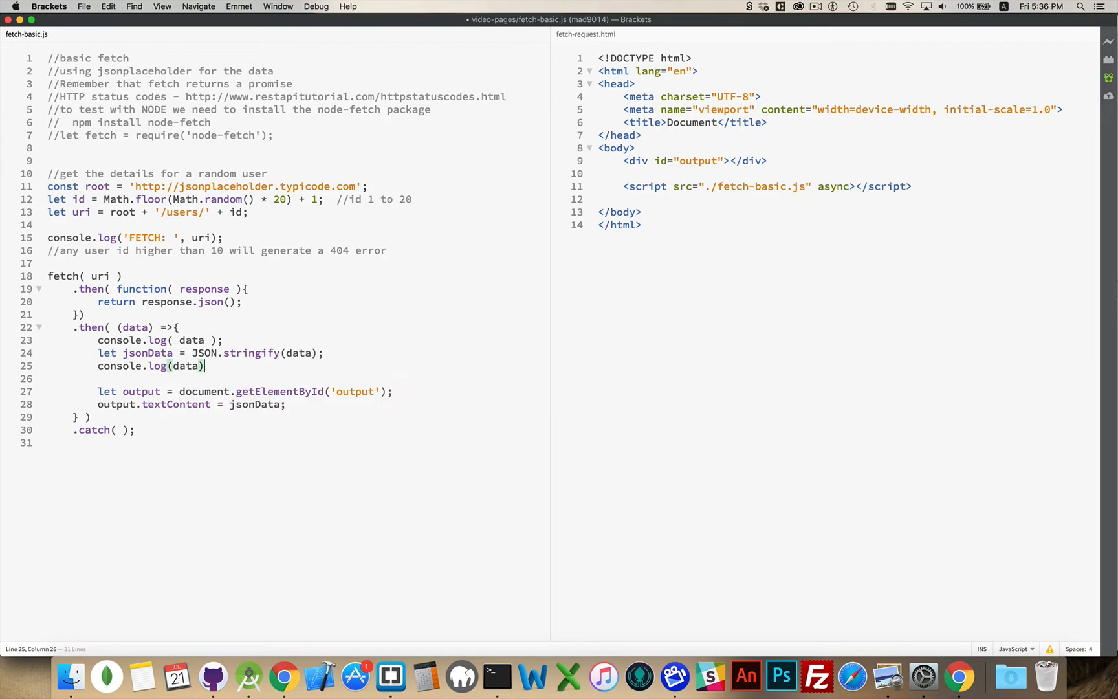
{"action": "type", "text": ";"}
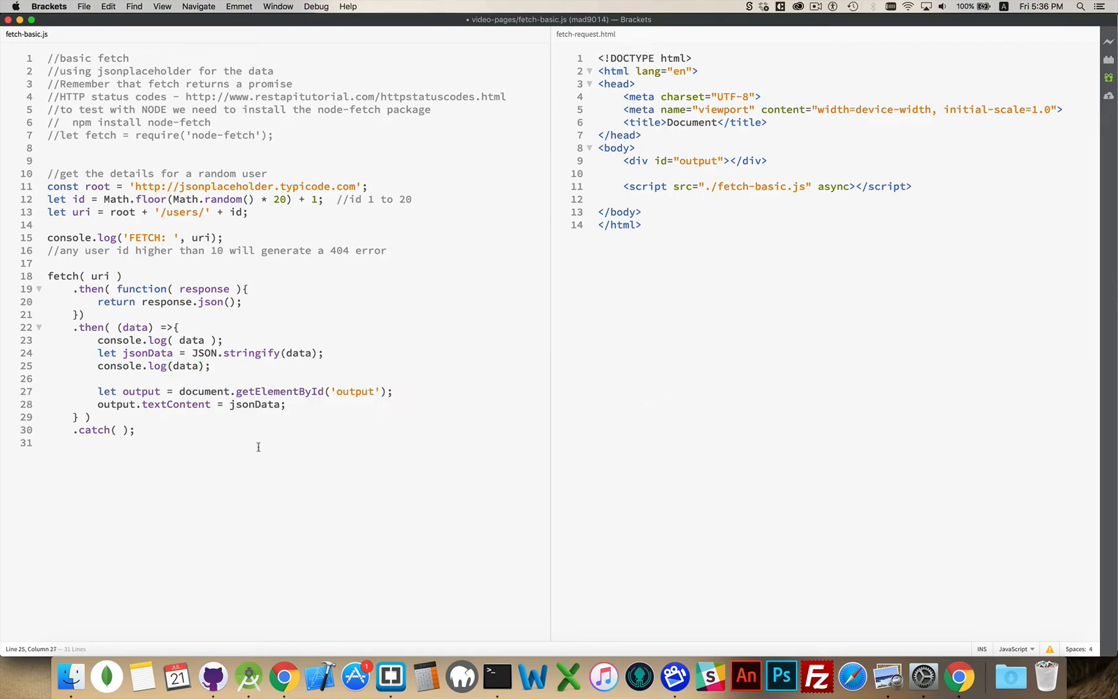
Make .catch take err and log 'ERROR: ' with err.message, then move to fetch-request.html
{"action": "left_click", "coordinate": [119, 429]}
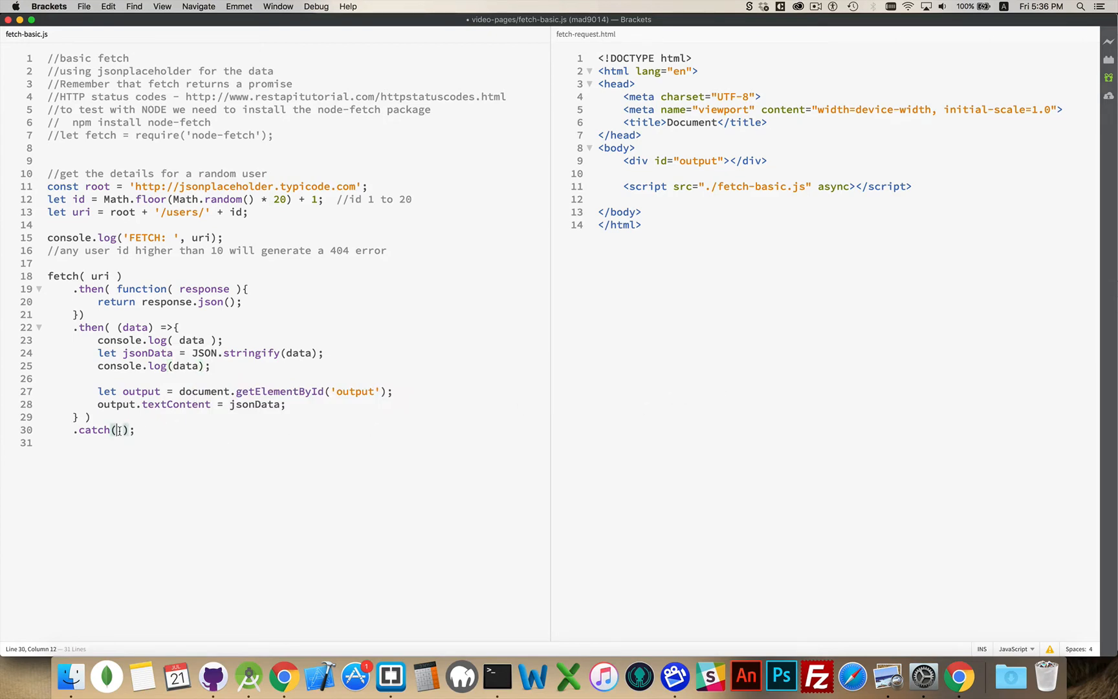
{"action": "type", "text": "(e)"}
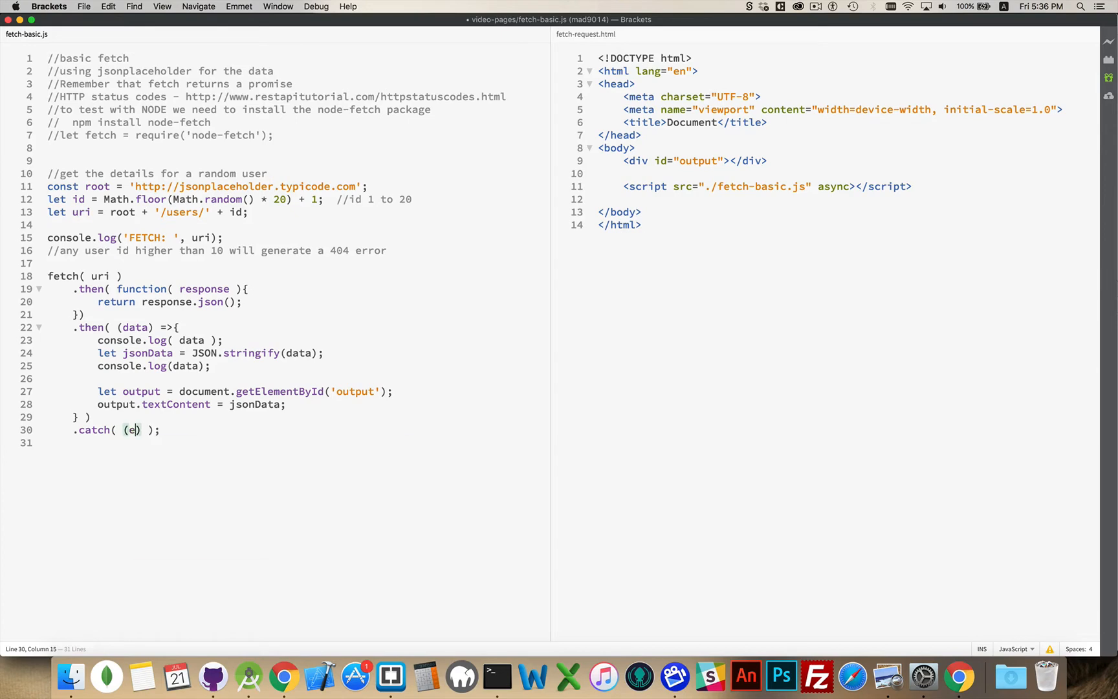
{"action": "type", "text": "rr)=>{"}
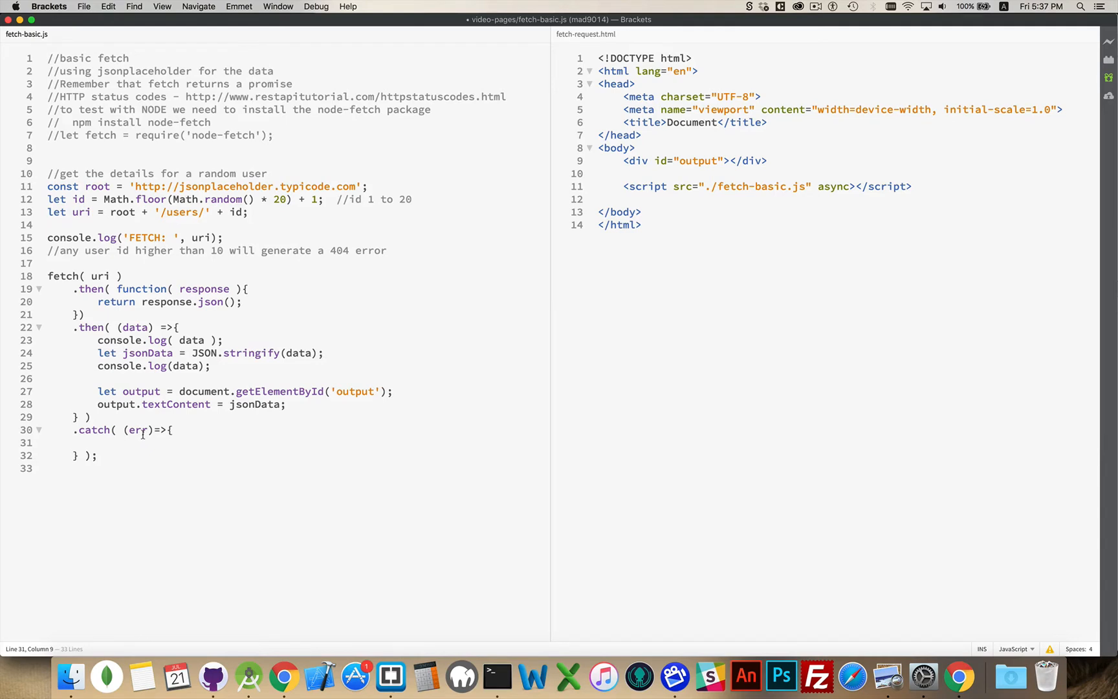
{"action": "left_click", "coordinate": [100, 442]}
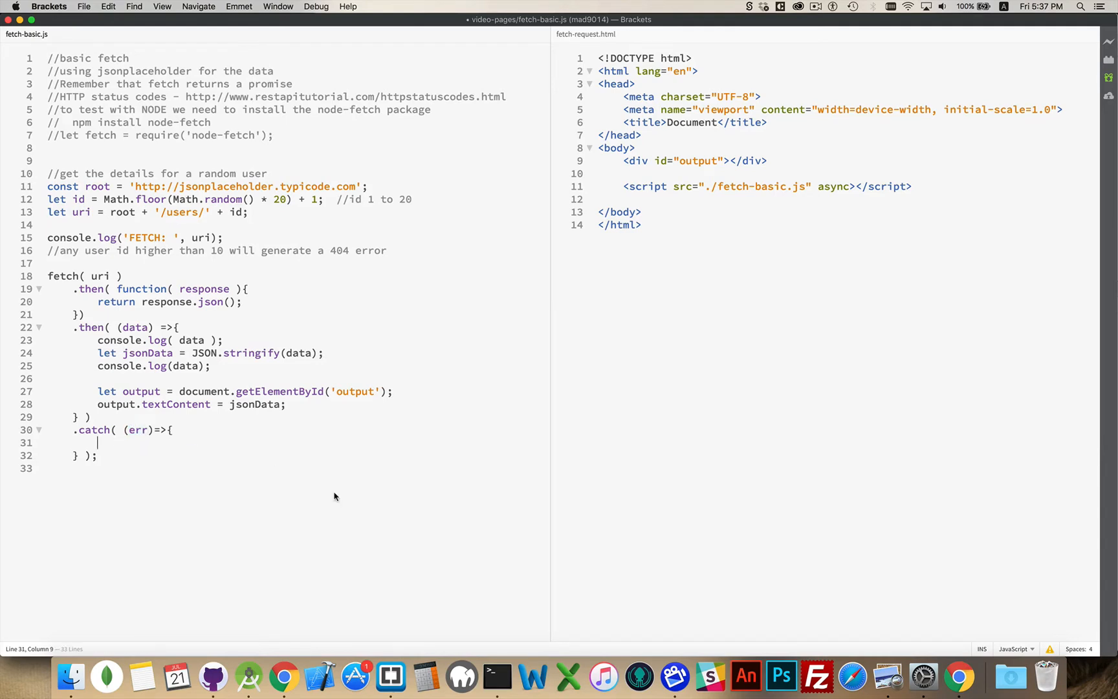
{"action": "type", "text": "console.log("}
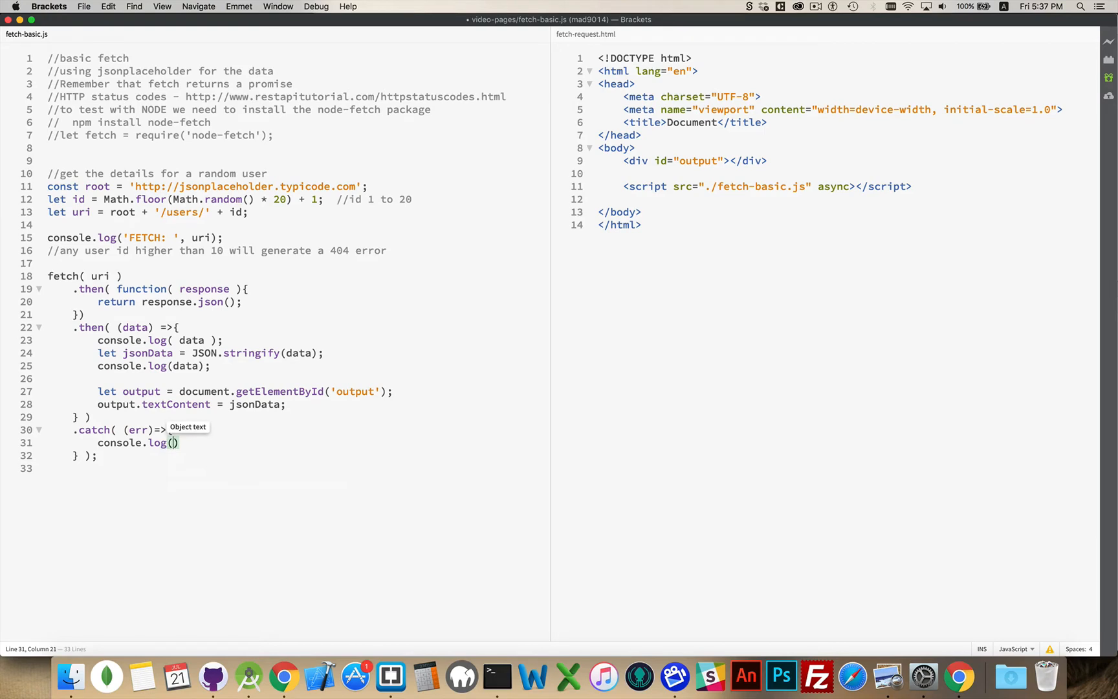
{"action": "type", "text": "'E"}
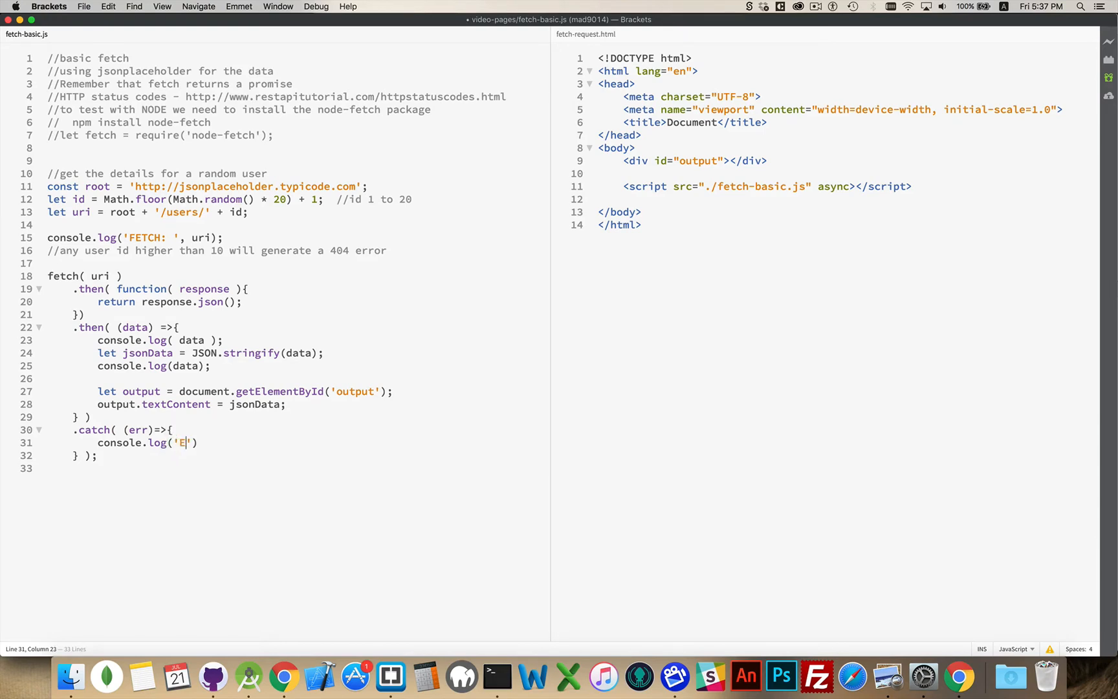
{"action": "type", "text": "RROR:"}
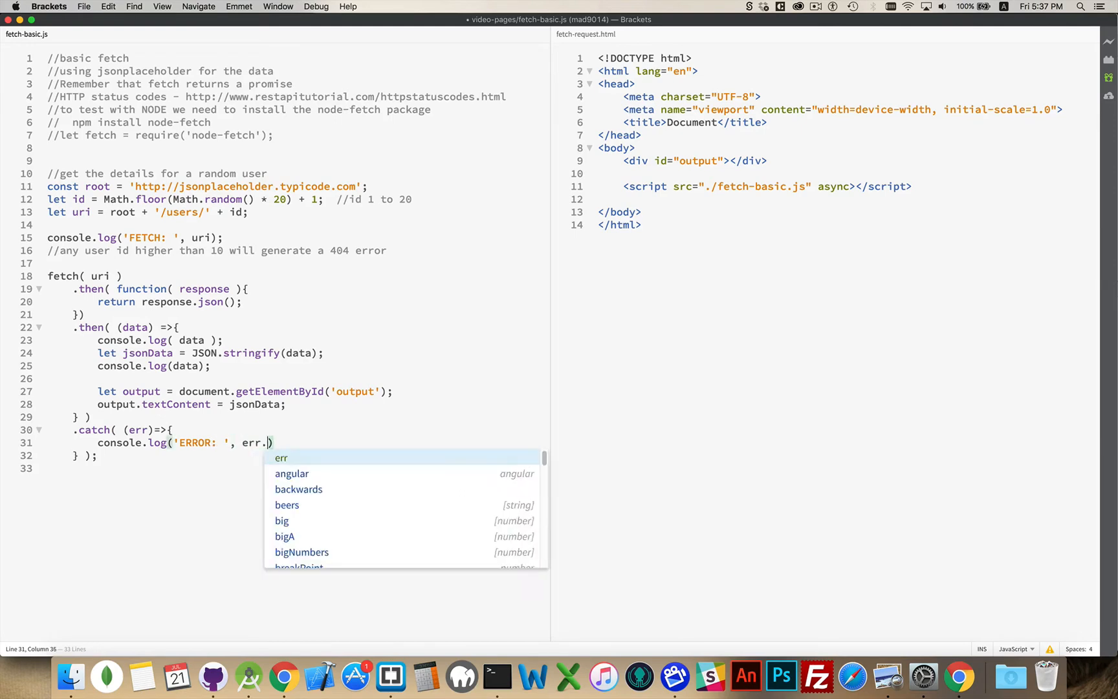
{"action": "type", "text": "message)"}
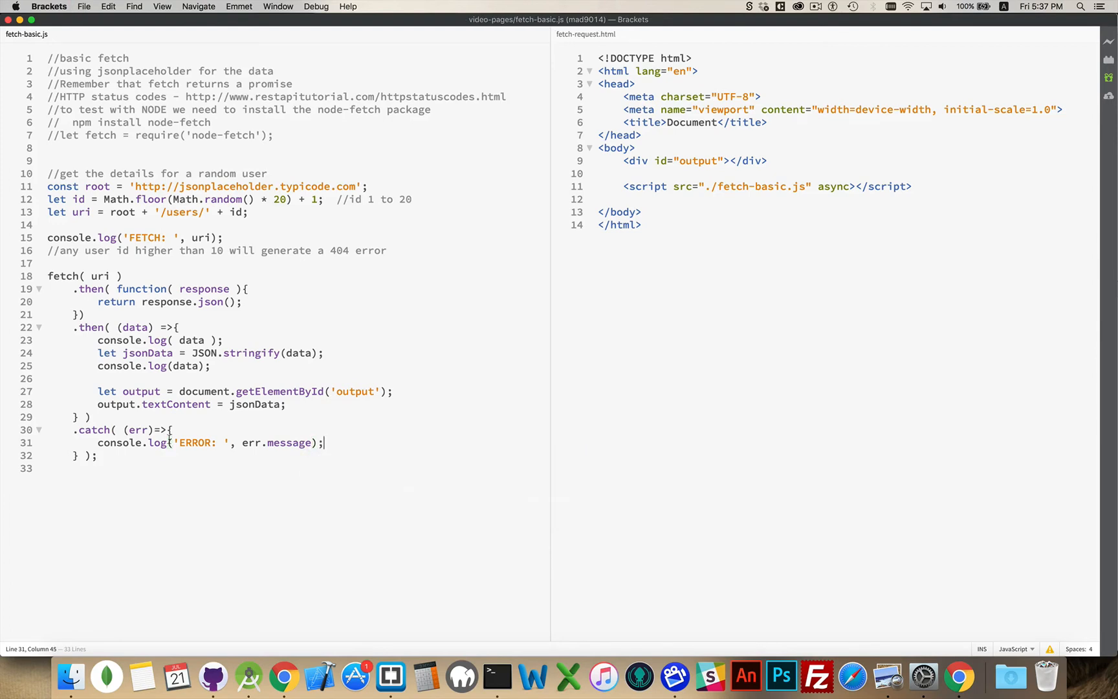
{"action": "left_click", "coordinate": [851, 187]}
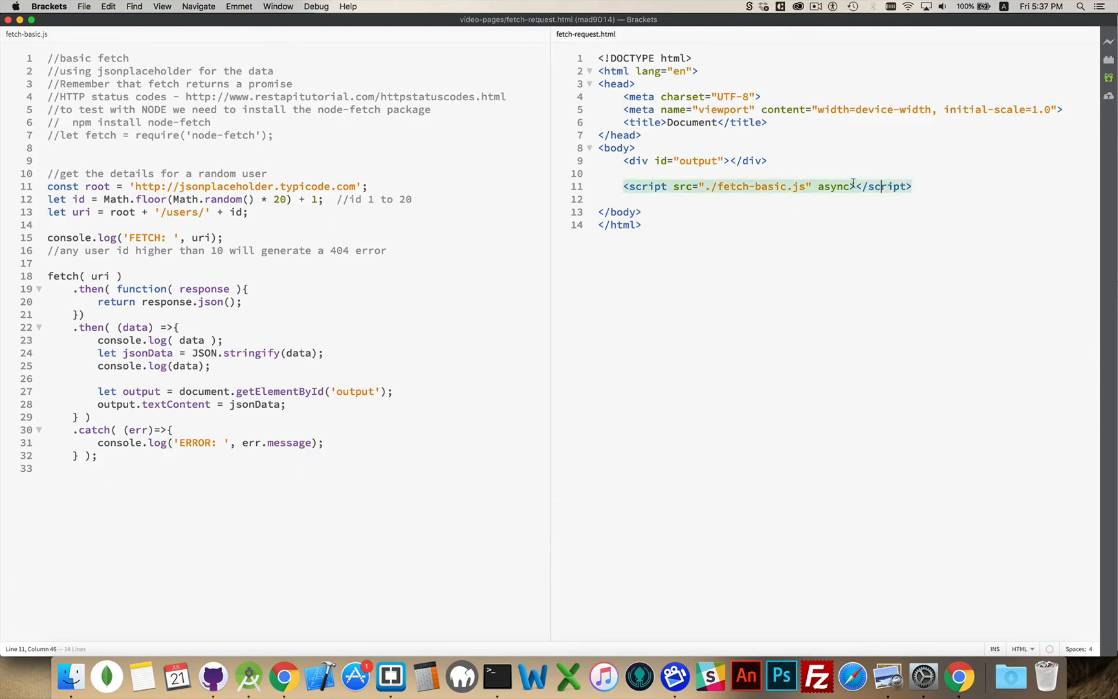
{"action": "mouse_move", "coordinate": [958, 675]}
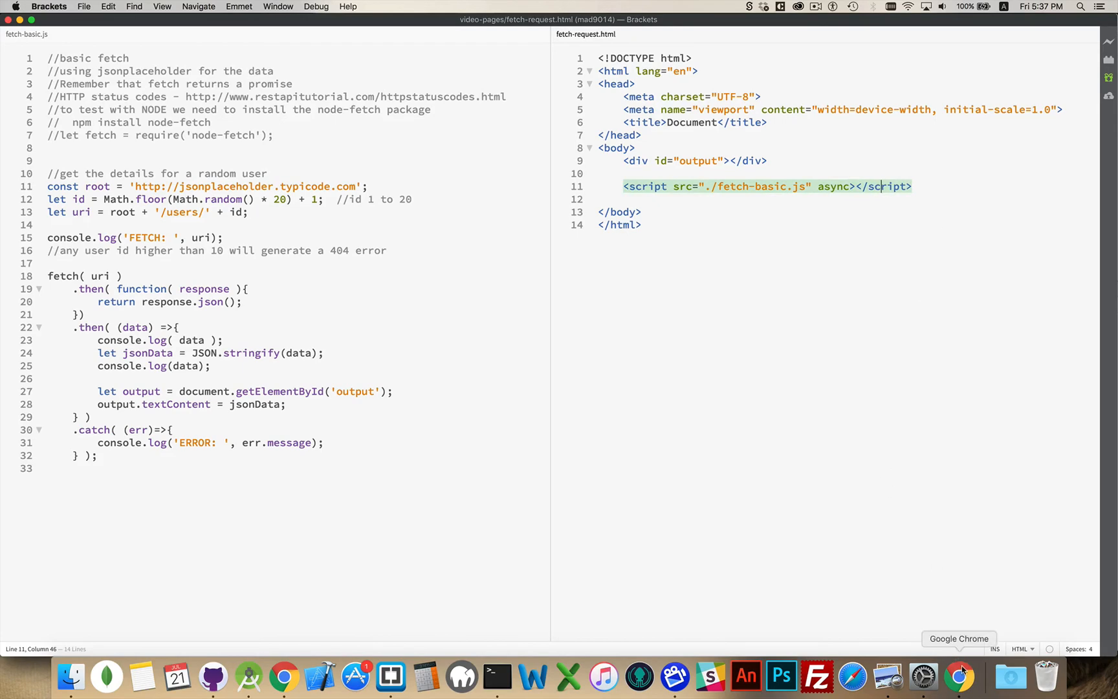
Reload the page in Chrome and expand both logged user objects in the console
{"action": "left_click", "coordinate": [959, 675]}
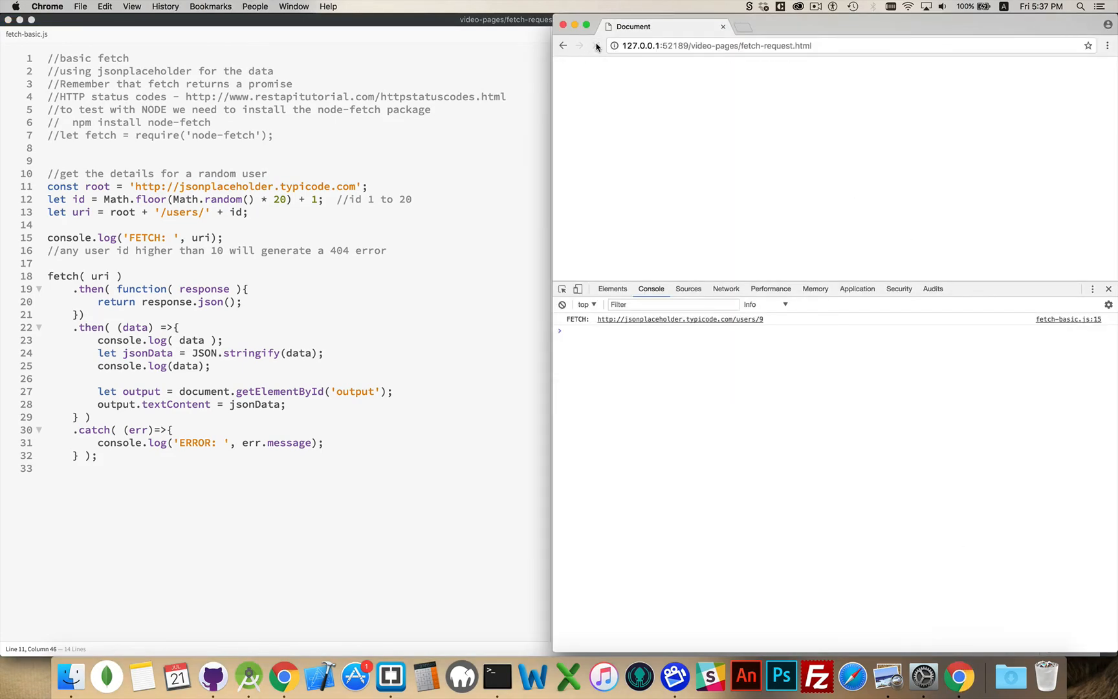
{"action": "left_click", "coordinate": [598, 45]}
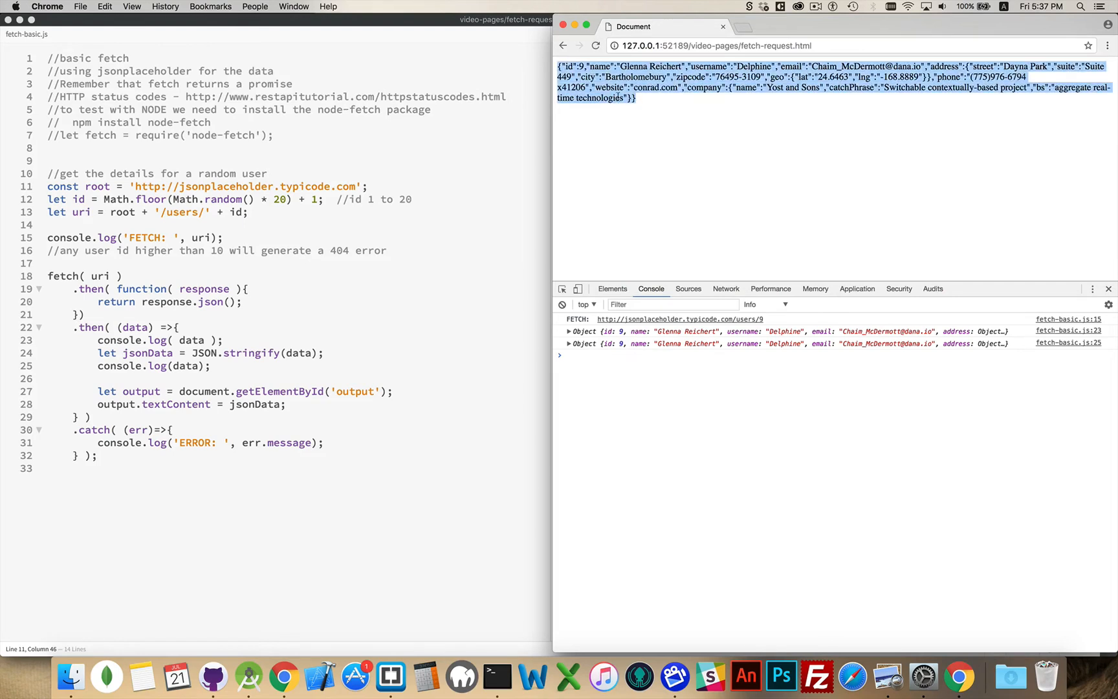
{"action": "mouse_move", "coordinate": [638, 141]}
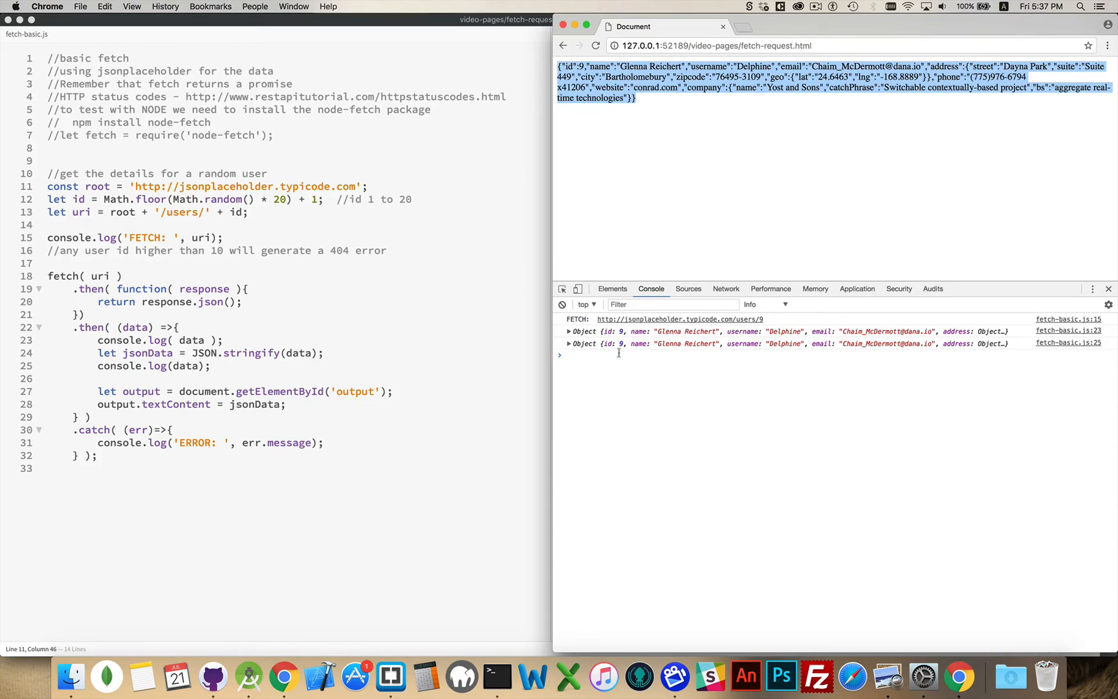
{"action": "left_click", "coordinate": [568, 331]}
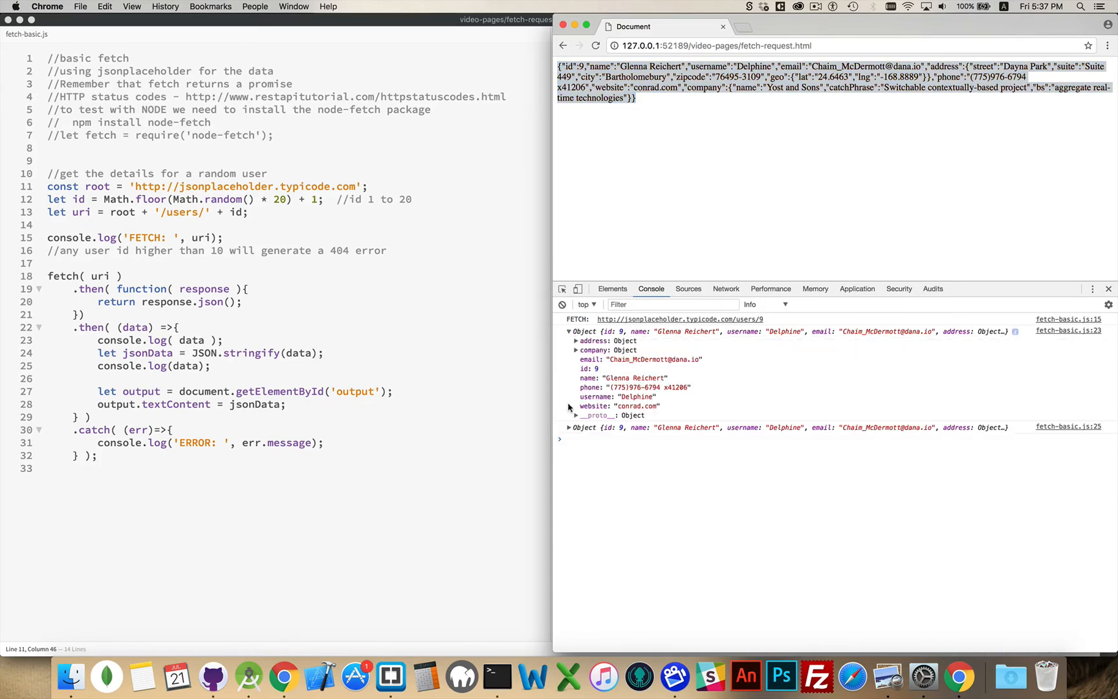
{"action": "left_click", "coordinate": [569, 427]}
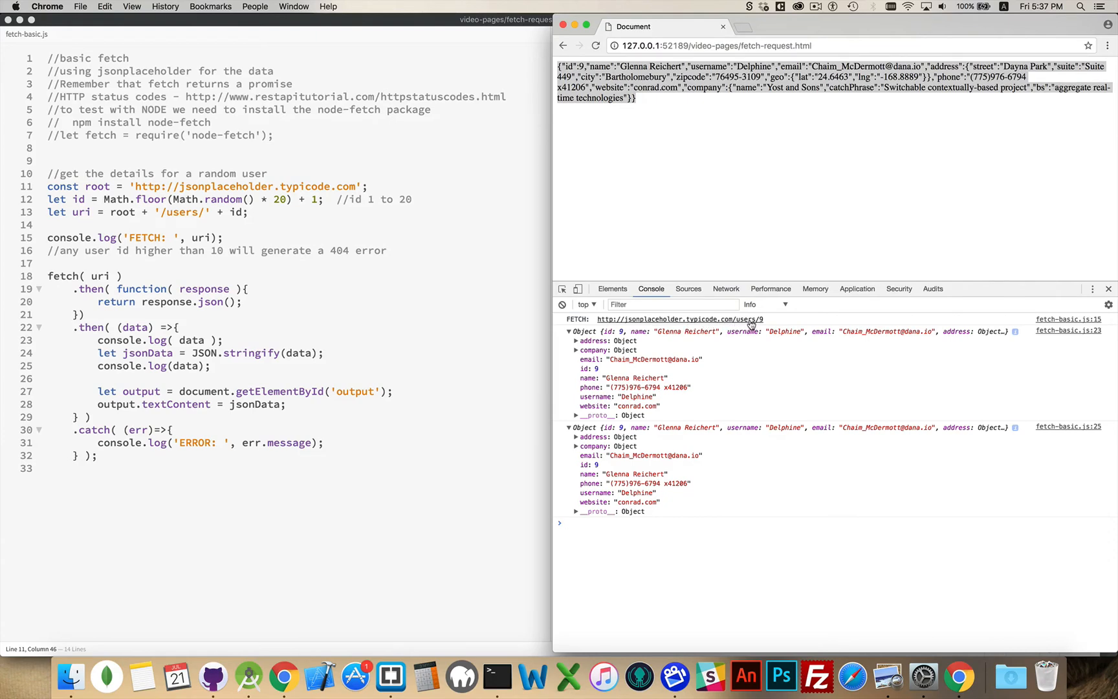
{"action": "mouse_move", "coordinate": [725, 333]}
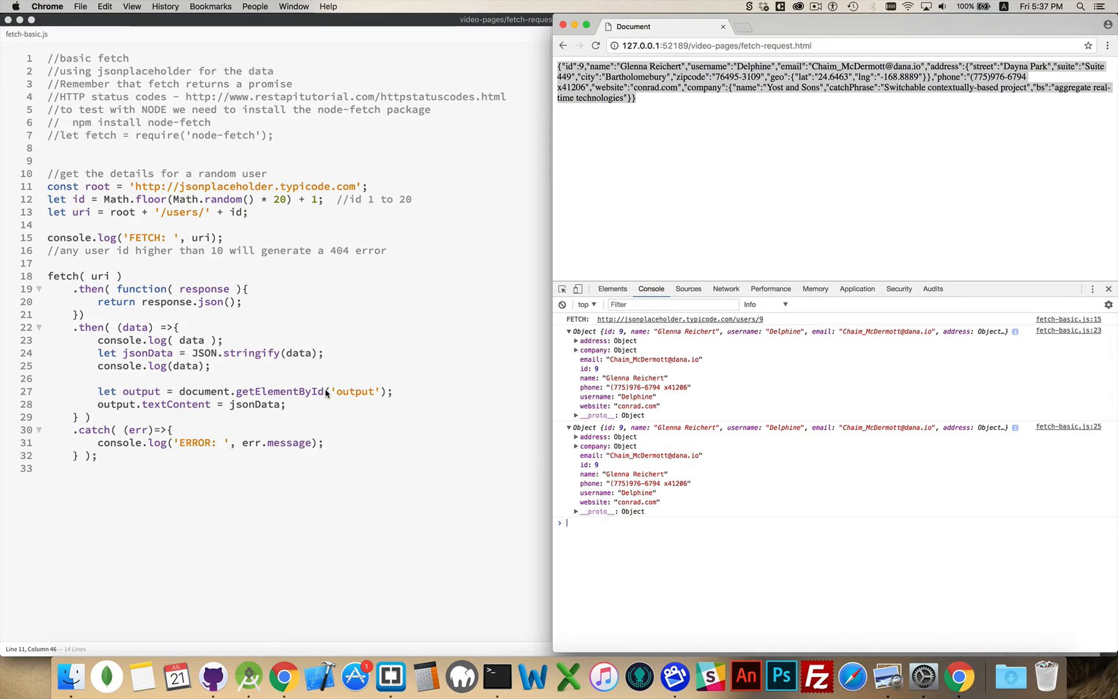
{"action": "mouse_move", "coordinate": [262, 411]}
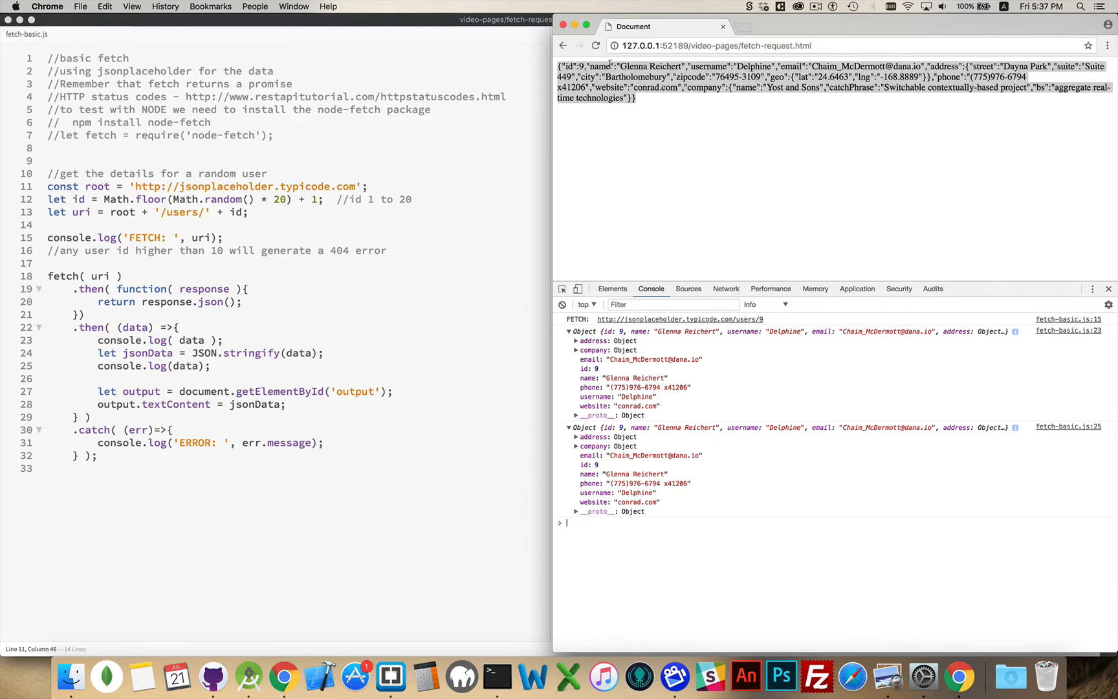
Reload to fetch user 11, expand the 404 Not Found error, and return to Brackets
{"action": "left_click", "coordinate": [596, 45]}
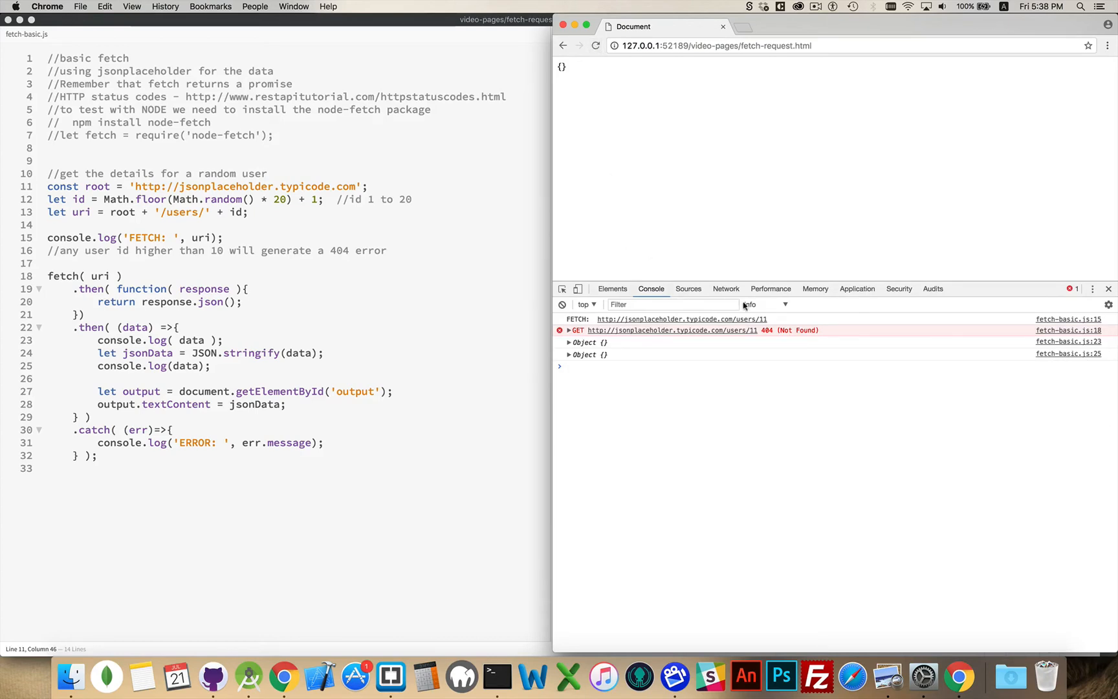
{"action": "mouse_move", "coordinate": [765, 322]}
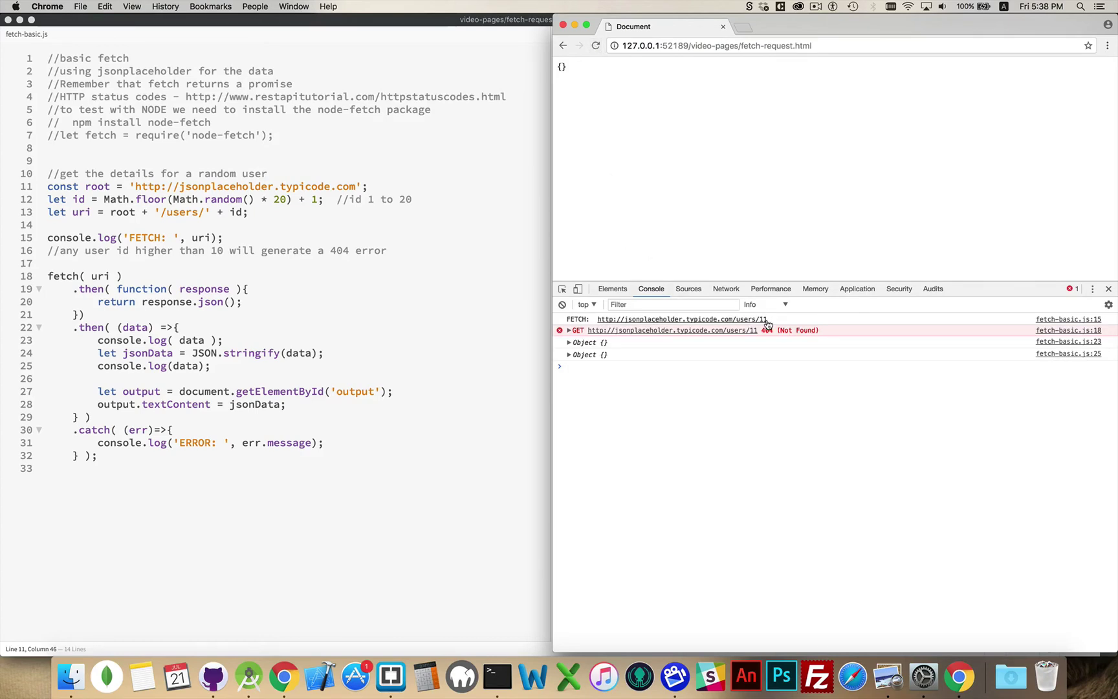
{"action": "mouse_move", "coordinate": [189, 212]}
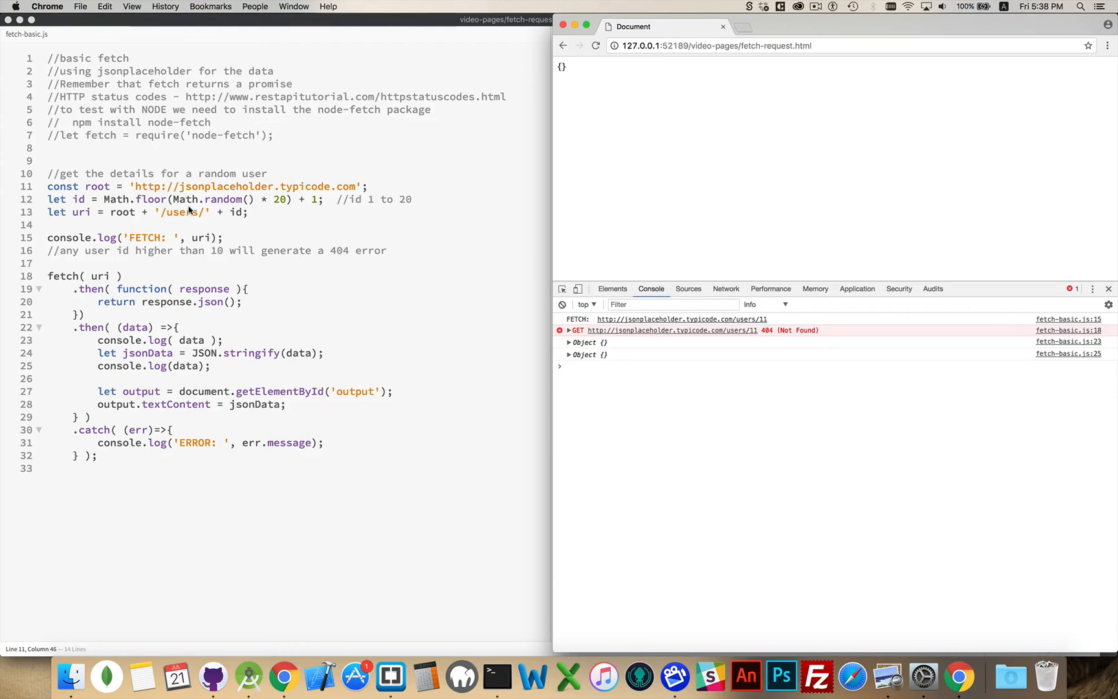
{"action": "mouse_move", "coordinate": [317, 183]}
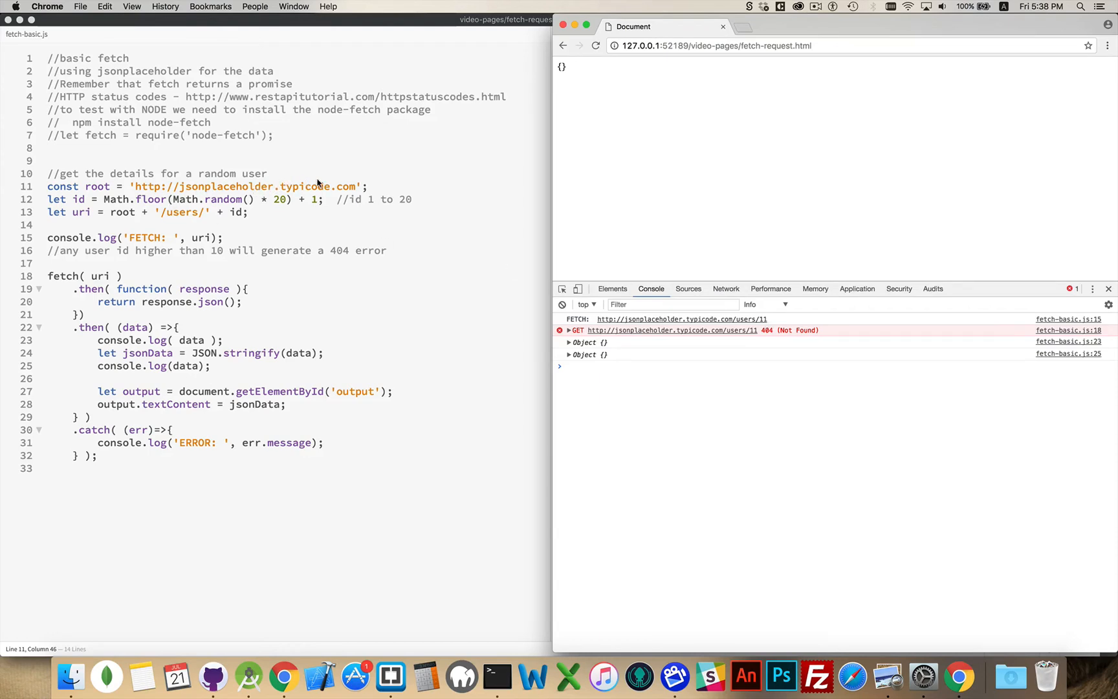
{"action": "mouse_move", "coordinate": [751, 320]}
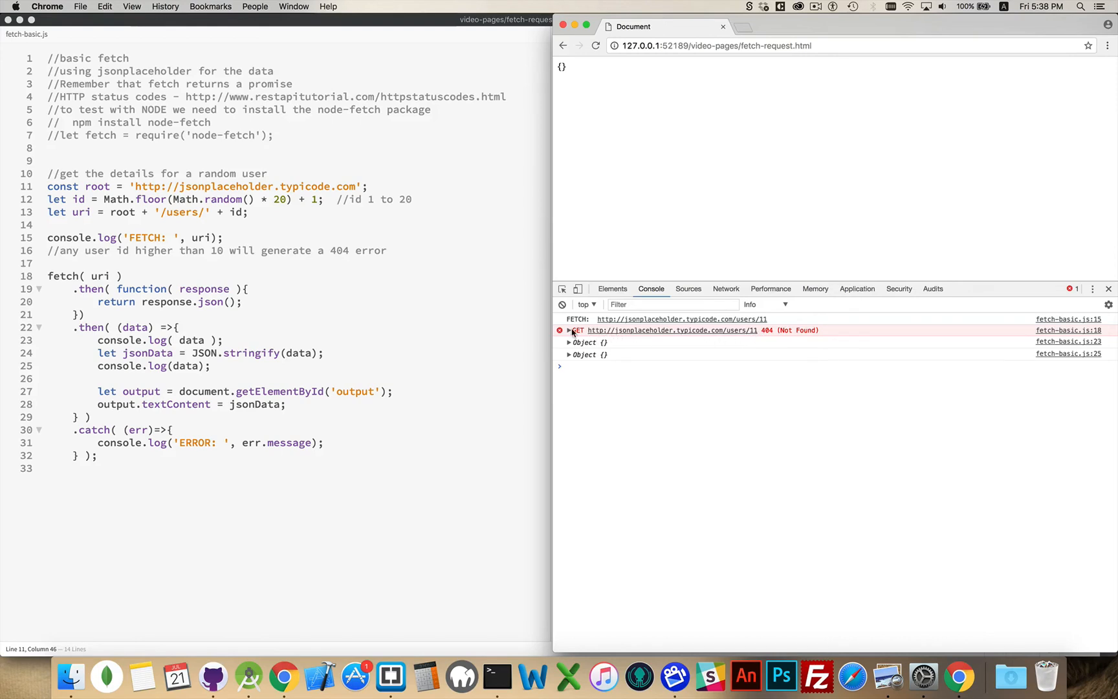
{"action": "left_click", "coordinate": [569, 330]}
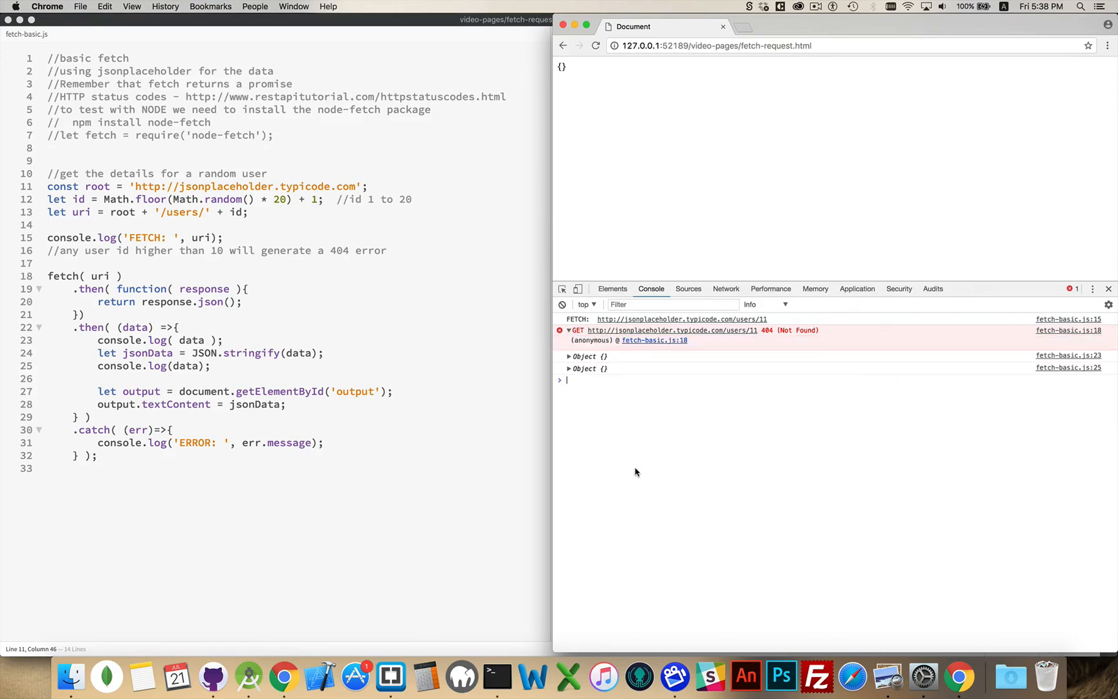
{"action": "mouse_move", "coordinate": [218, 322]}
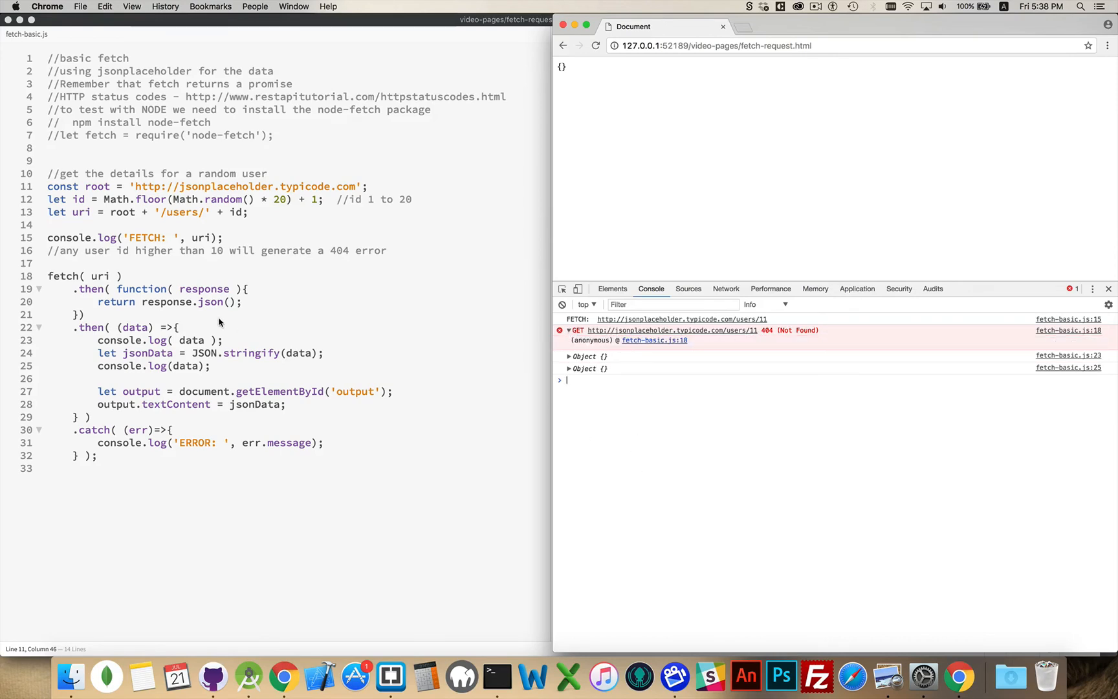
{"action": "mouse_move", "coordinate": [254, 301]}
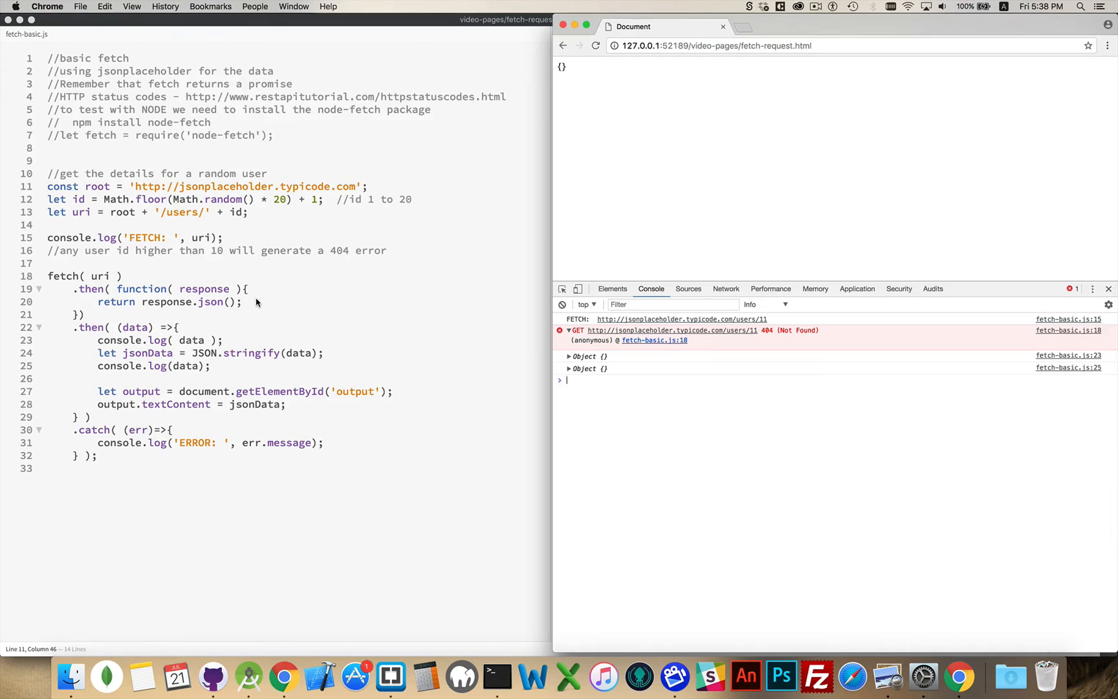
{"action": "mouse_move", "coordinate": [262, 298]}
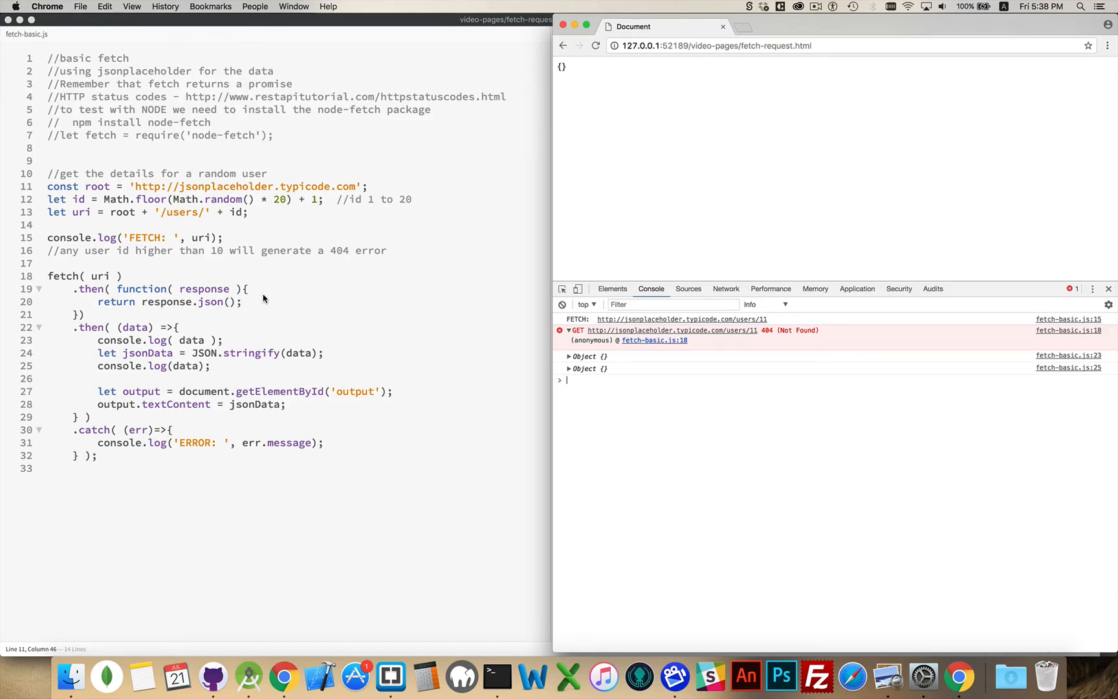
{"action": "mouse_move", "coordinate": [143, 467]}
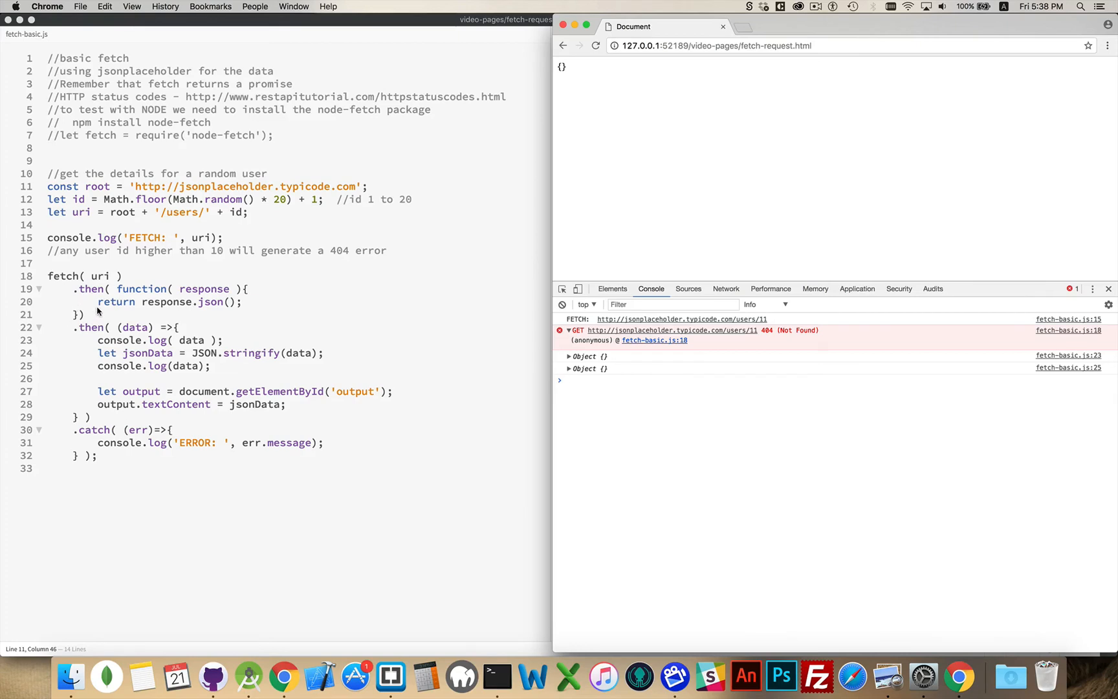
{"action": "left_click", "coordinate": [566, 379]}
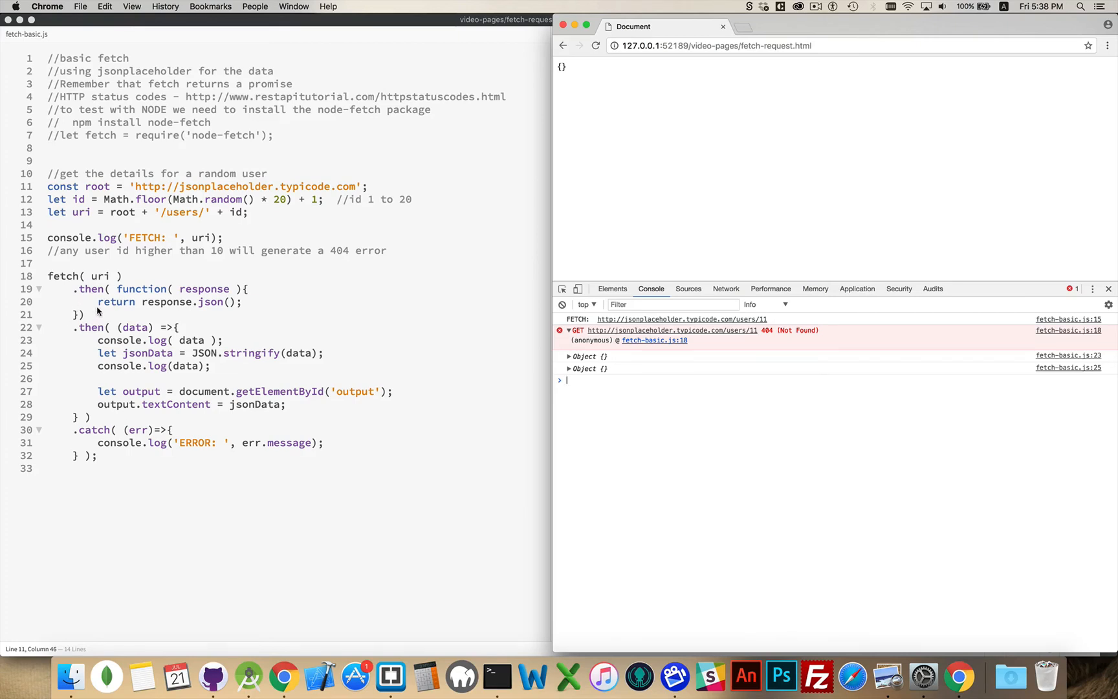
{"action": "mouse_move", "coordinate": [163, 297]}
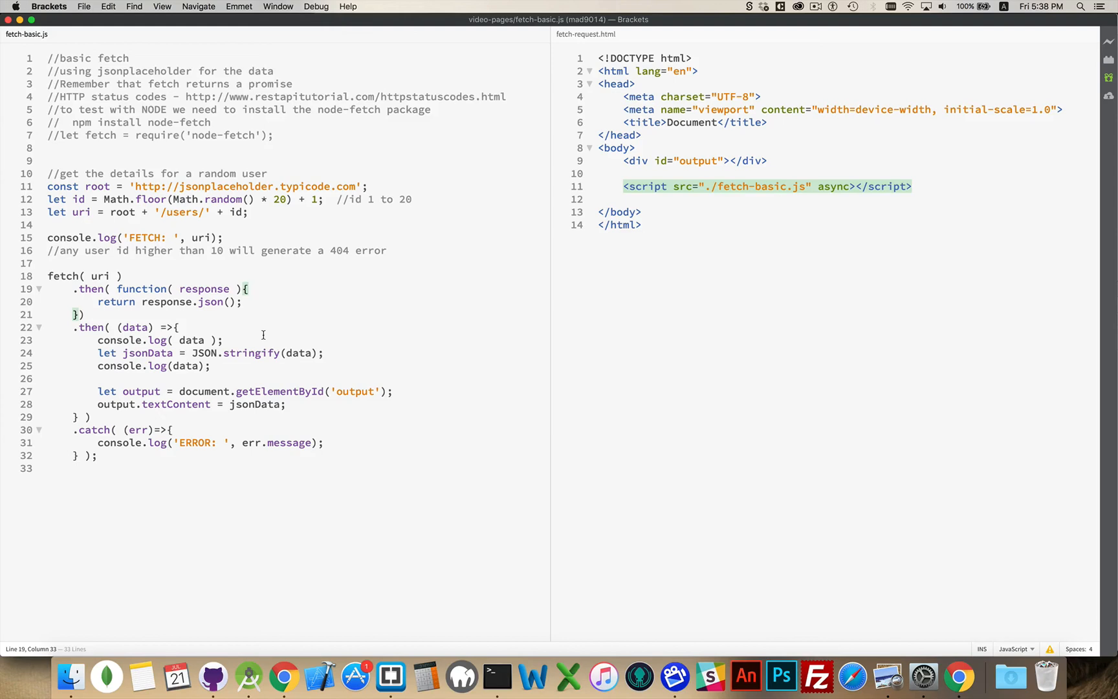
Wrap return response.json() in an if(response.status == 200){...} condition
{"action": "key", "text": "Return"}
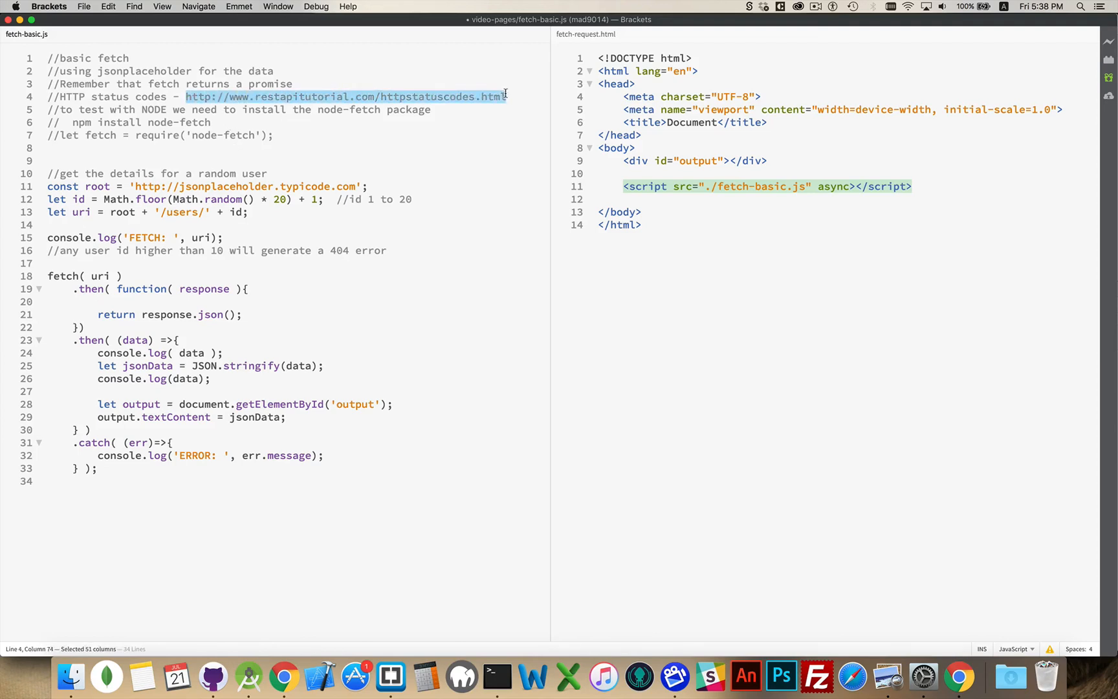
{"action": "left_click", "coordinate": [132, 301]}
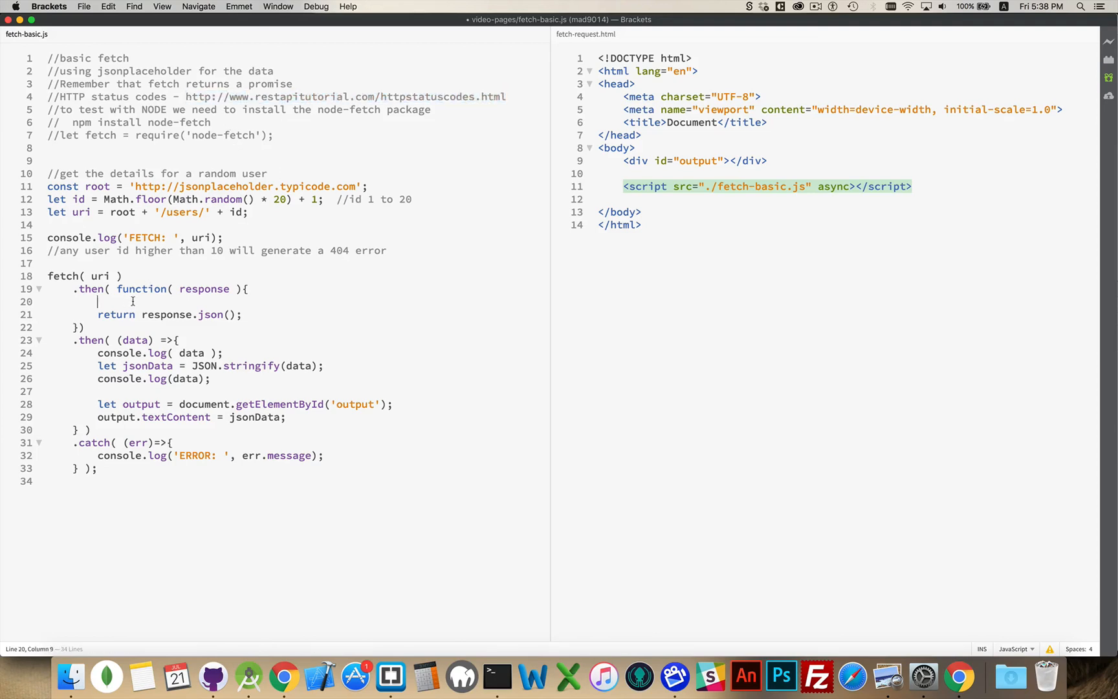
{"action": "mouse_move", "coordinate": [521, 415]}
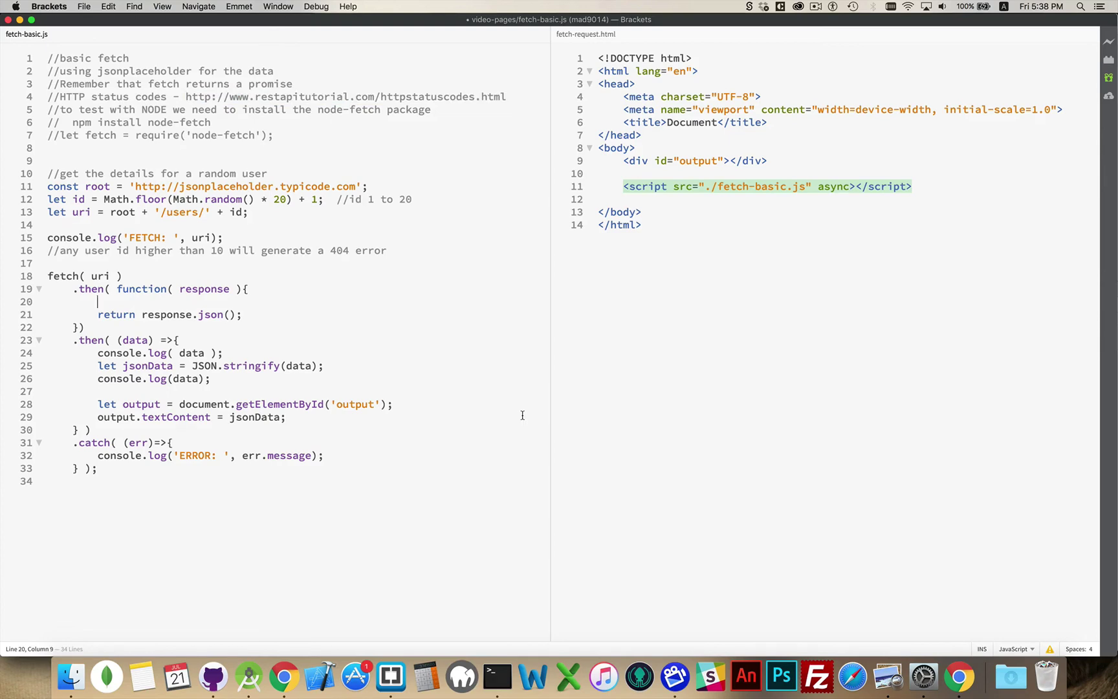
{"action": "type", "text": "if("}
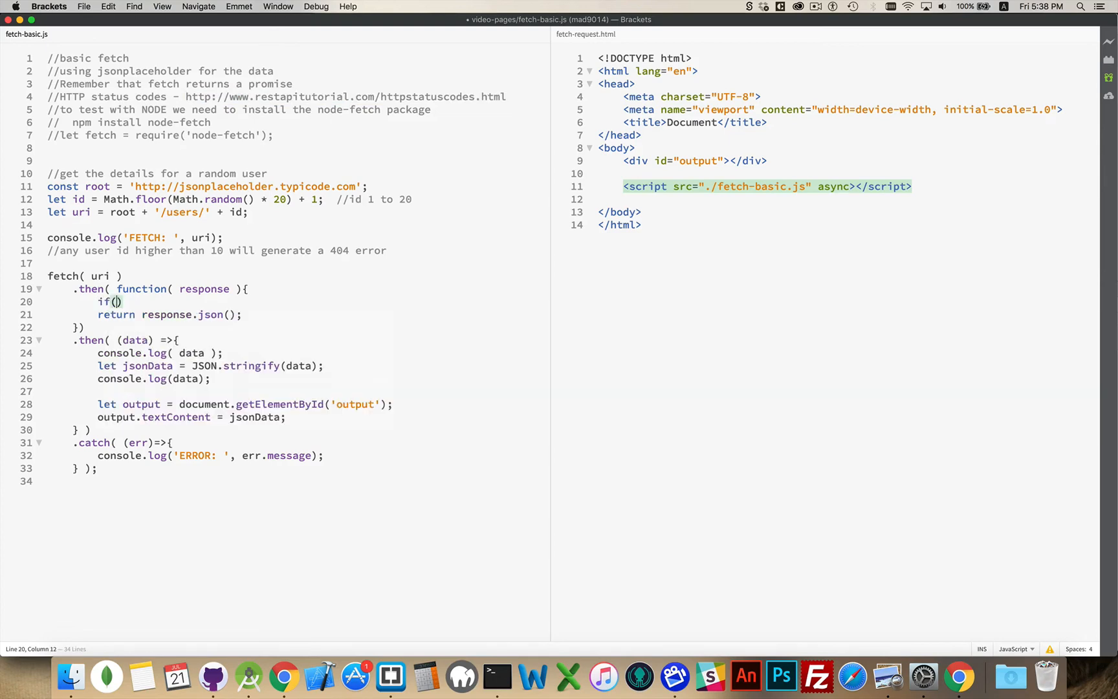
{"action": "type", "text": "response.status"}
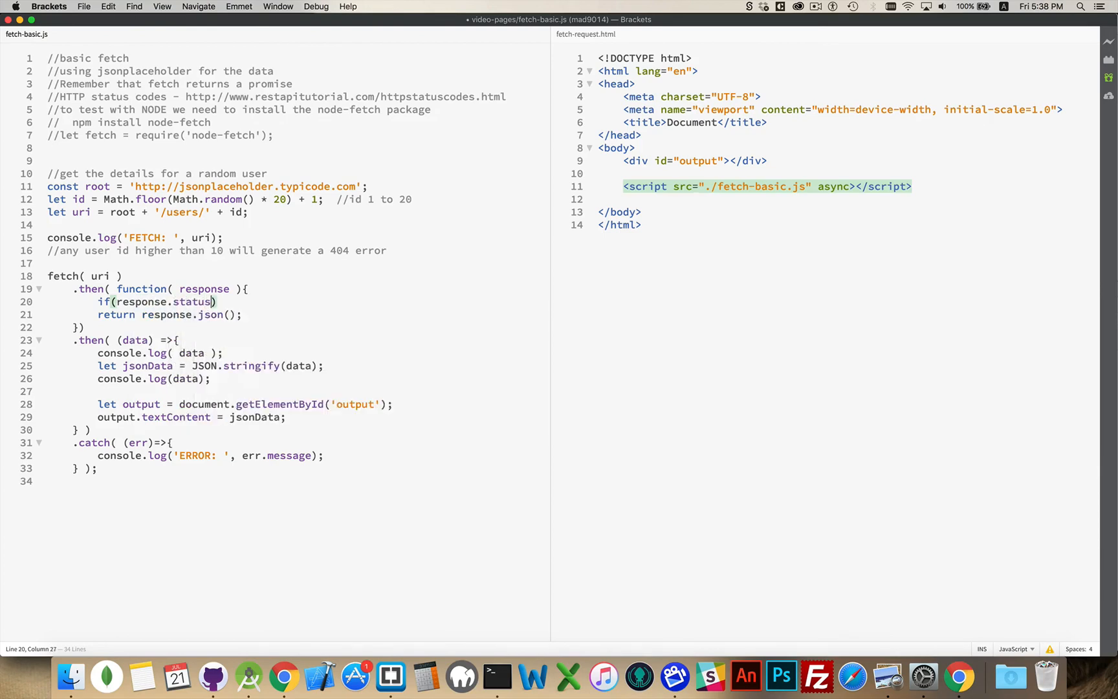
{"action": "type", "text": "== 200"}
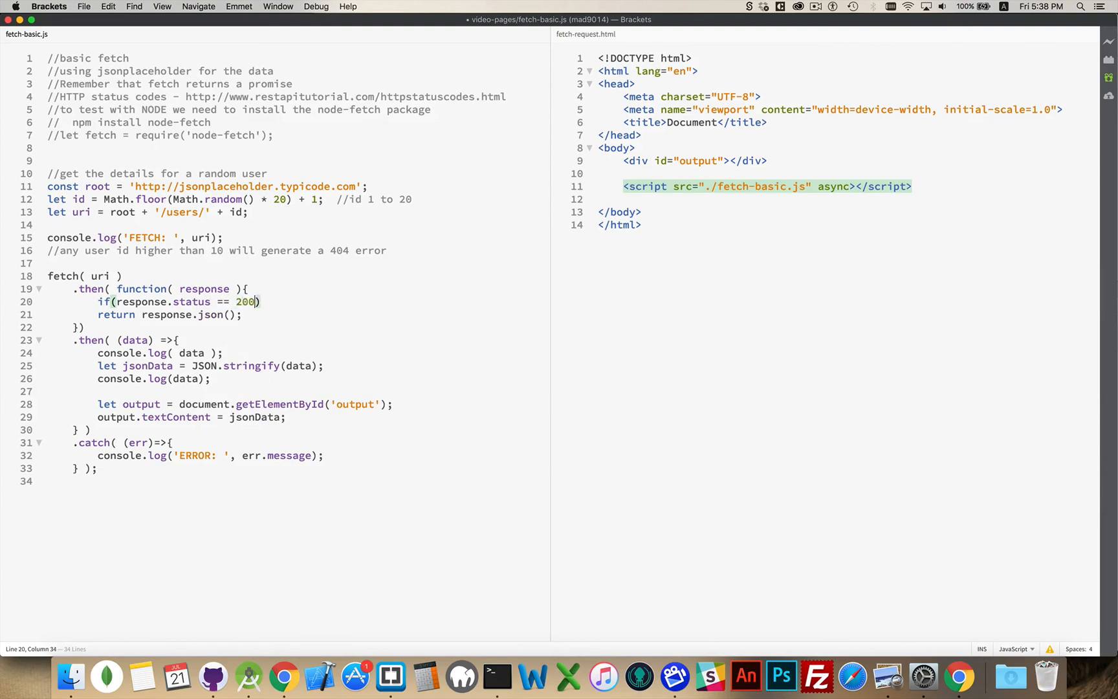
{"action": "type", "text": "{}"}
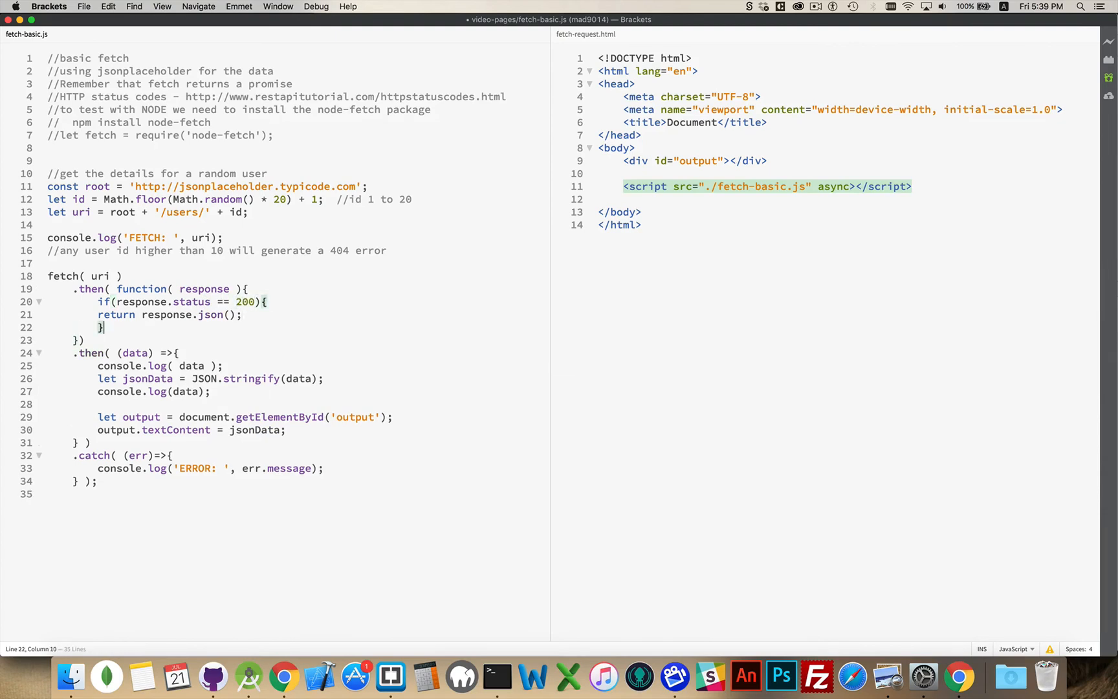
Add an else branch throwing new Error('Invalid user ID') and save the file
{"action": "type", "text": "else{"}
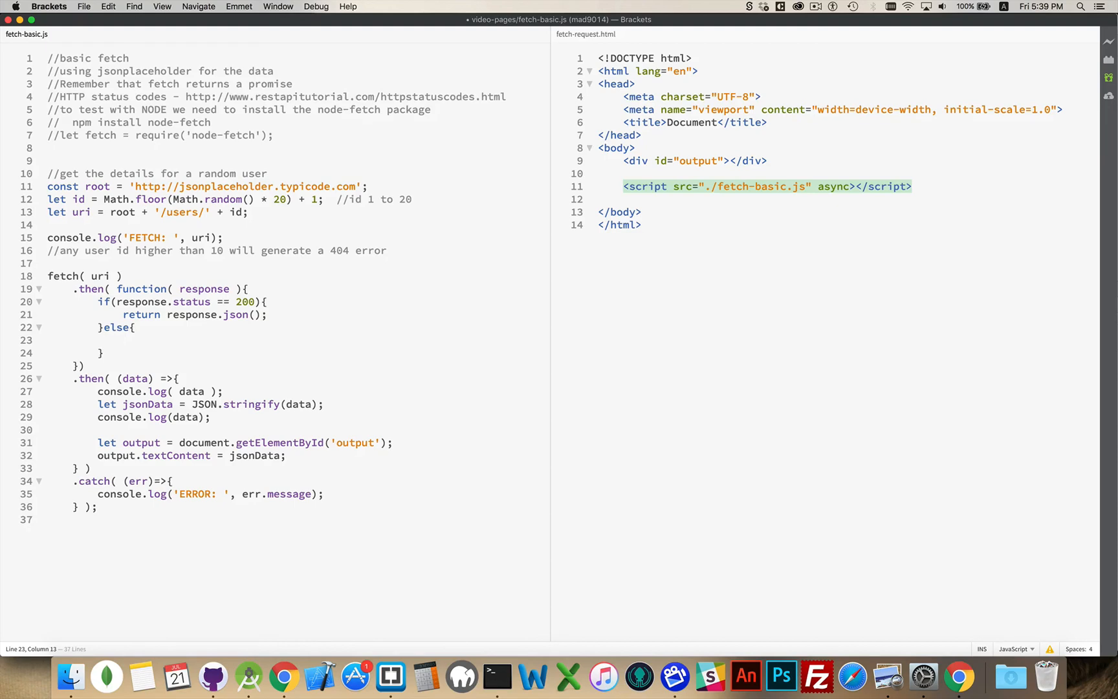
{"action": "type", "text": "throw new Error('"}
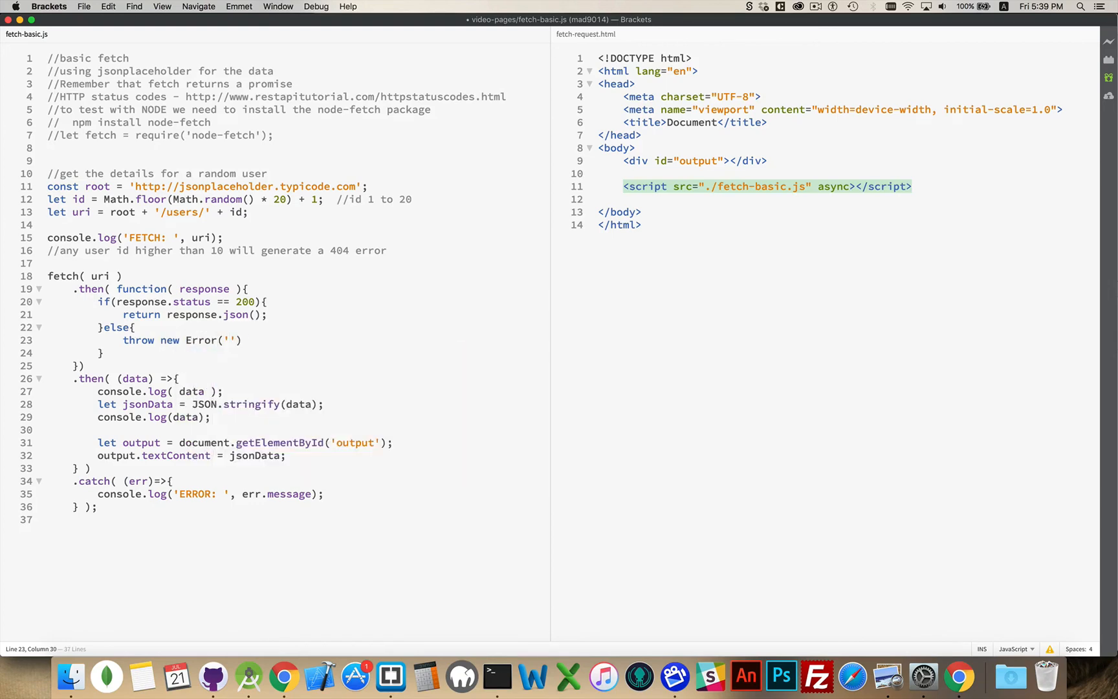
{"action": "type", "text": "Invalid user"}
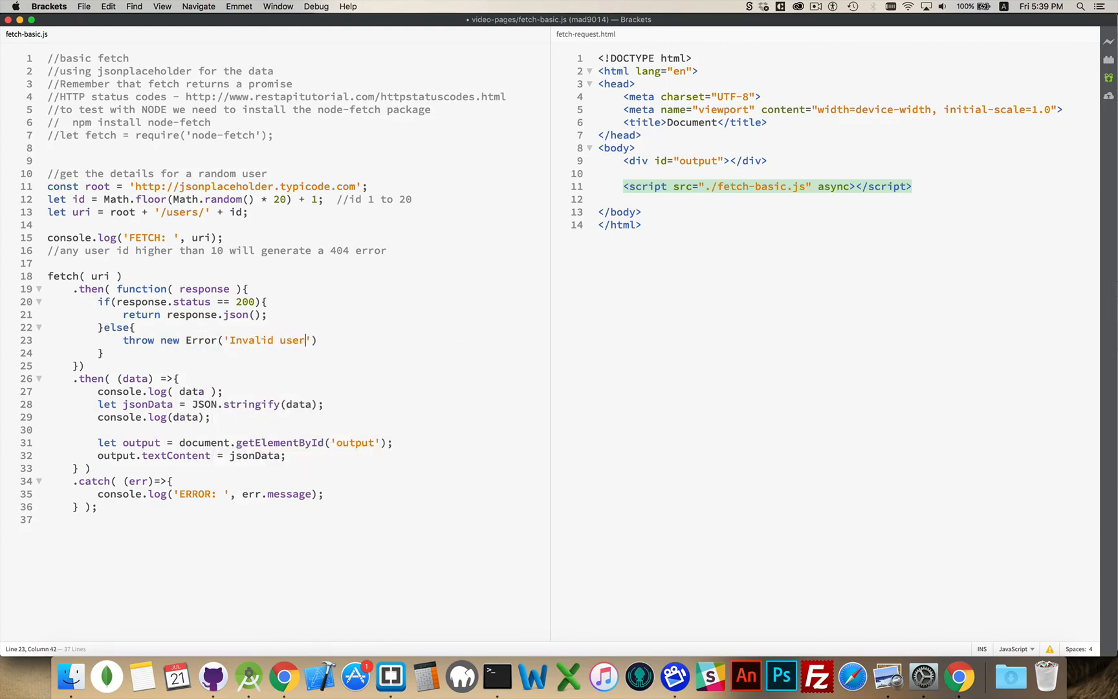
{"action": "type", "text": "ID"}
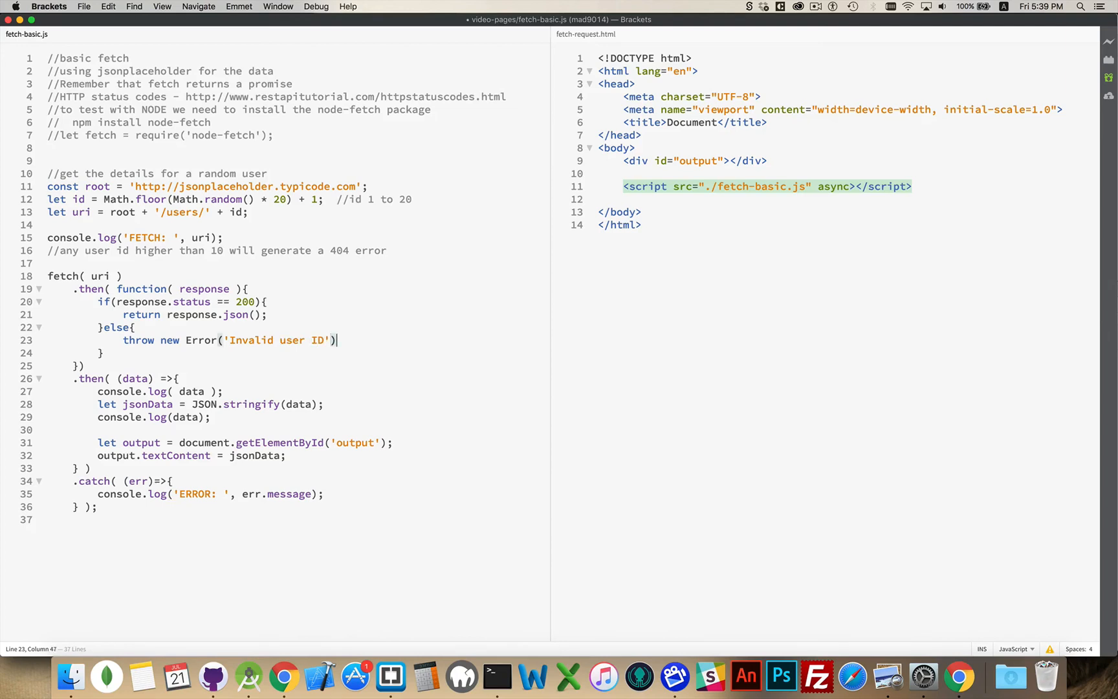
{"action": "type", "text": ";"}
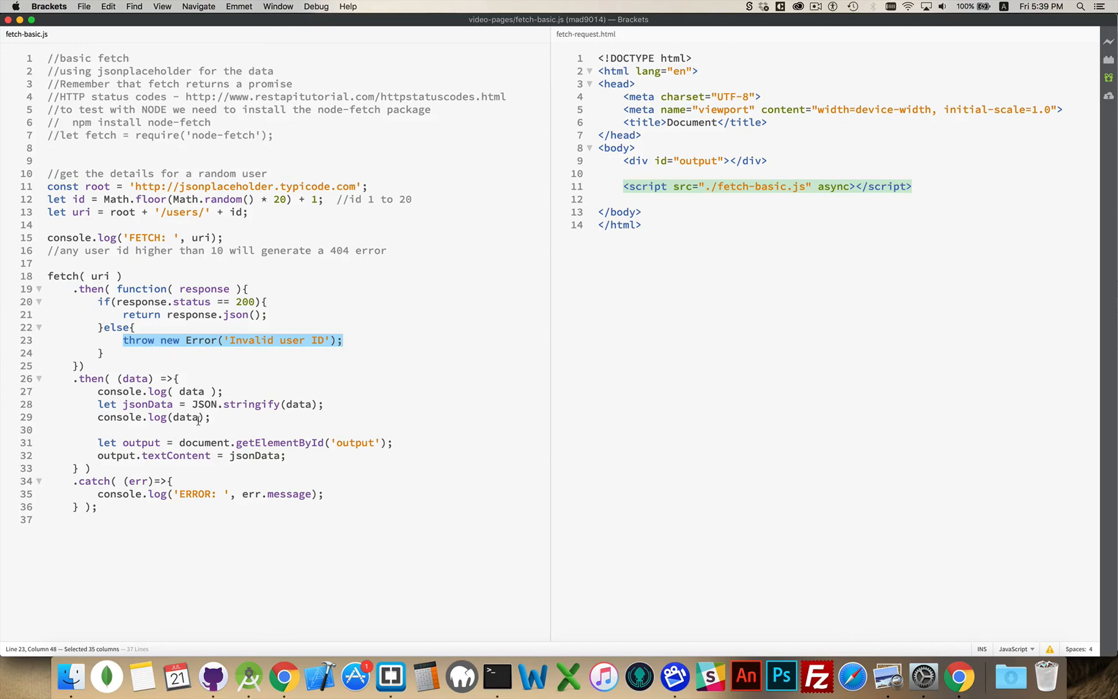
Highlight err, the 'Invalid user ID' string and err.message to point them out
{"action": "double_click", "coordinate": [137, 482]}
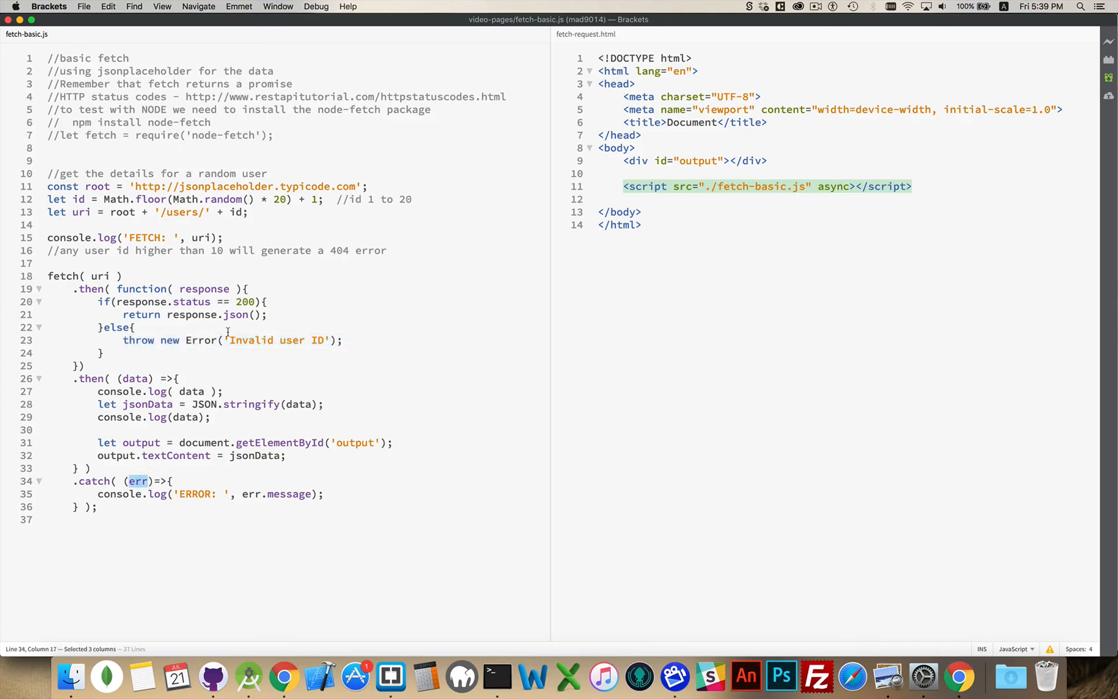
{"action": "double_click", "coordinate": [275, 340]}
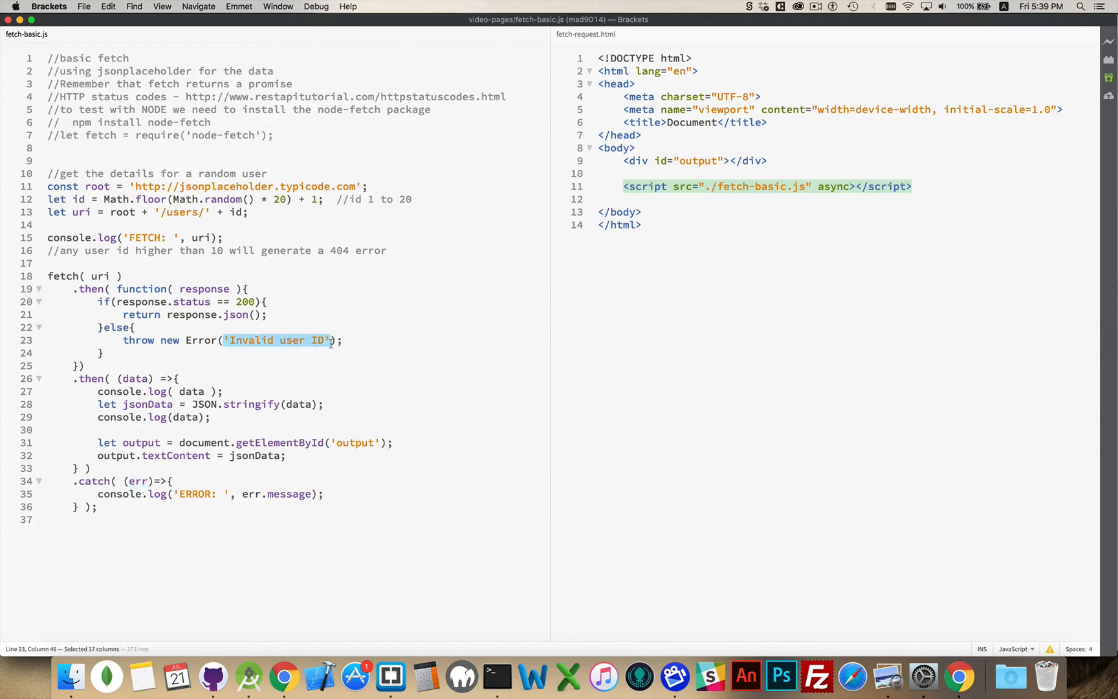
{"action": "double_click", "coordinate": [289, 493]}
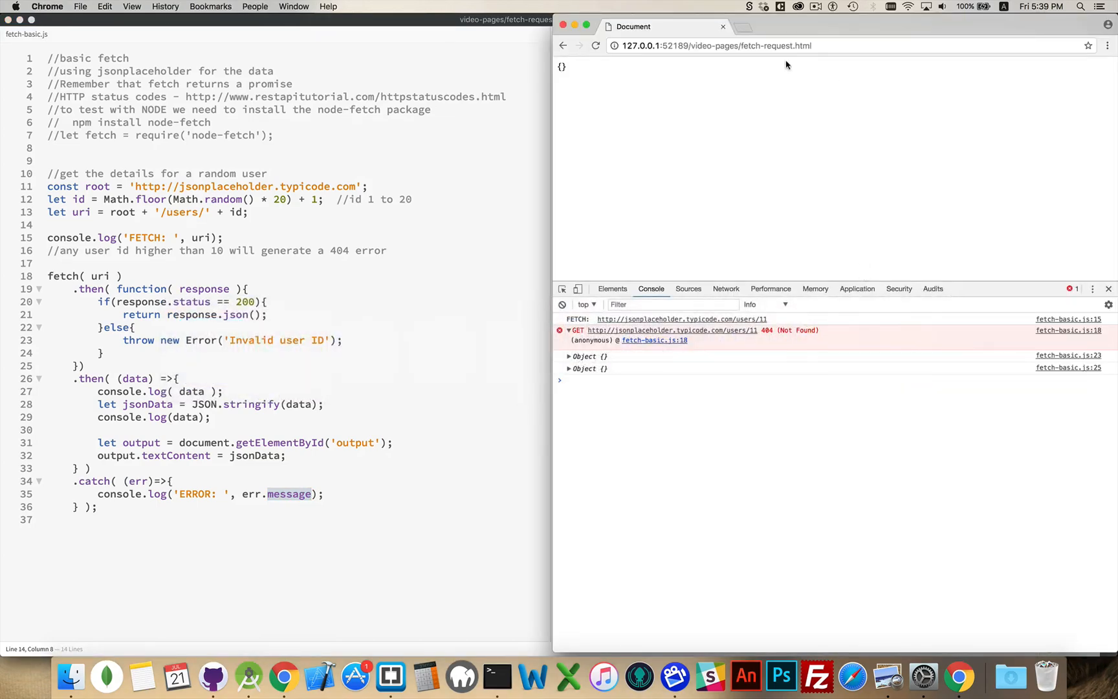
Reload the page so the console shows the caught 'ERROR: Invalid user ID'
{"action": "left_click", "coordinate": [597, 45]}
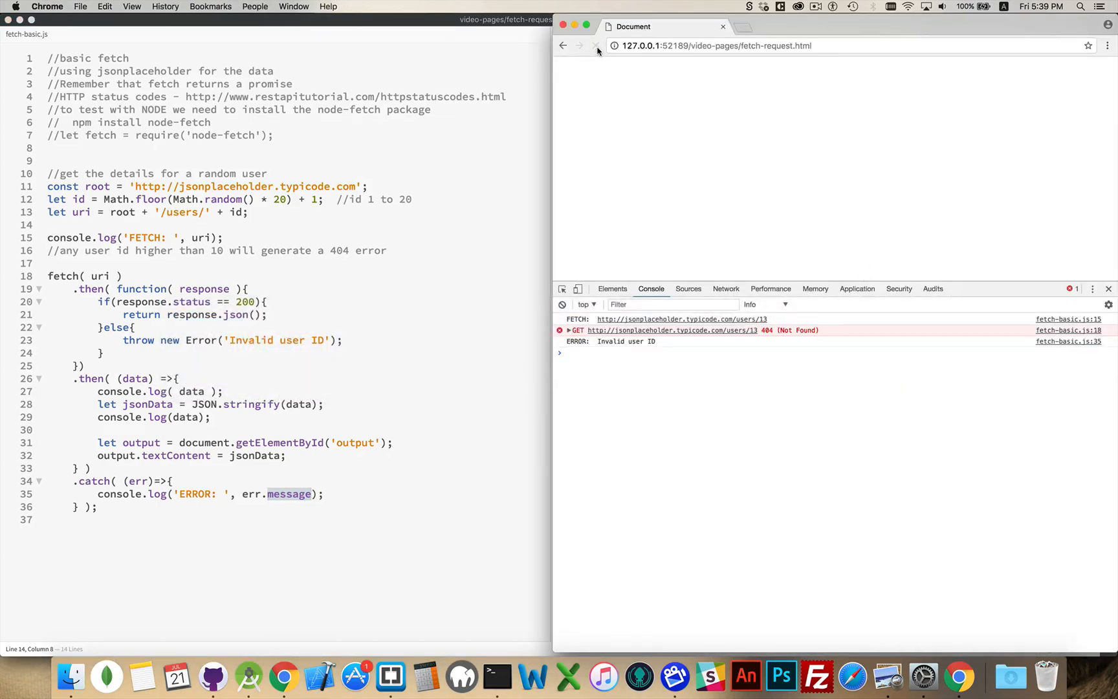
{"action": "left_click", "coordinate": [597, 45]}
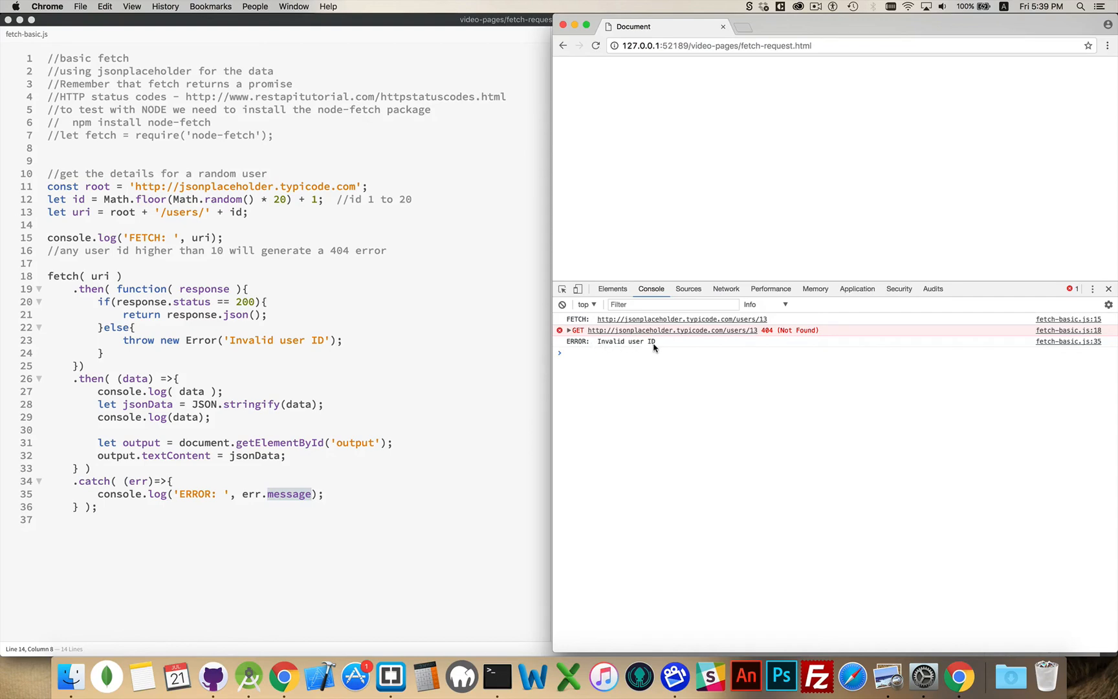
{"action": "mouse_move", "coordinate": [624, 349]}
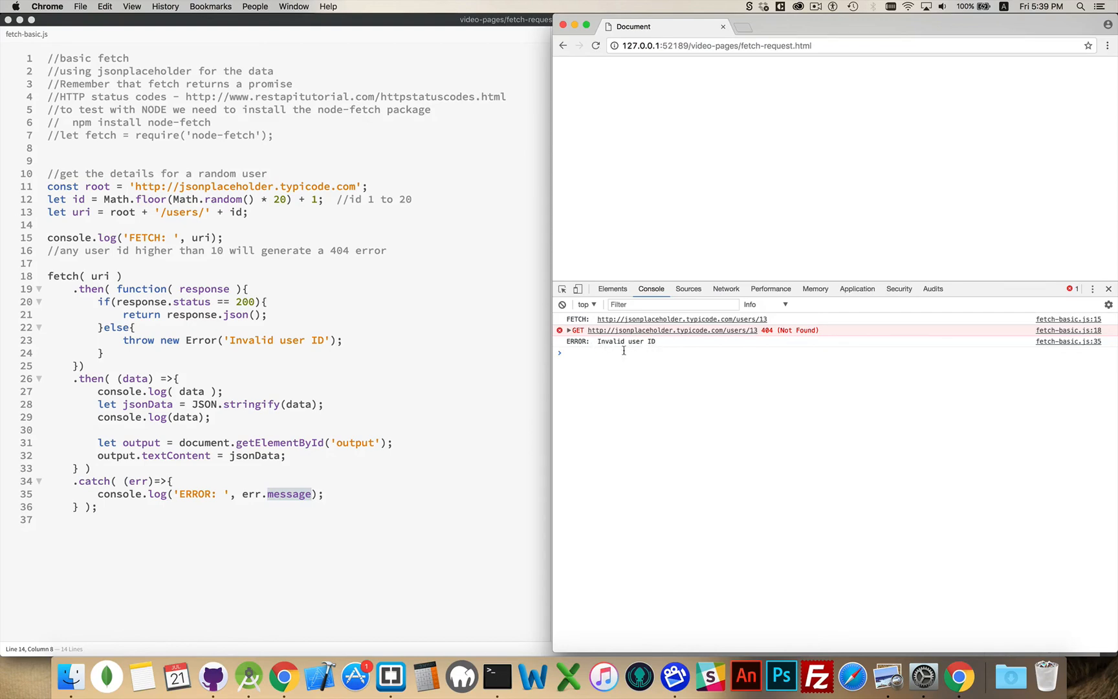
{"action": "mouse_move", "coordinate": [313, 349]}
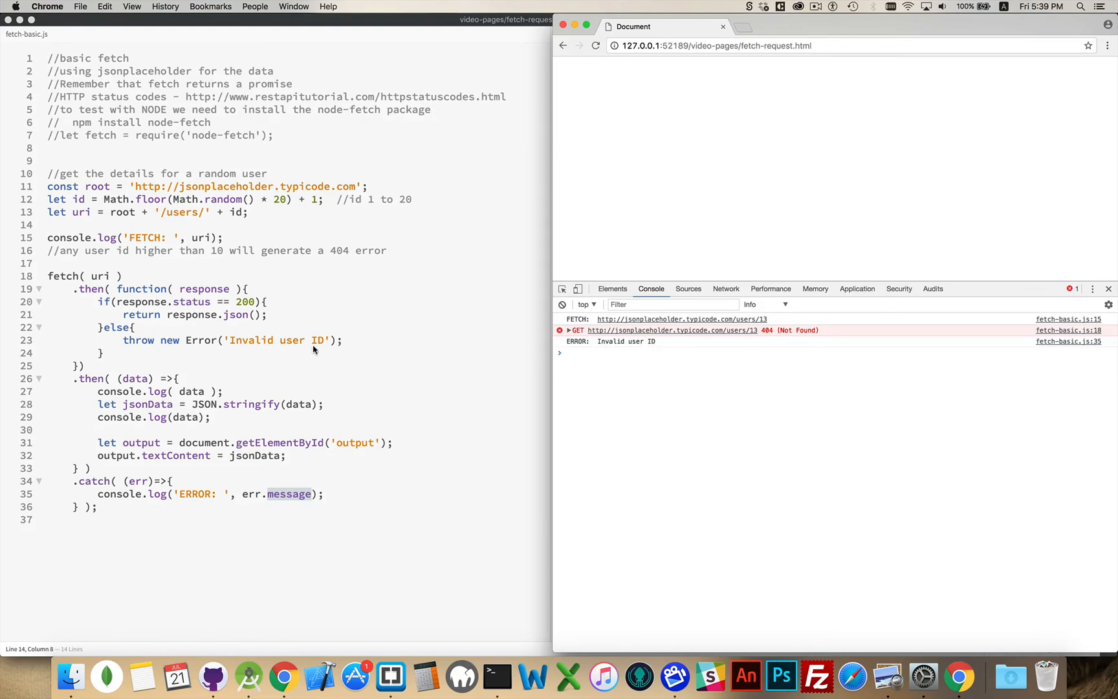
{"action": "mouse_move", "coordinate": [230, 494]}
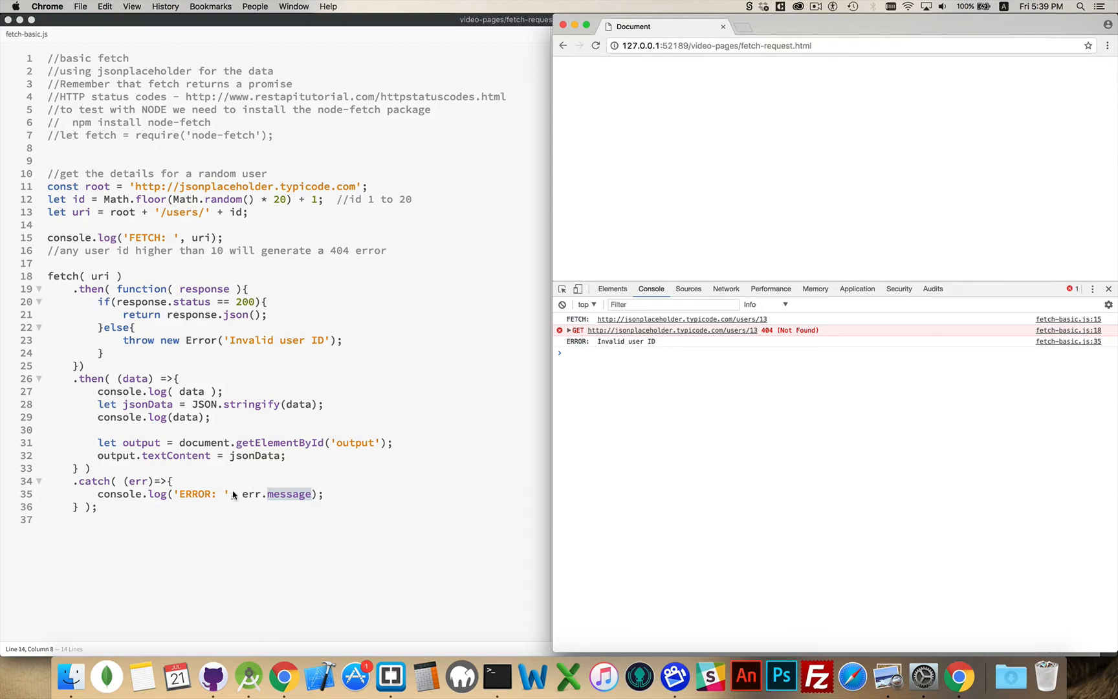
{"action": "mouse_move", "coordinate": [832, 145]}
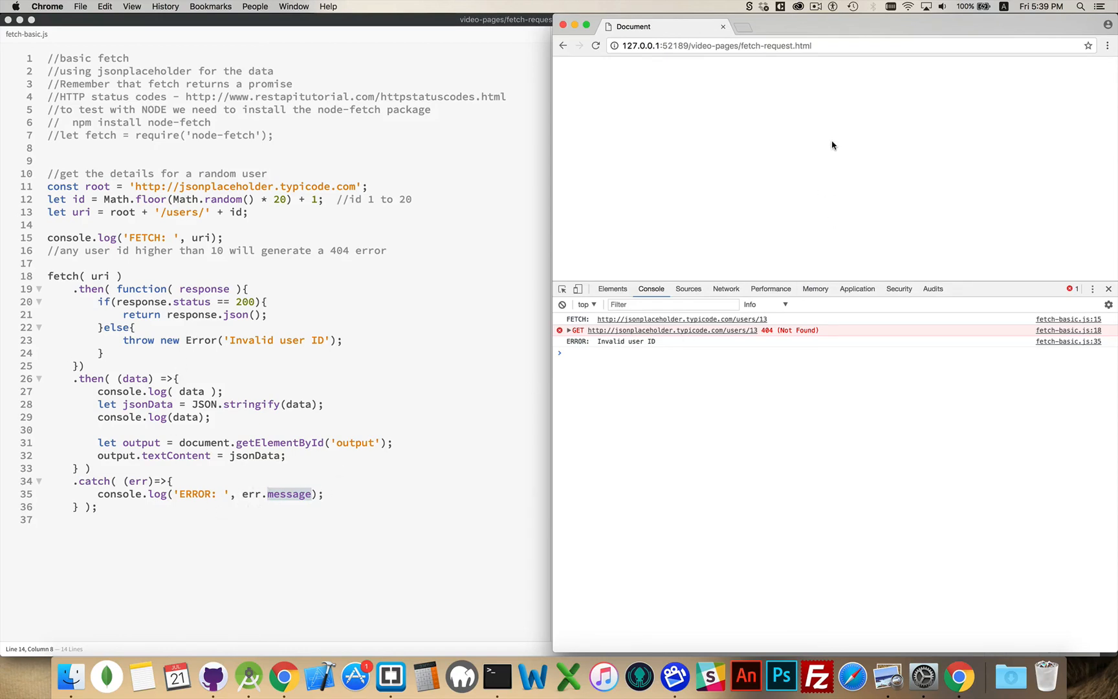